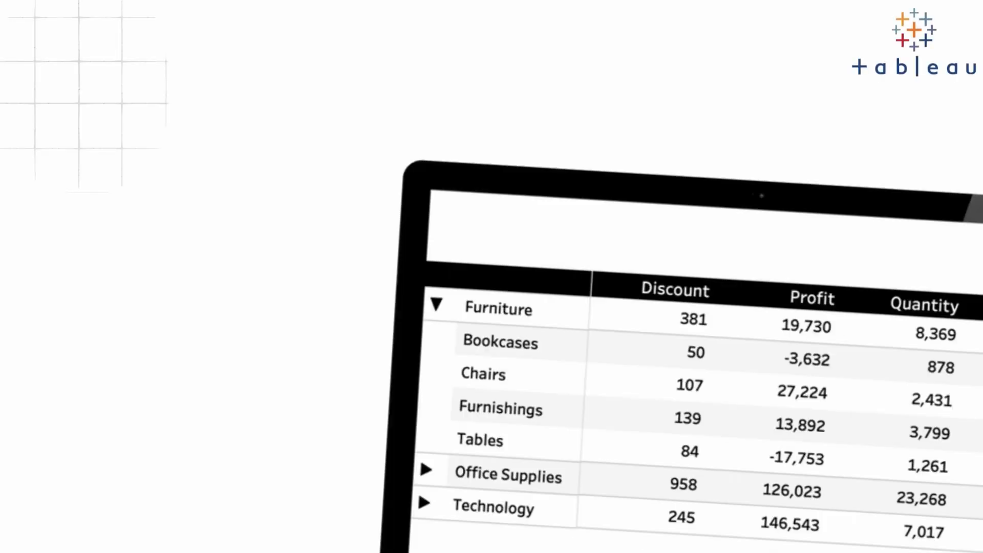
# In the accordion preview, expand then collapse Office Supplies, then expand Technology.
pyautogui.click(187, 212)
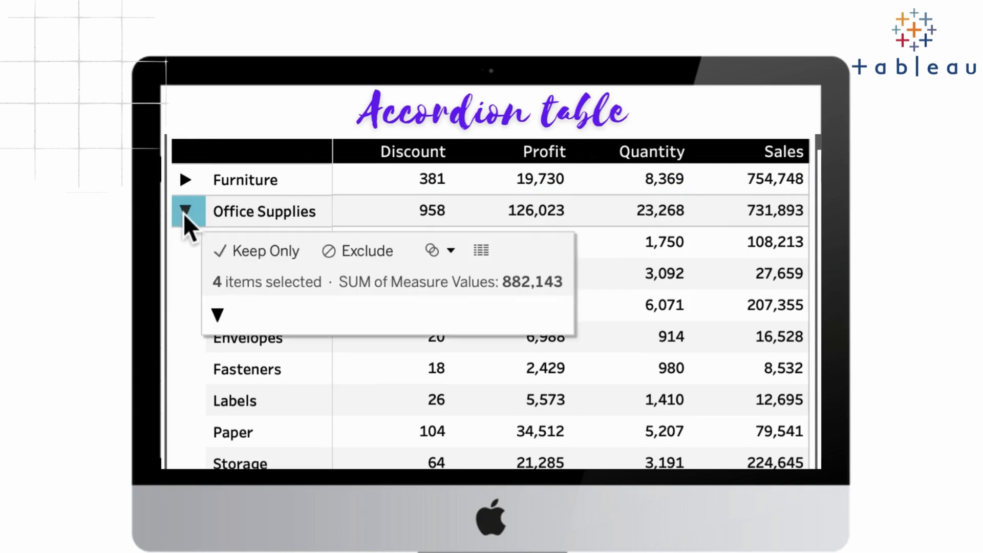
pyautogui.click(187, 211)
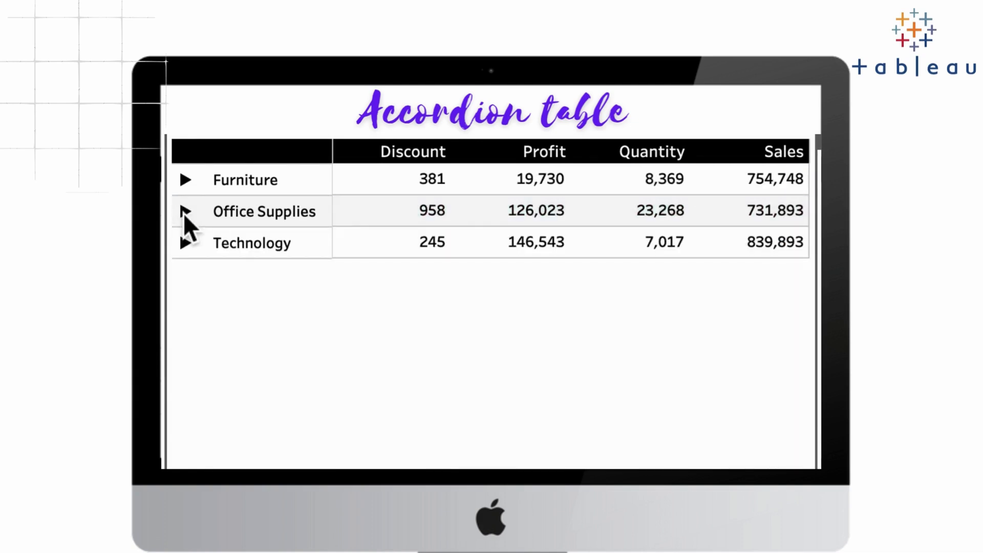
pyautogui.click(185, 180)
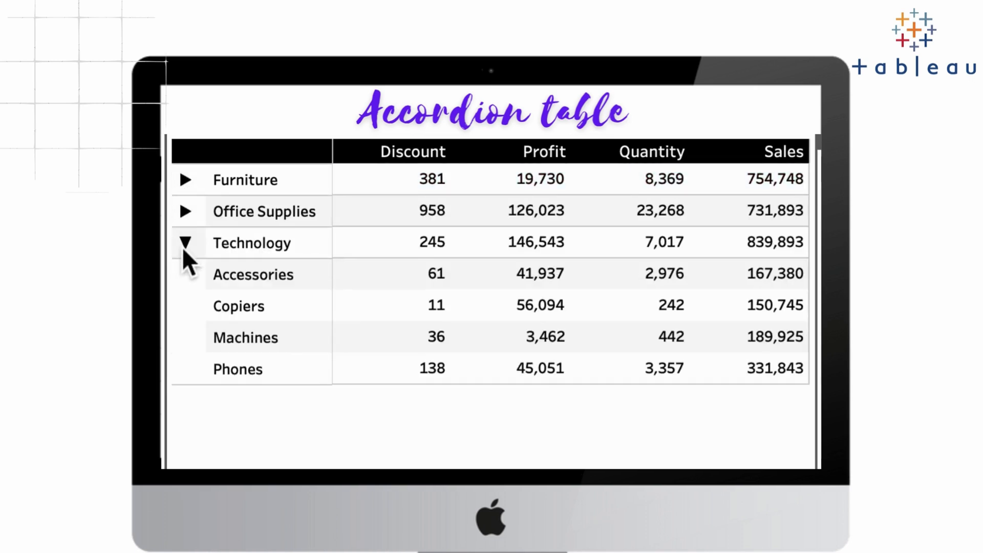
pyautogui.click(251, 242)
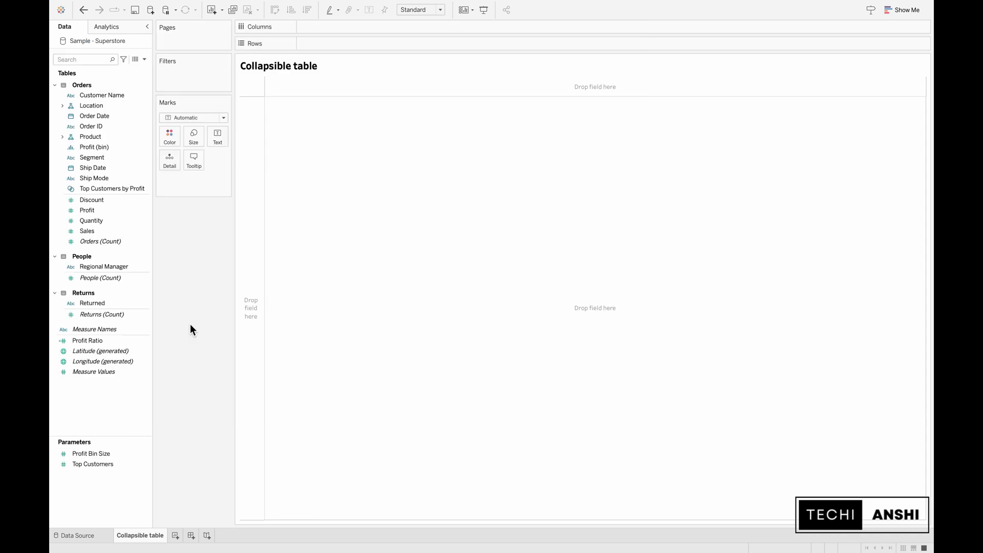
pyautogui.moveTo(86, 49)
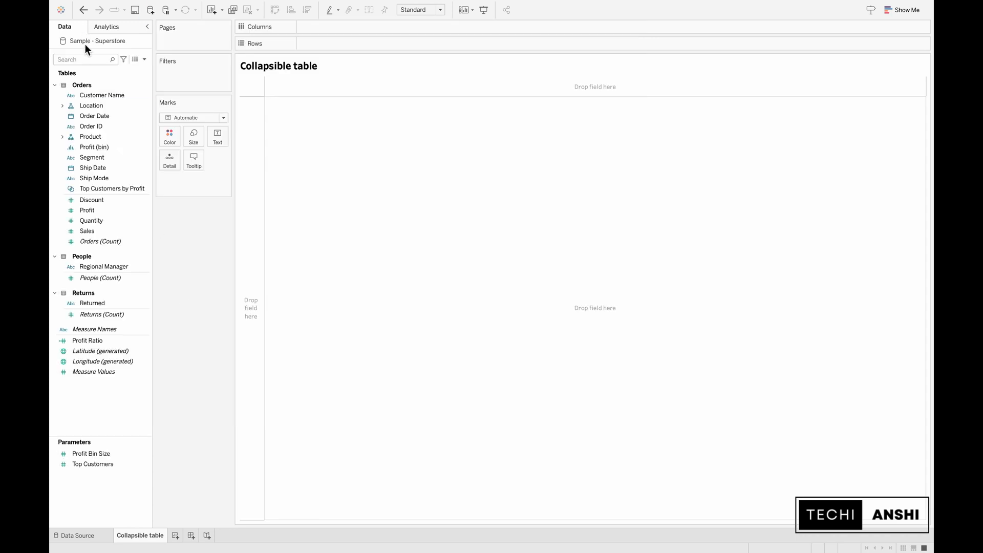
# Choose Edit Data Source for Sample - Superstore from the Data menu.
pyautogui.click(139, 6)
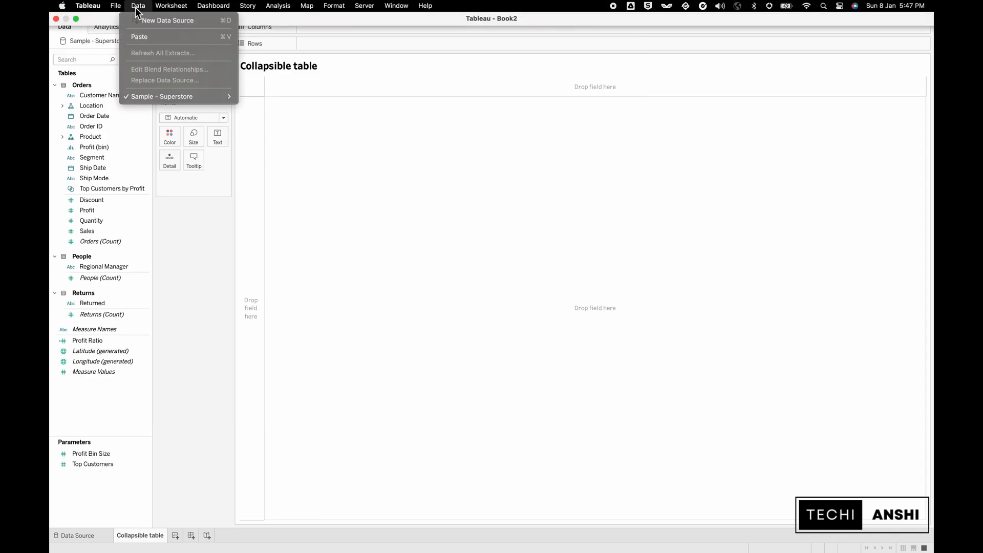
pyautogui.moveTo(162, 96)
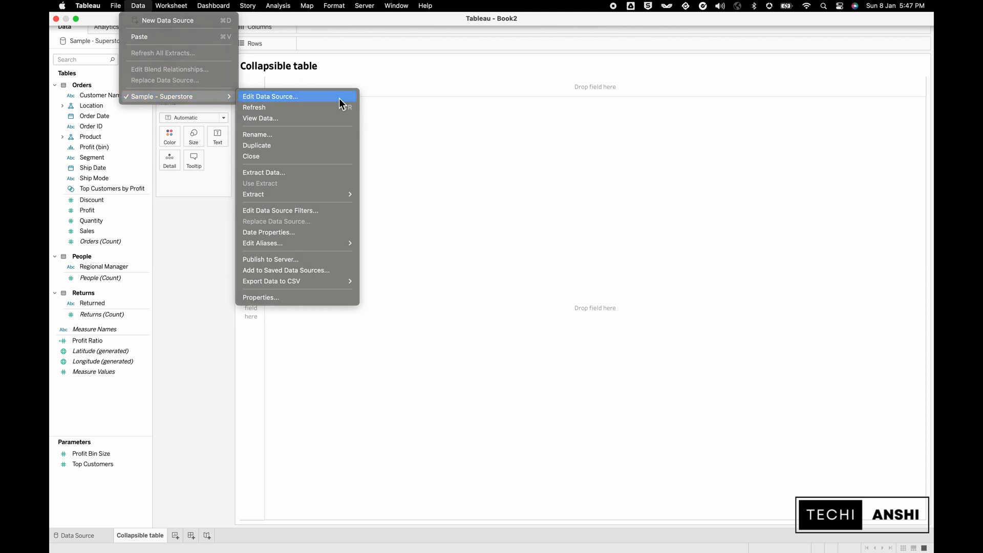
pyautogui.click(271, 96)
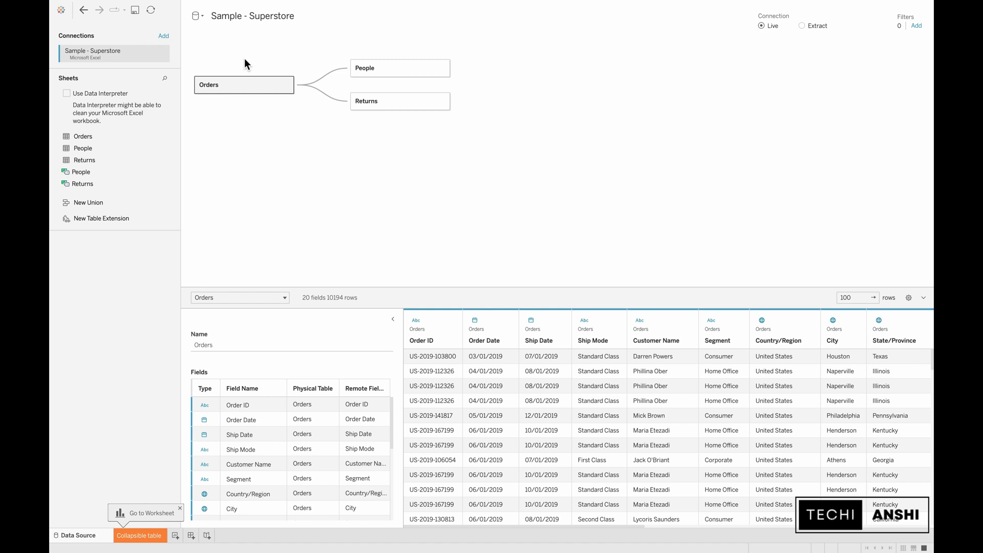
pyautogui.moveTo(401, 101)
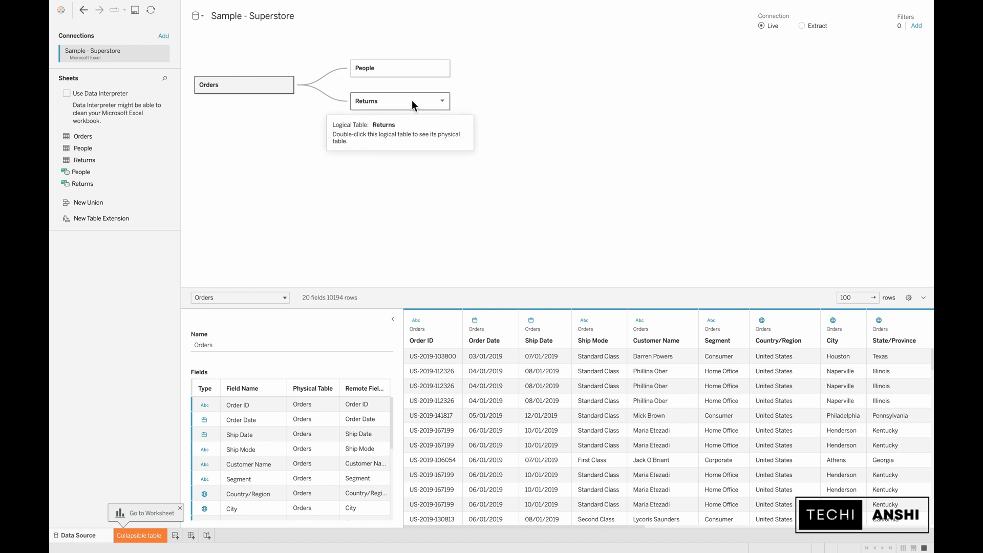
# Remove the People and Returns tables from the Sample - Superstore data model.
pyautogui.click(442, 68)
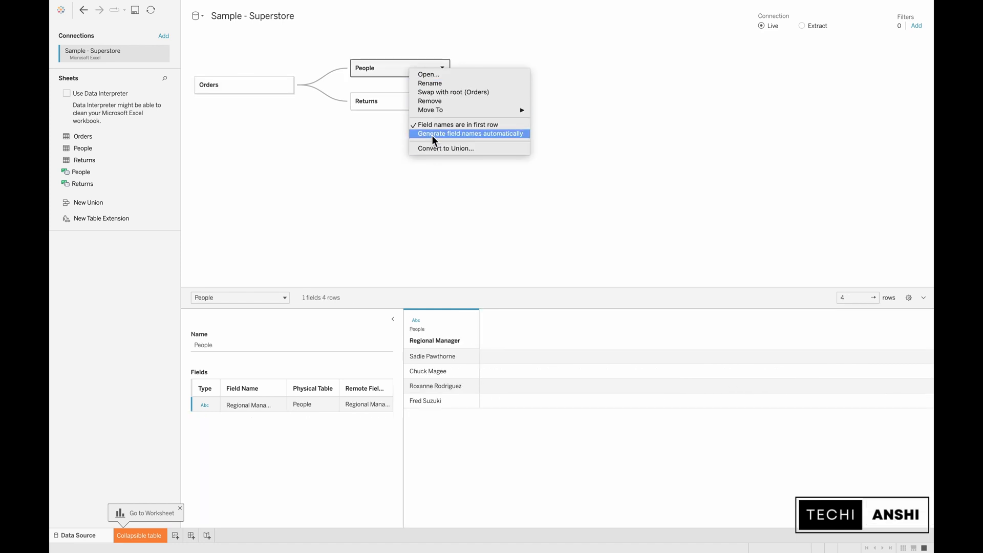
pyautogui.click(471, 134)
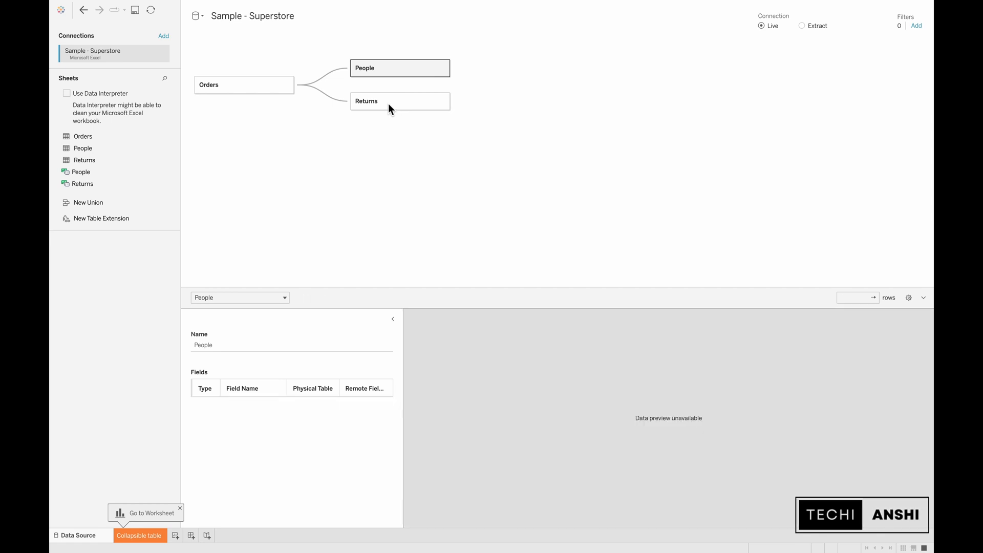
pyautogui.click(442, 68)
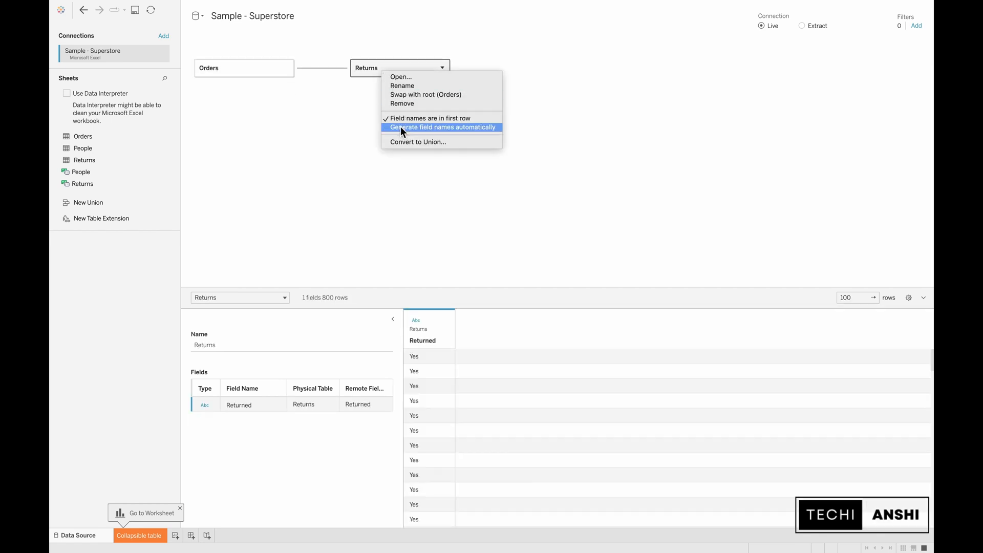
pyautogui.click(403, 103)
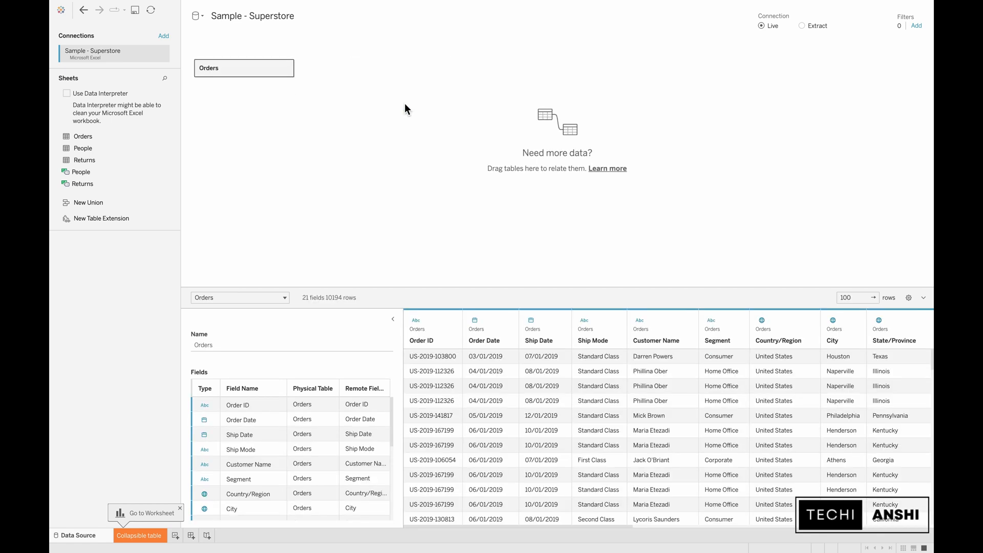
pyautogui.moveTo(870, 413)
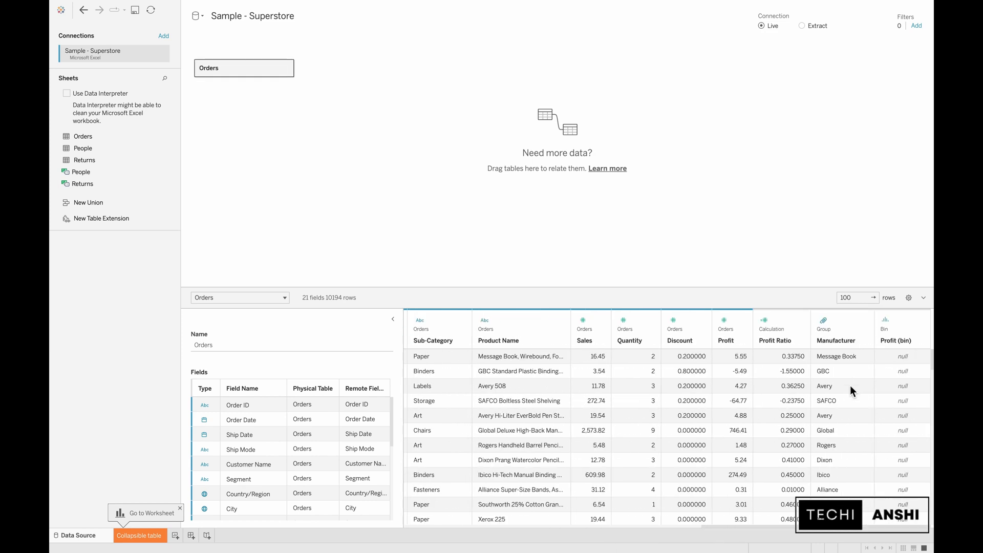
pyautogui.moveTo(354, 244)
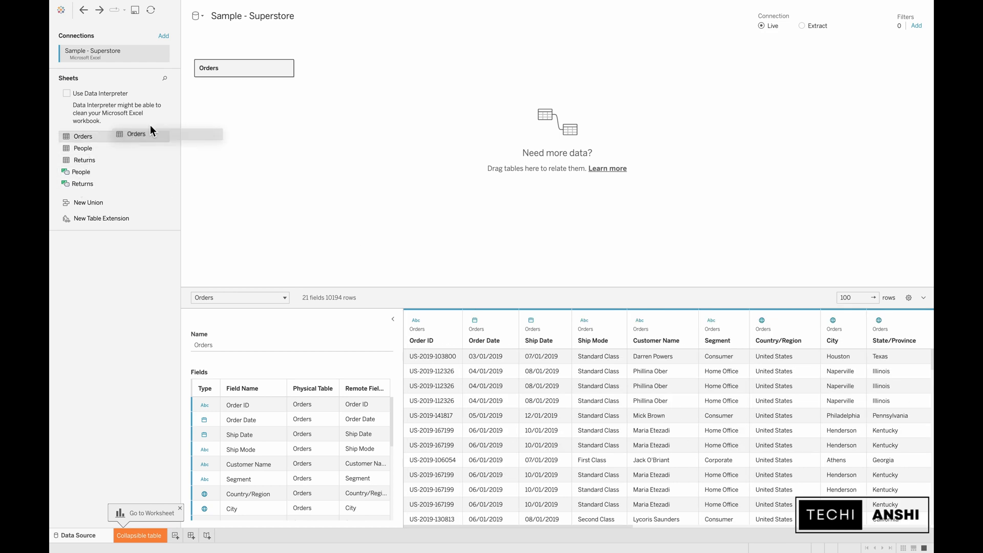
# Union the Orders sheet onto Orders, inspect its physical tables, and scroll the preview.
pyautogui.moveTo(136, 133); pyautogui.dragTo(244, 83)
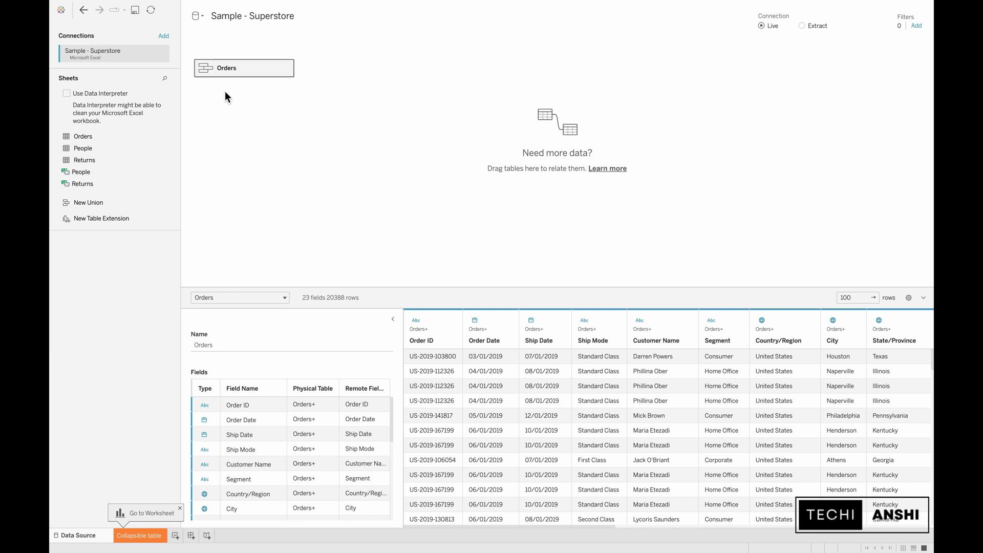
pyautogui.click(243, 68)
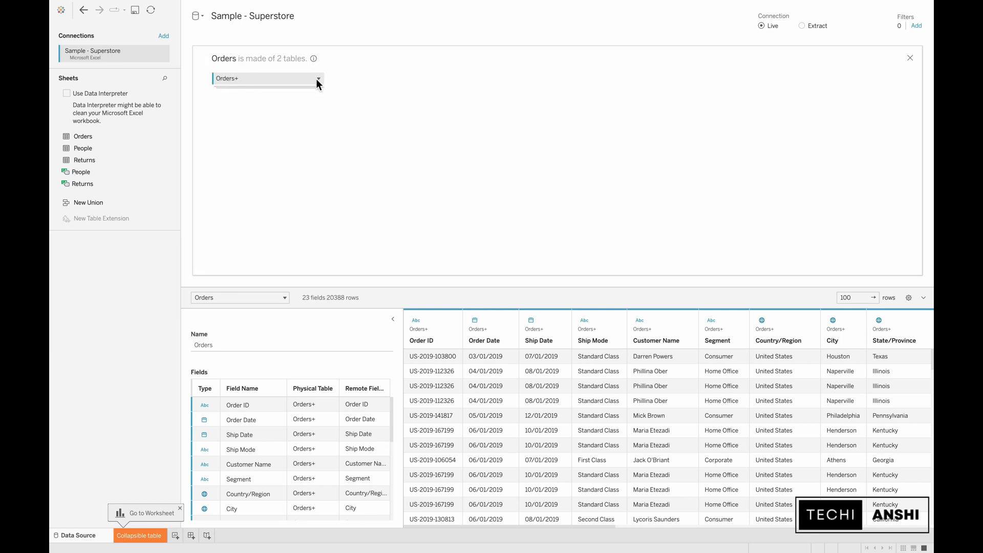
pyautogui.moveTo(285, 66)
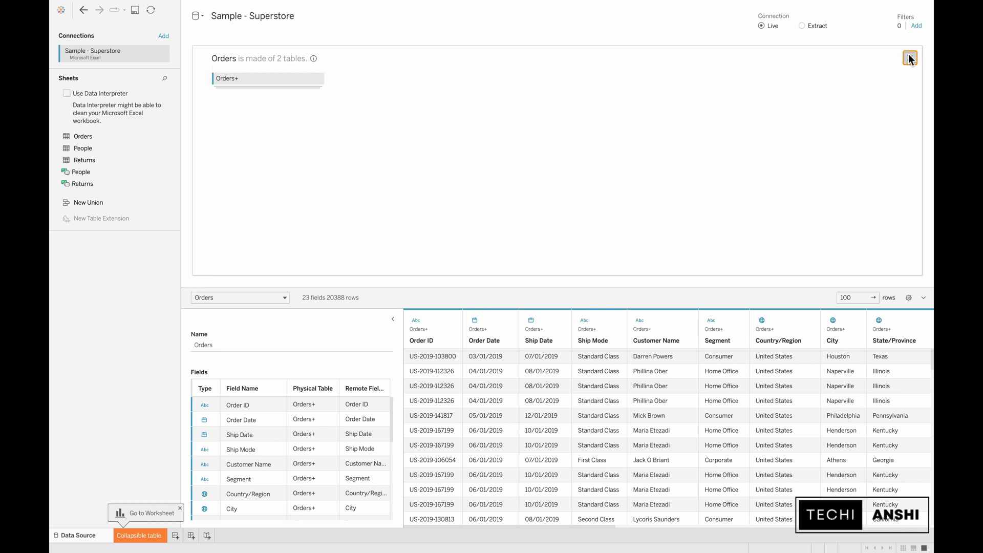
pyautogui.click(910, 58)
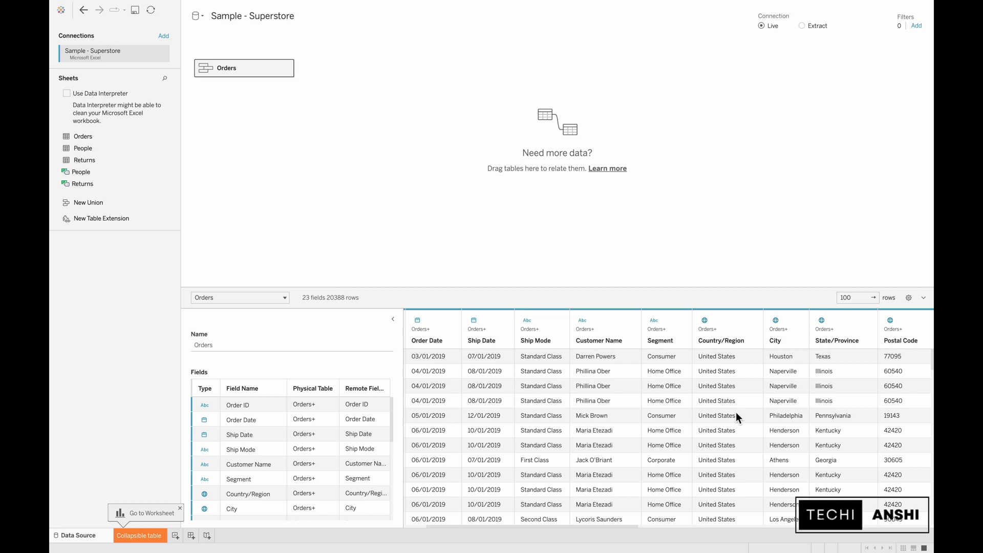
pyautogui.hscroll(3)
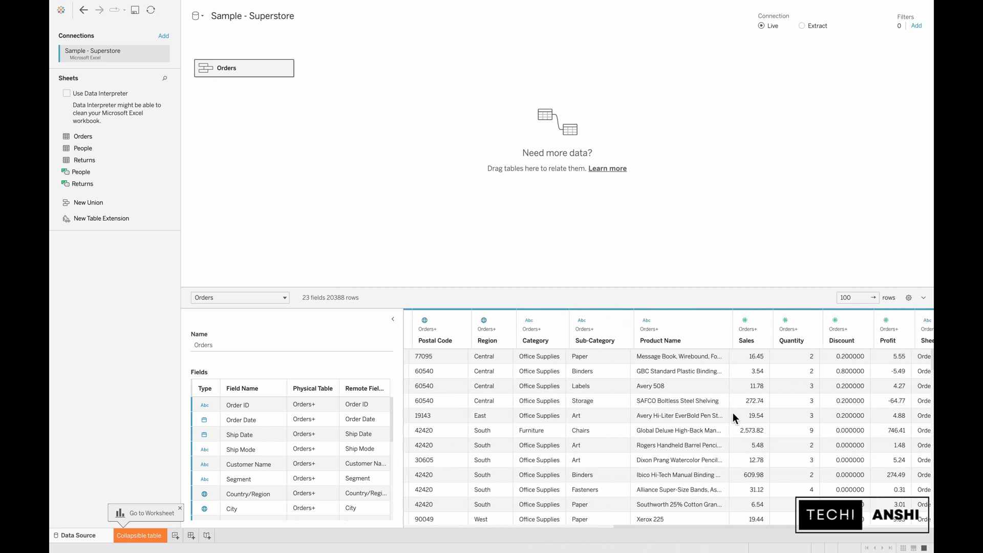
pyautogui.hscroll(3)
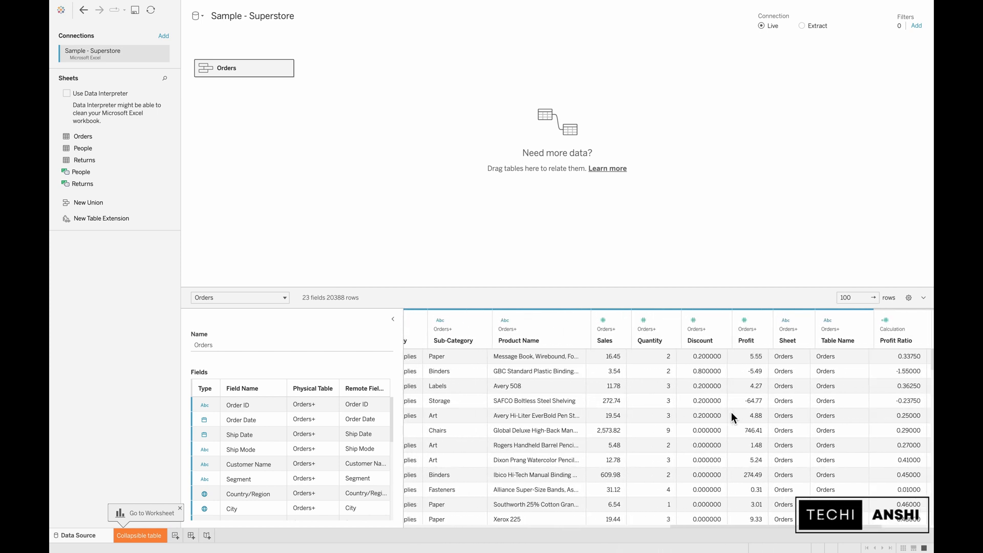
pyautogui.hscroll(3)
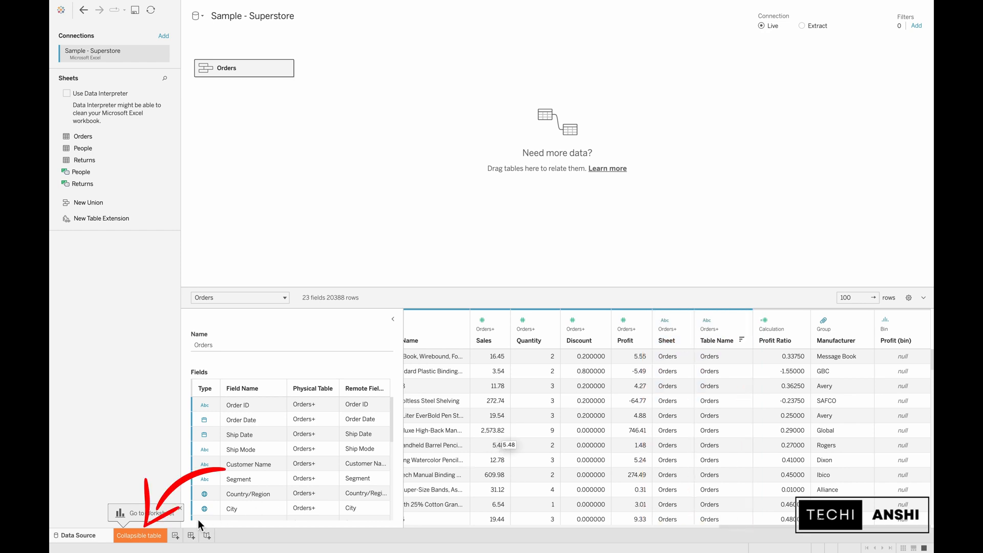
# On the Collapsible table sheet, put Category and then Table Name on Rows.
pyautogui.click(140, 535)
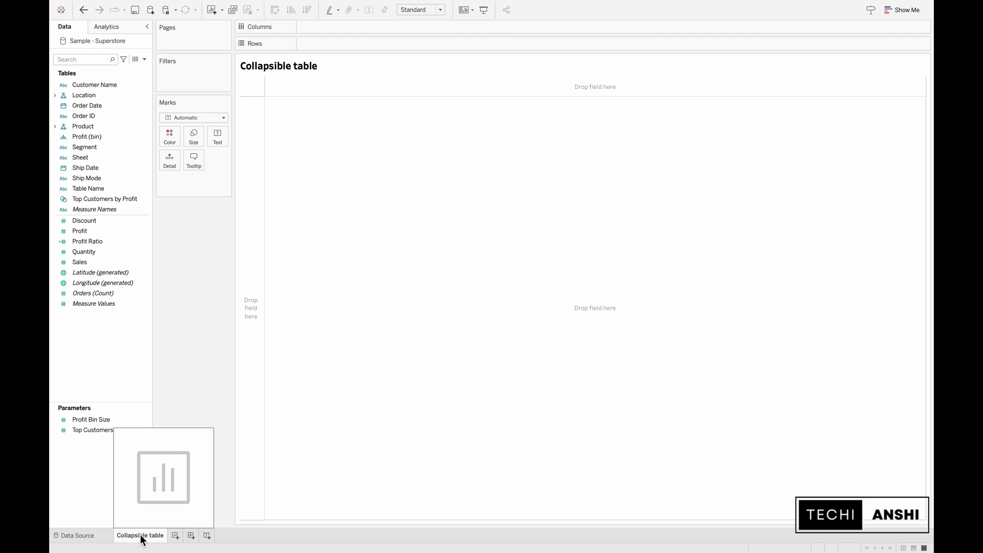
pyautogui.click(83, 126)
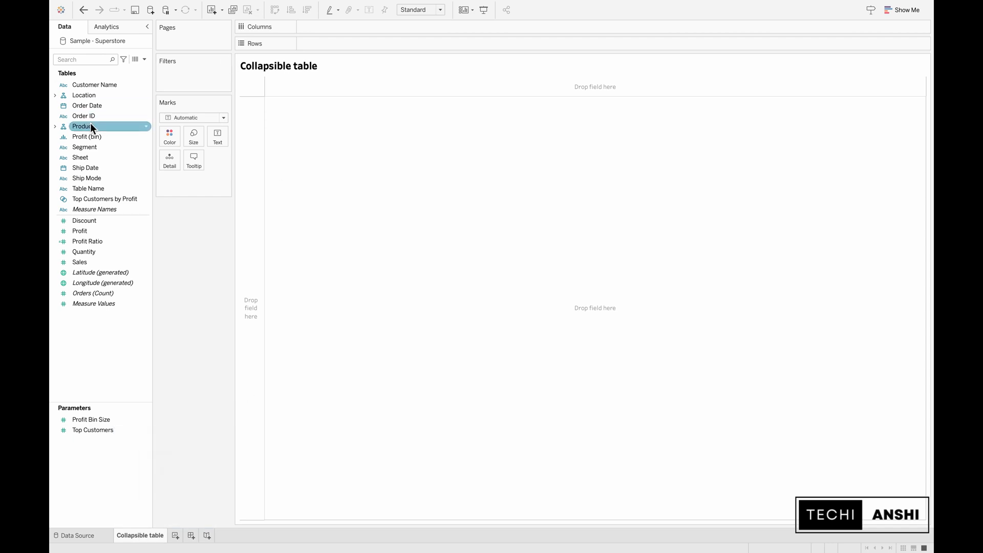
pyautogui.click(55, 126)
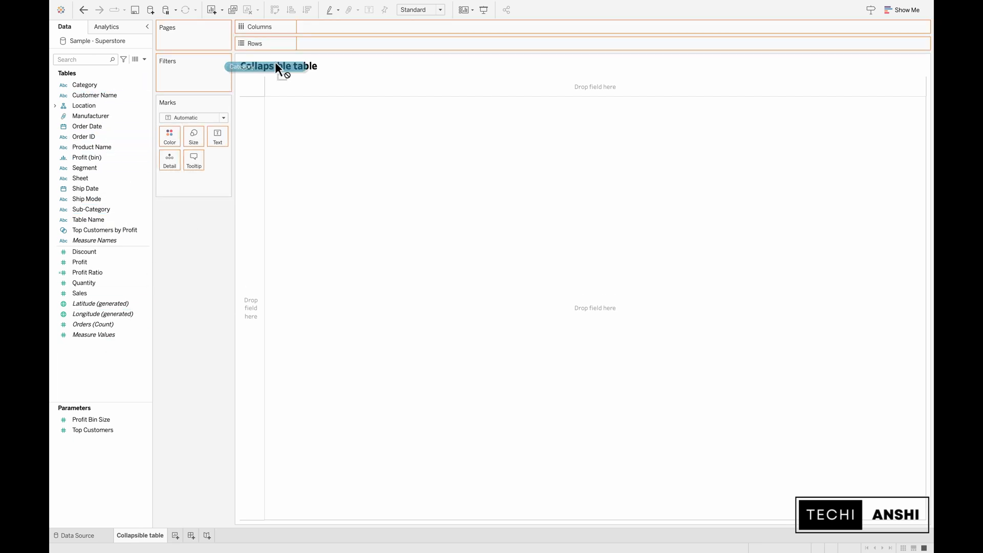
pyautogui.moveTo(279, 67); pyautogui.dragTo(333, 43)
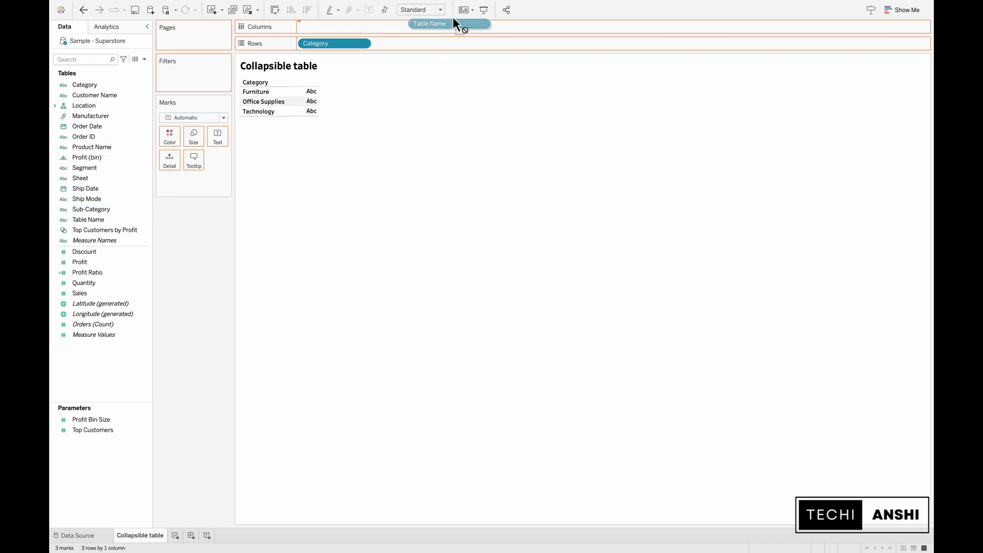
pyautogui.moveTo(430, 24); pyautogui.dragTo(408, 42)
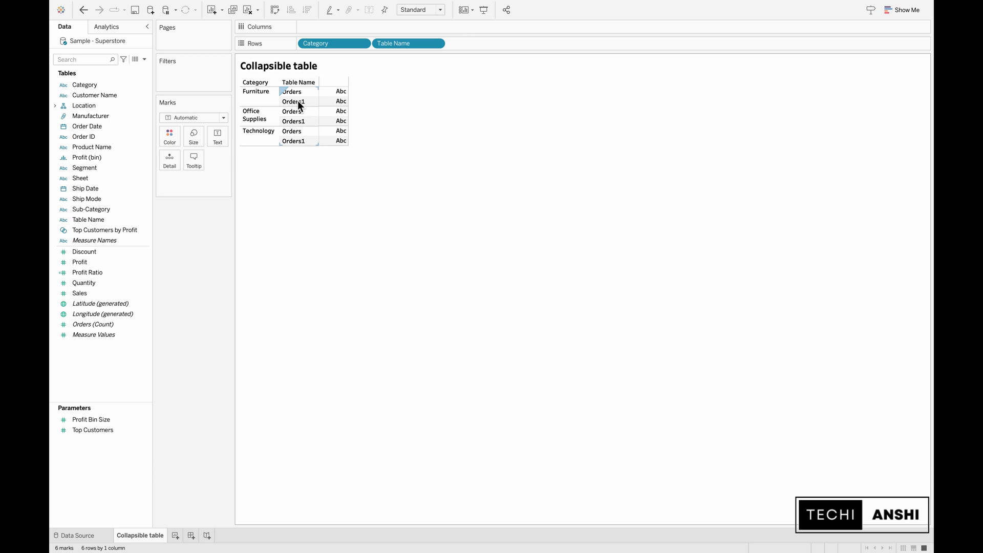
# Create a Category Set from the Category field's right-click menu.
pyautogui.click(84, 85)
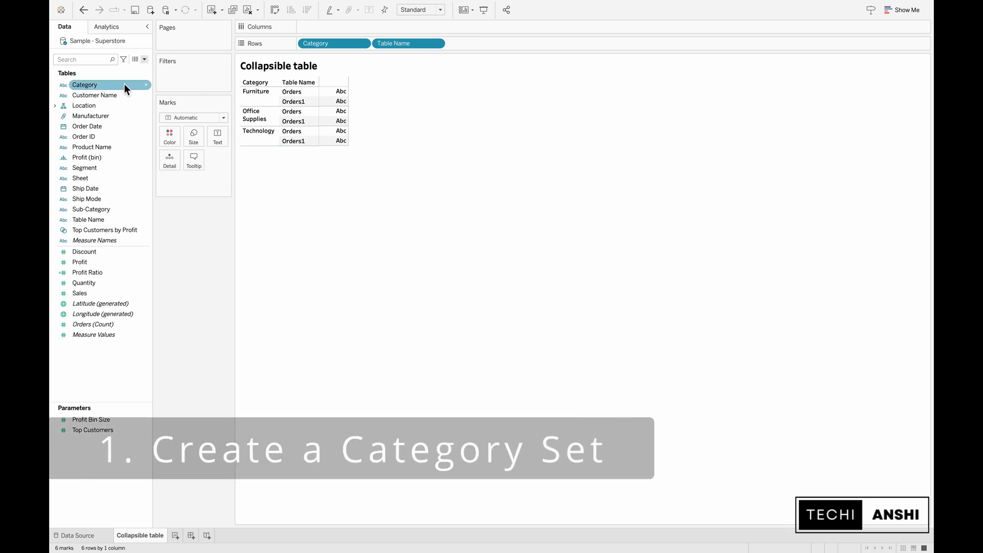
pyautogui.rightClick(84, 84)
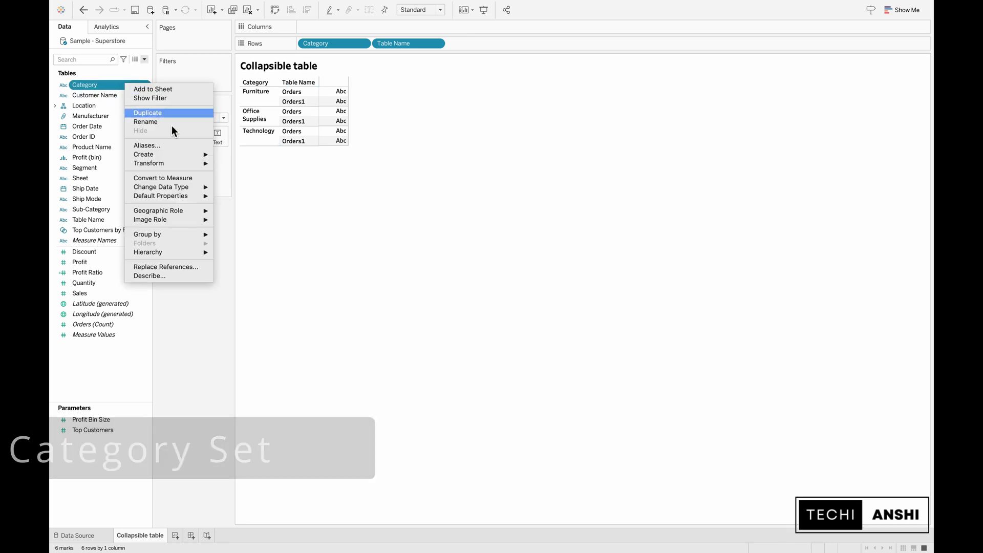
pyautogui.moveTo(143, 155)
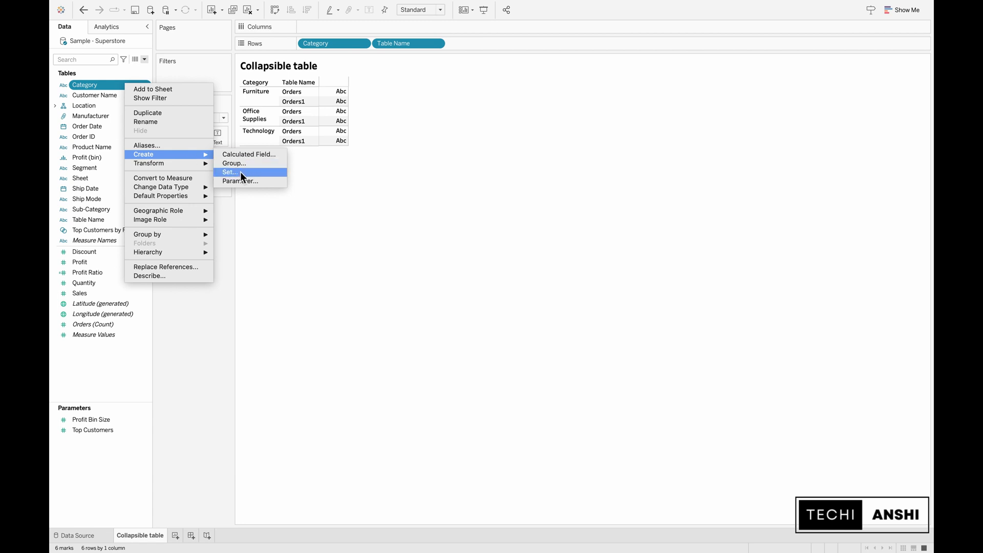
pyautogui.click(229, 172)
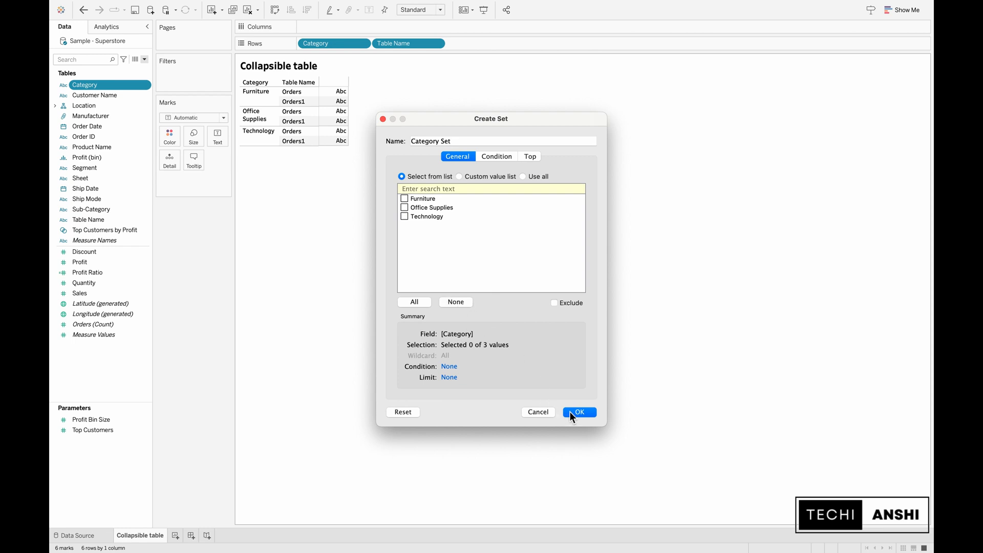
pyautogui.click(577, 412)
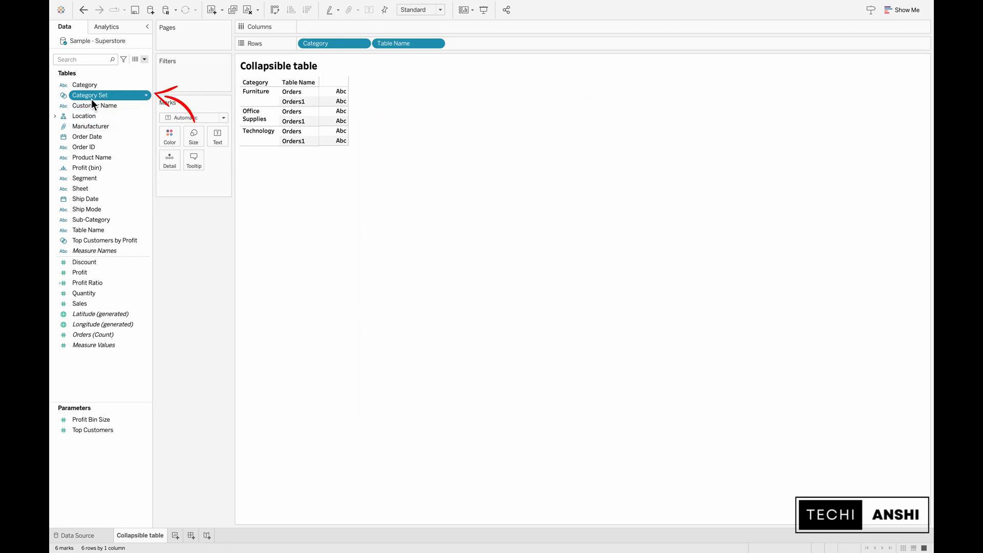
pyautogui.moveTo(107, 103)
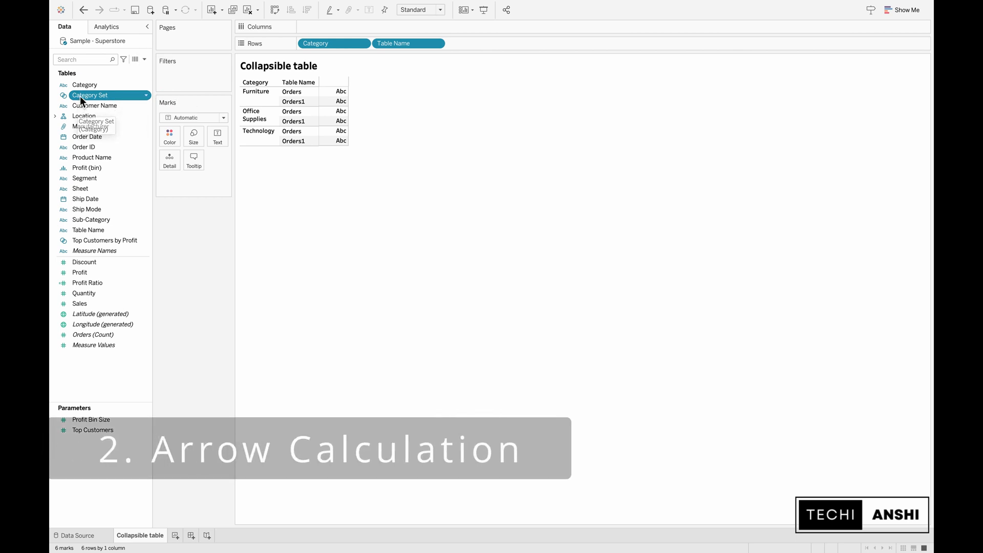
# Create a new calculated field named Arrow.
pyautogui.click(144, 59)
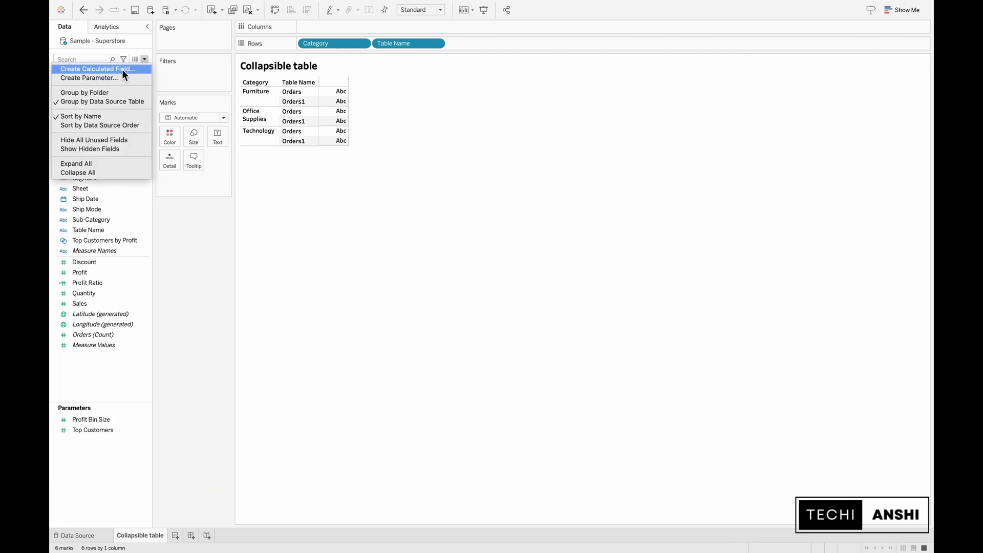
pyautogui.click(98, 70)
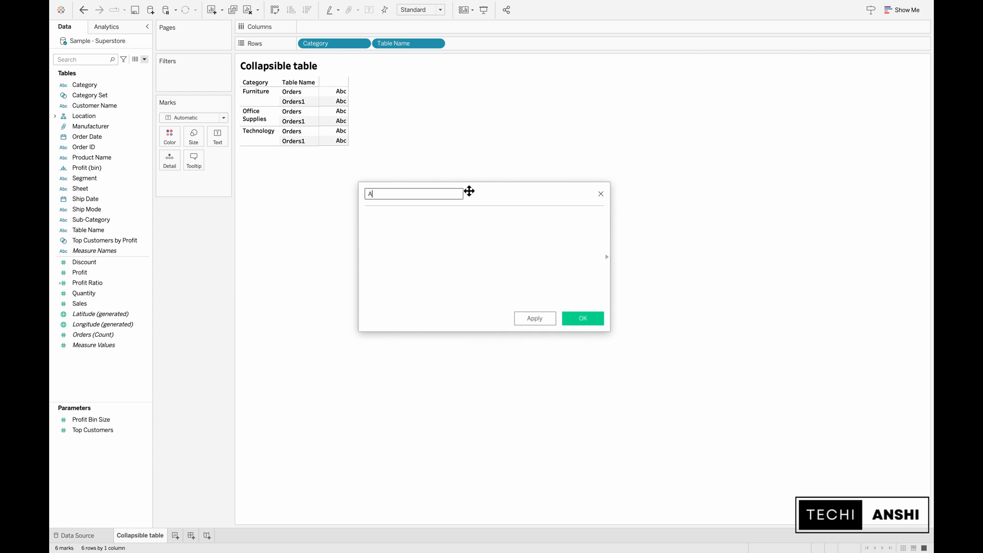
pyautogui.write('rrow')
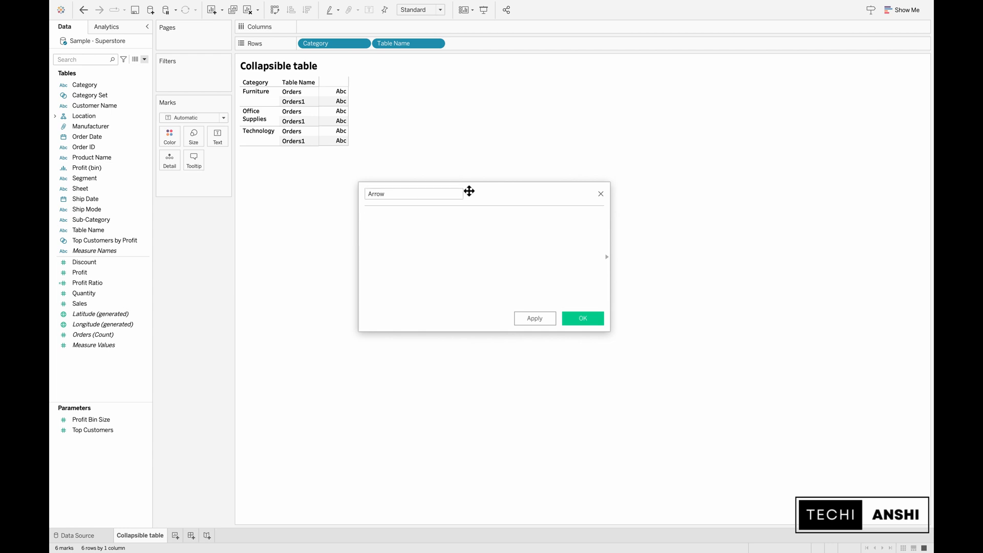
# Enter IF [Table Name]="Orders" AND [Category Set] THEN into the Arrow formula.
pyautogui.write('IF')
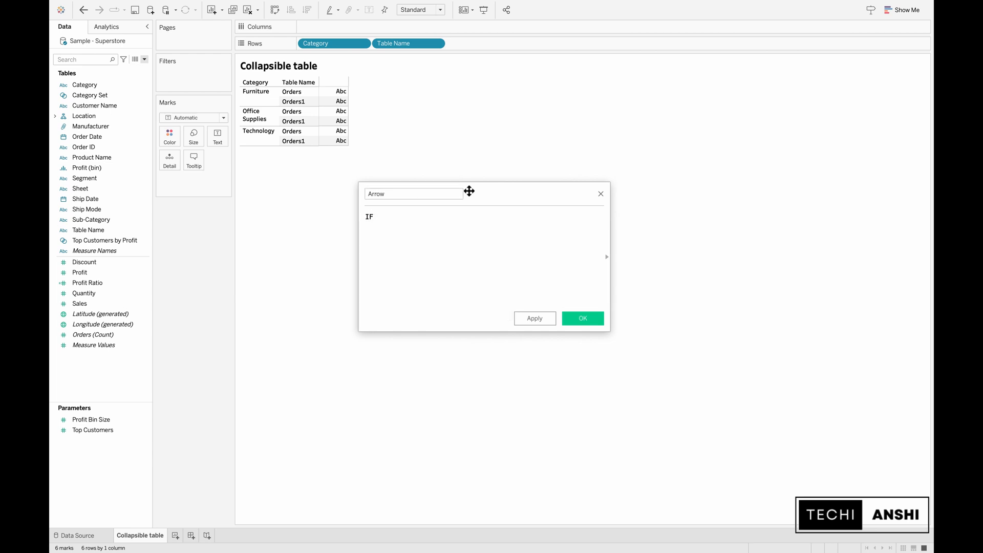
pyautogui.write('[Table Name]=')
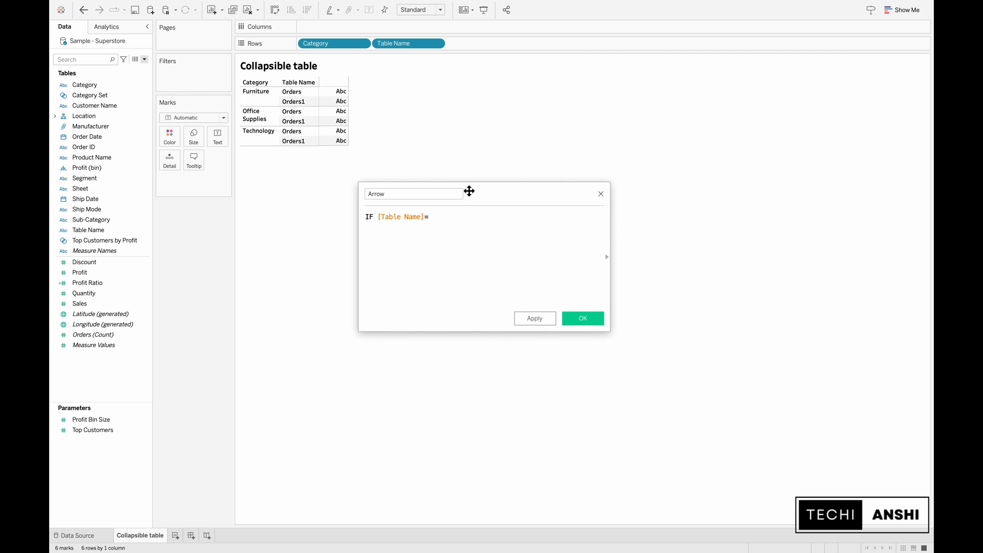
pyautogui.write('"Orders"')
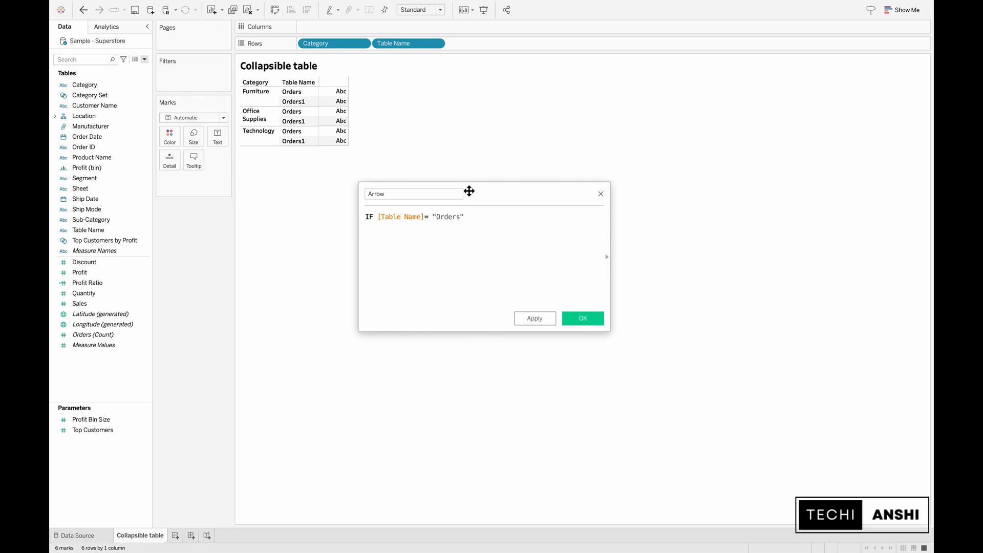
pyautogui.write('AND')
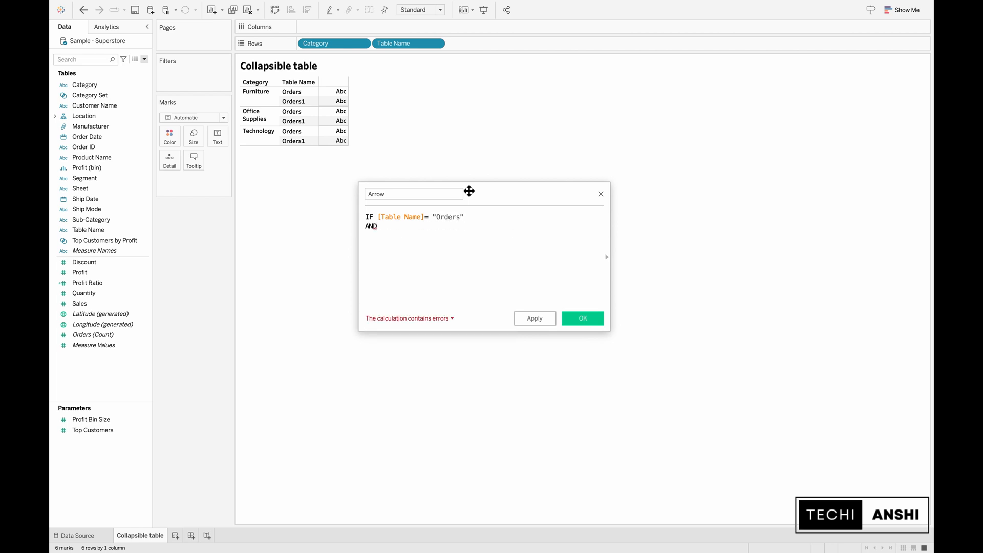
pyautogui.write('[Category Set]')
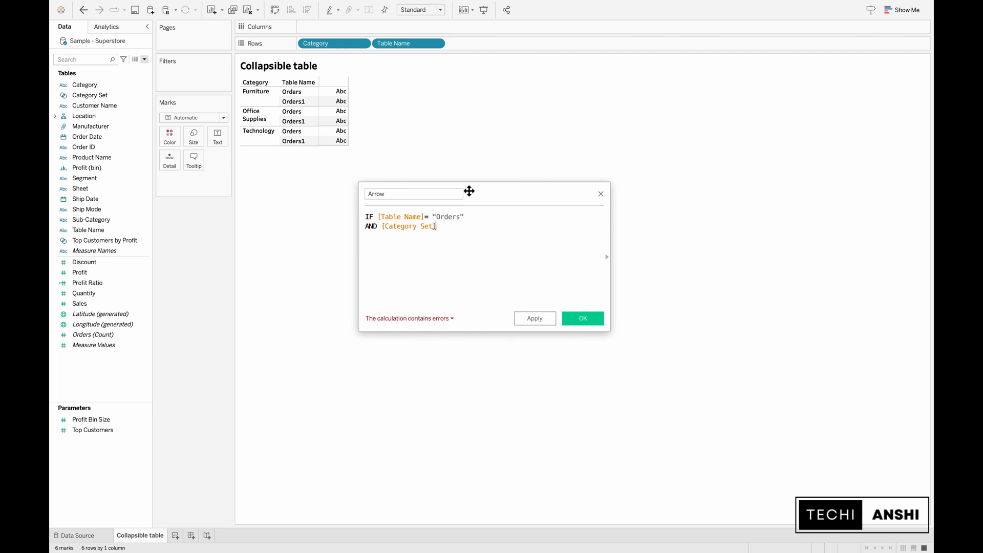
pyautogui.write('THE')
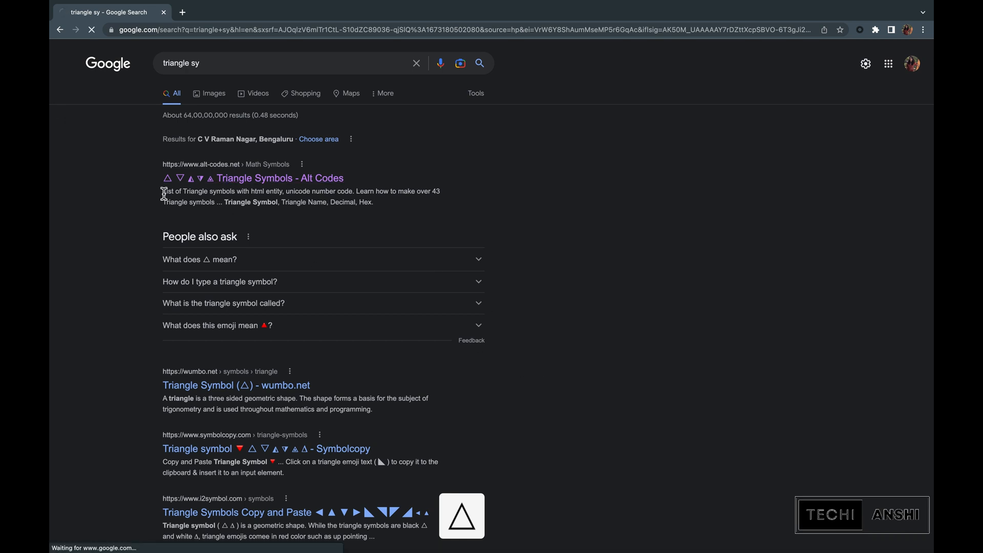
pyautogui.click(279, 177)
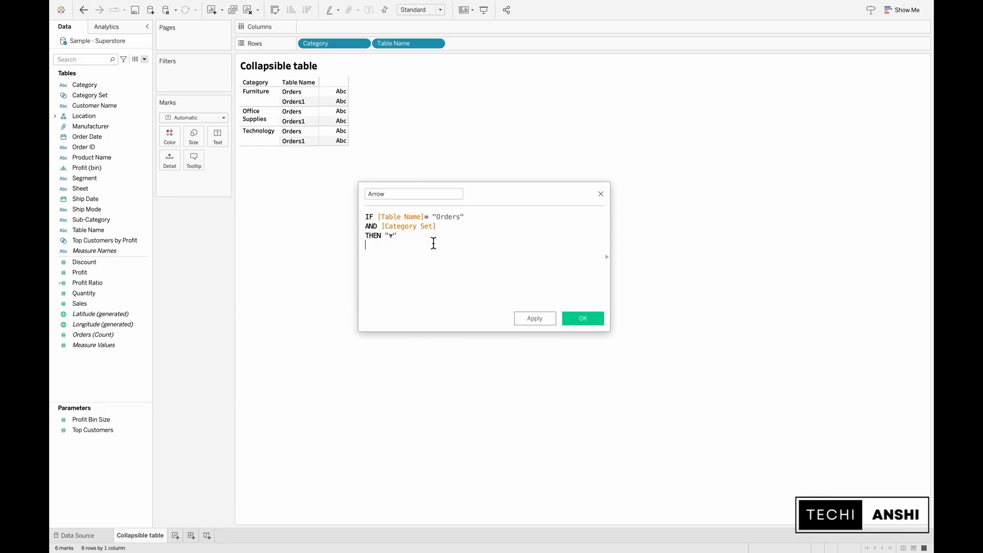
# Add ELSEIF [Table Name]="Orders1" AND NOT [Category Set] THEN "▶" ELSE "" END, and save Arrow.
pyautogui.write('E')
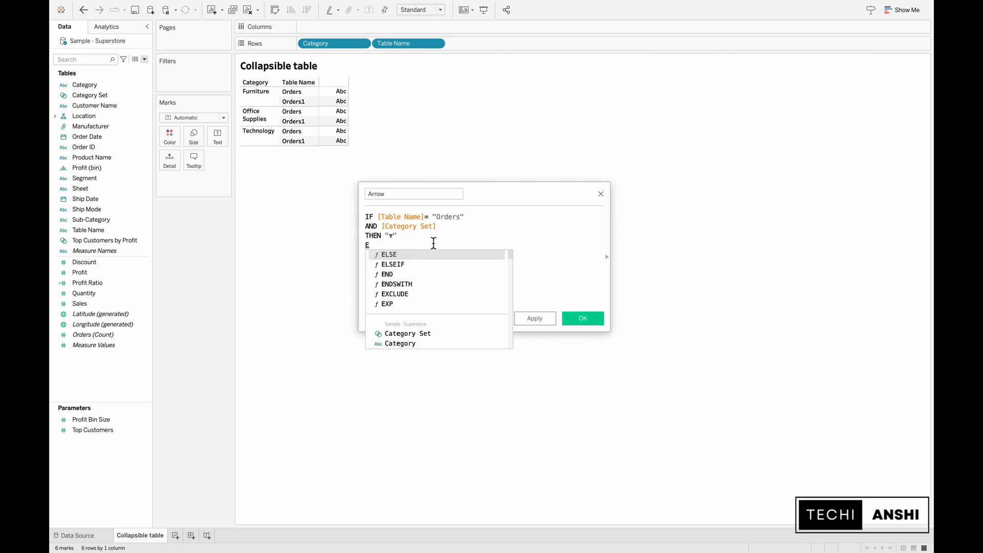
pyautogui.write('LSEIF t')
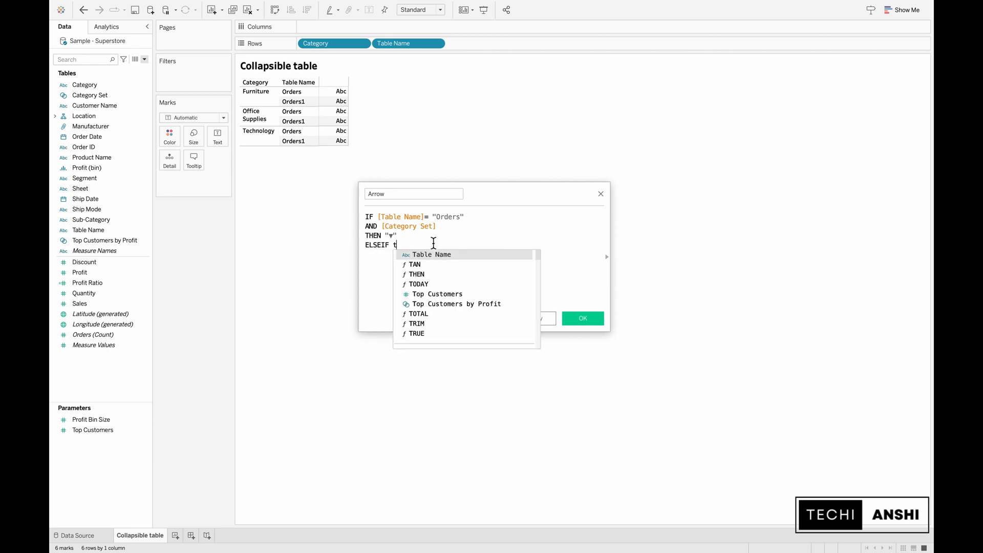
pyautogui.write('[Table Name]="Or')
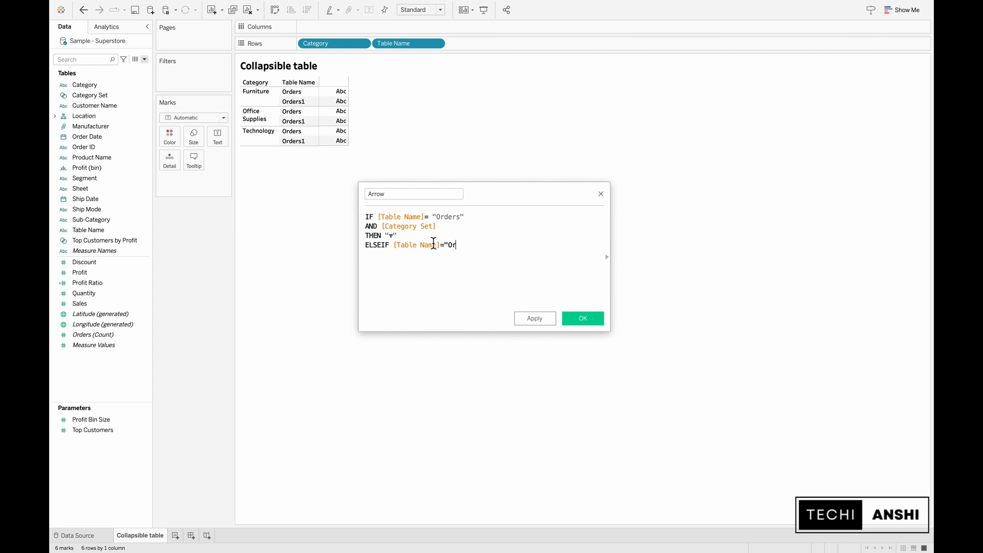
pyautogui.write('ders1"')
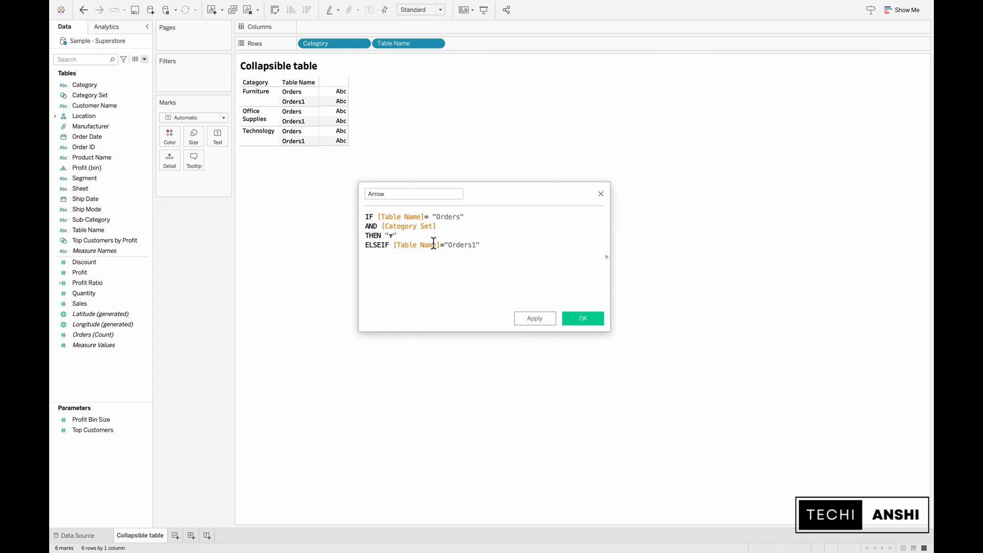
pyautogui.write('AND NOT')
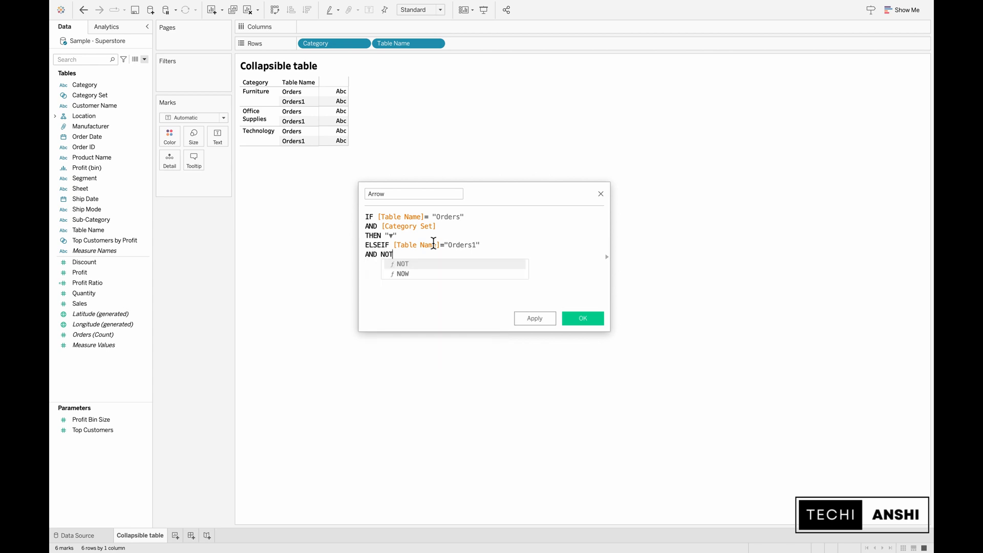
pyautogui.write('[Category Set]')
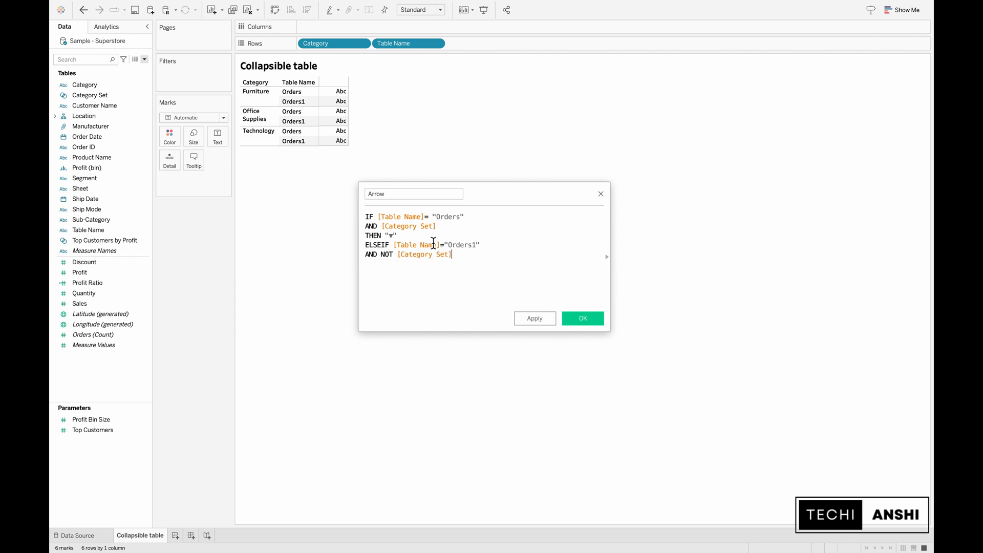
pyautogui.write('THEN')
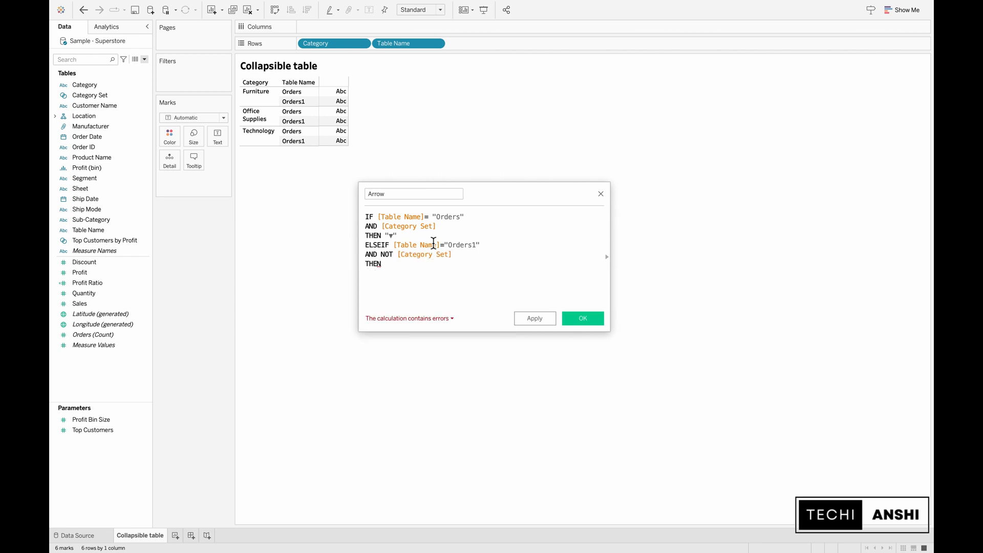
pyautogui.write('""')
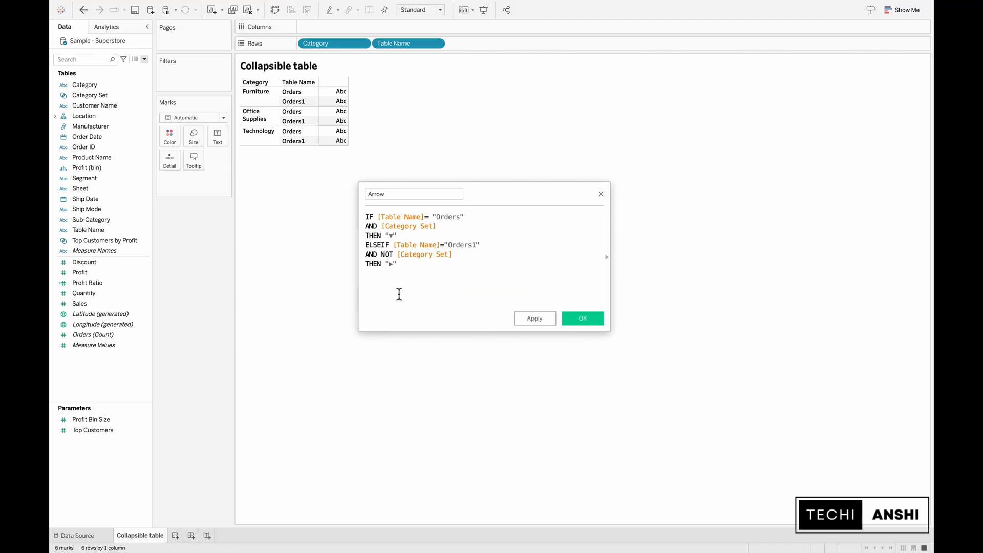
pyautogui.write('ELSE "')
pyautogui.write('EN')
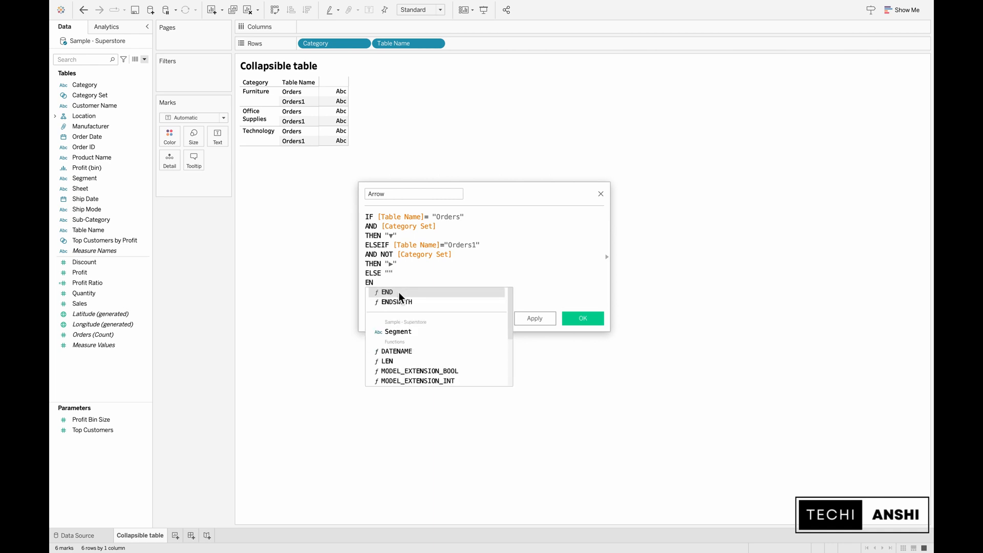
pyautogui.click(386, 292)
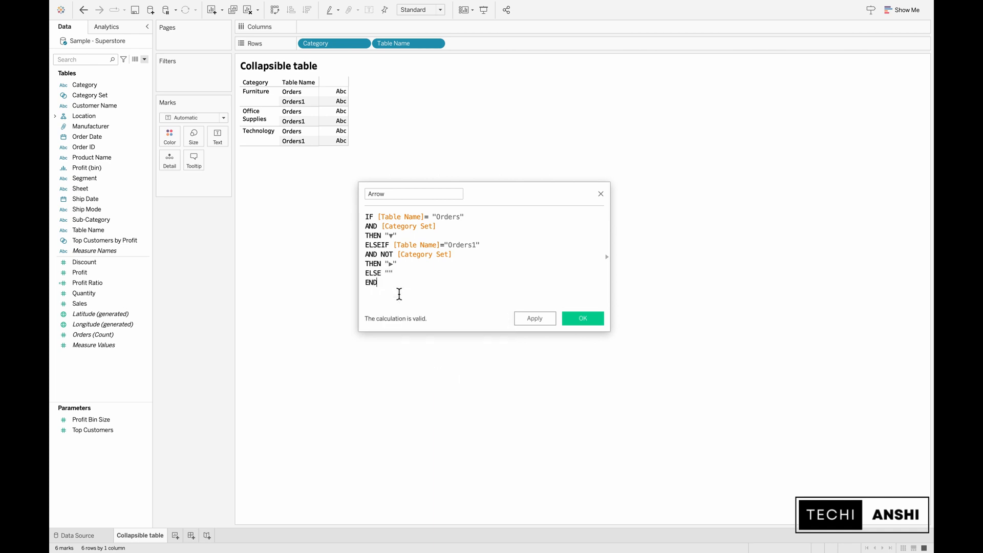
pyautogui.click(582, 318)
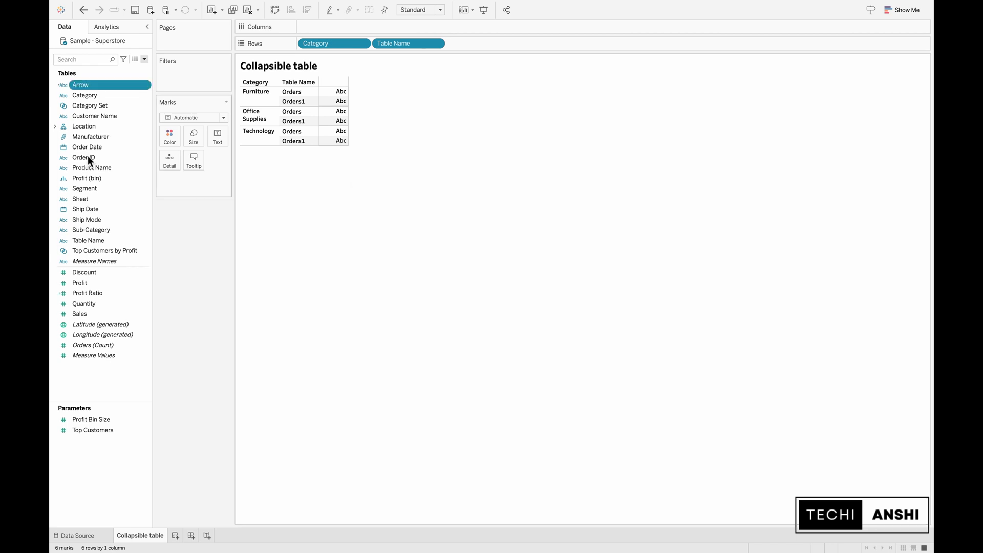
# Place the Arrow field on Rows right after Table Name.
pyautogui.moveTo(81, 85); pyautogui.dragTo(562, 42)
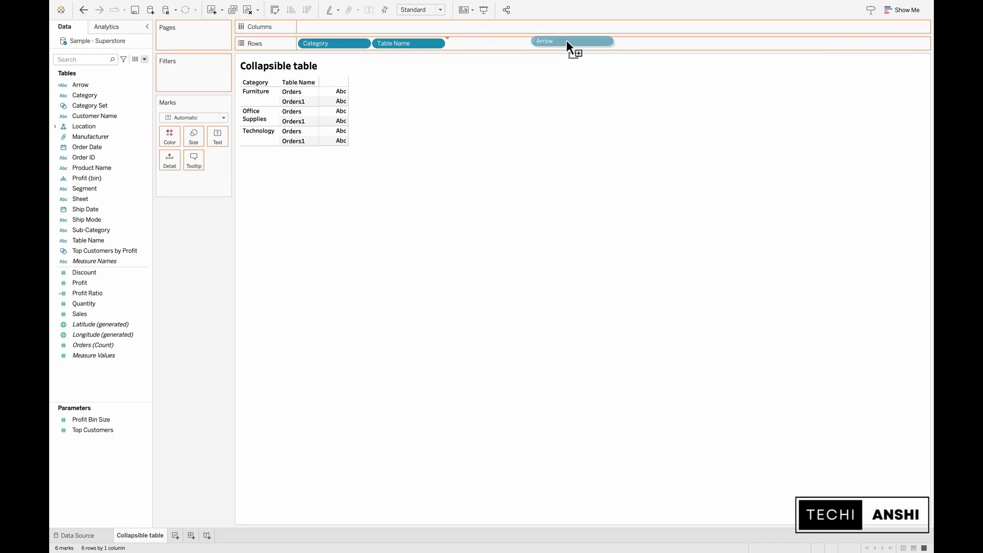
pyautogui.moveTo(571, 41); pyautogui.dragTo(482, 43)
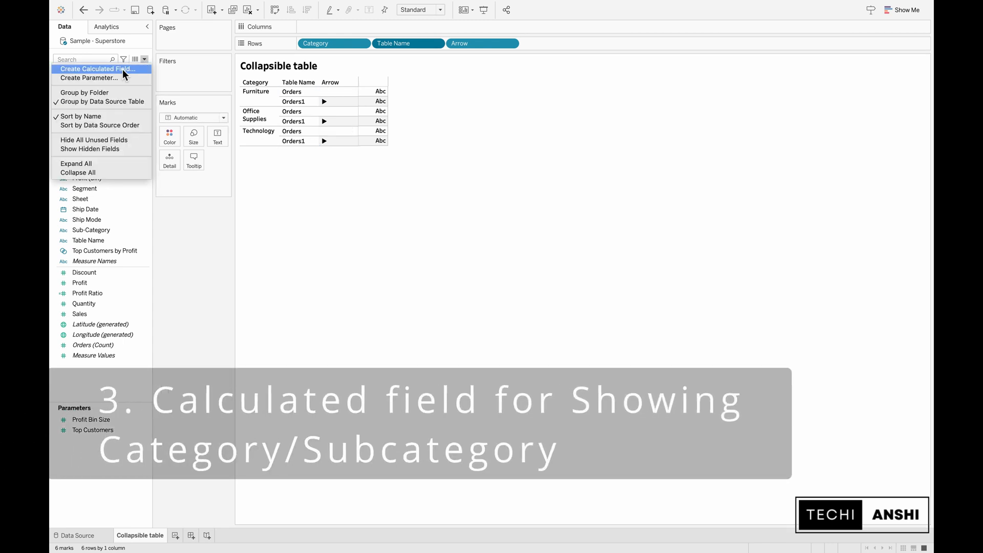
# Create a new calculated field named Category/SubCategory.
pyautogui.click(98, 69)
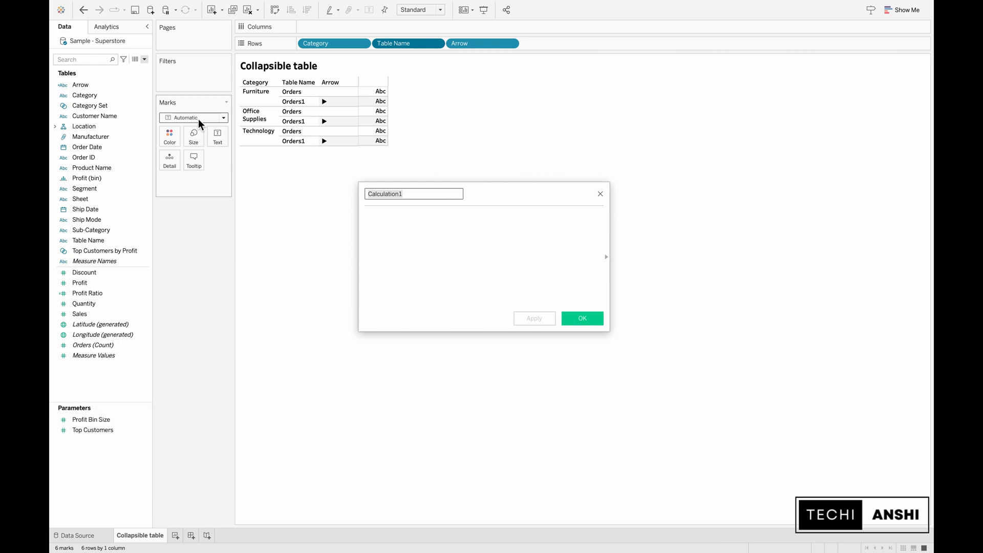
pyautogui.write('Category/')
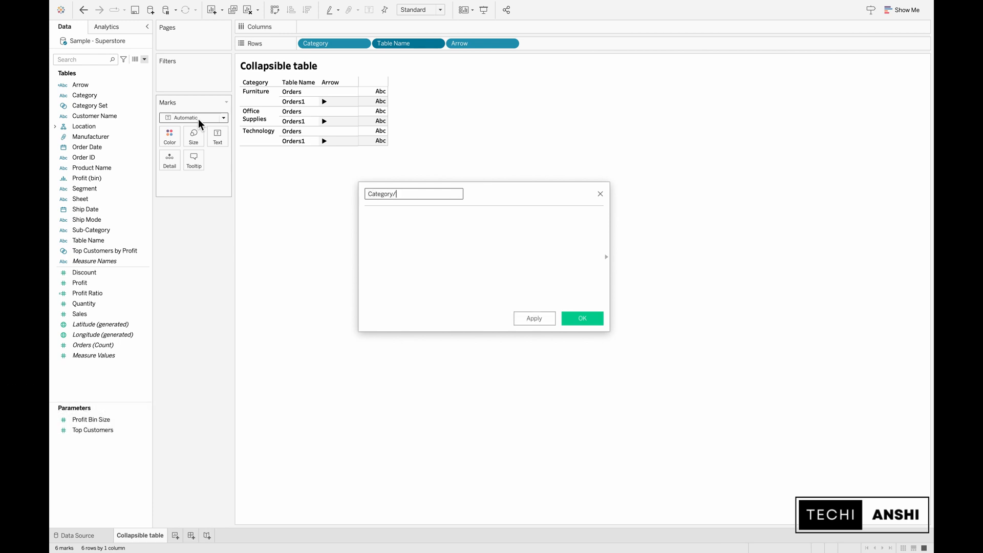
pyautogui.write('SubCategory')
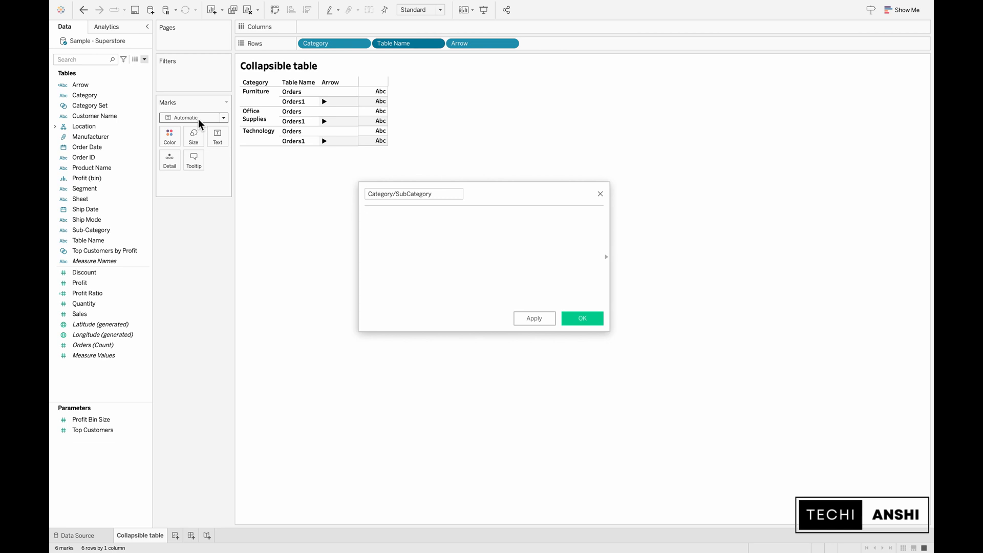
# Enter IF [Table Name]="Orders" THEN [Sub-Category] ELSE [Category] END as its formula.
pyautogui.write('IF T')
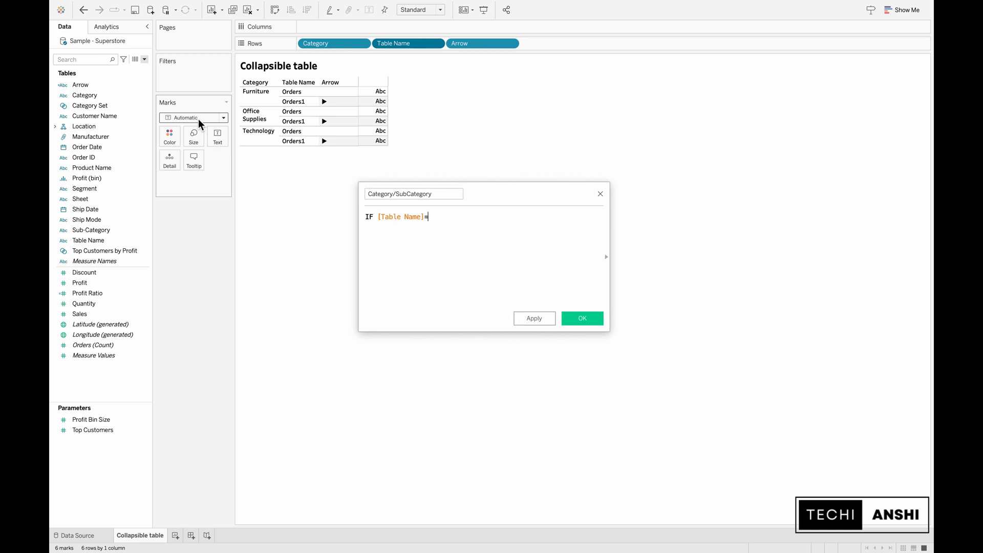
pyautogui.write('="Orde')
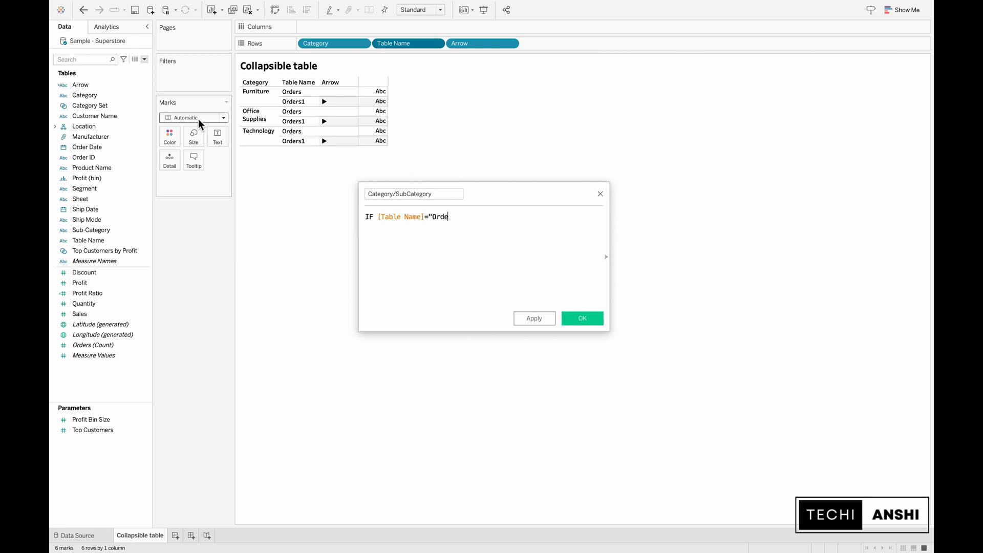
pyautogui.write('rs"')
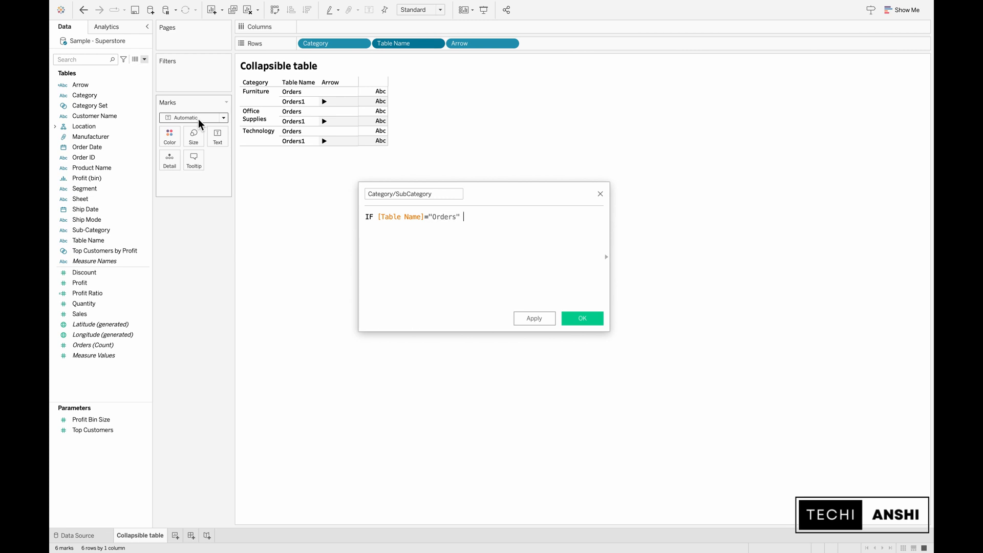
pyautogui.write('THEN s')
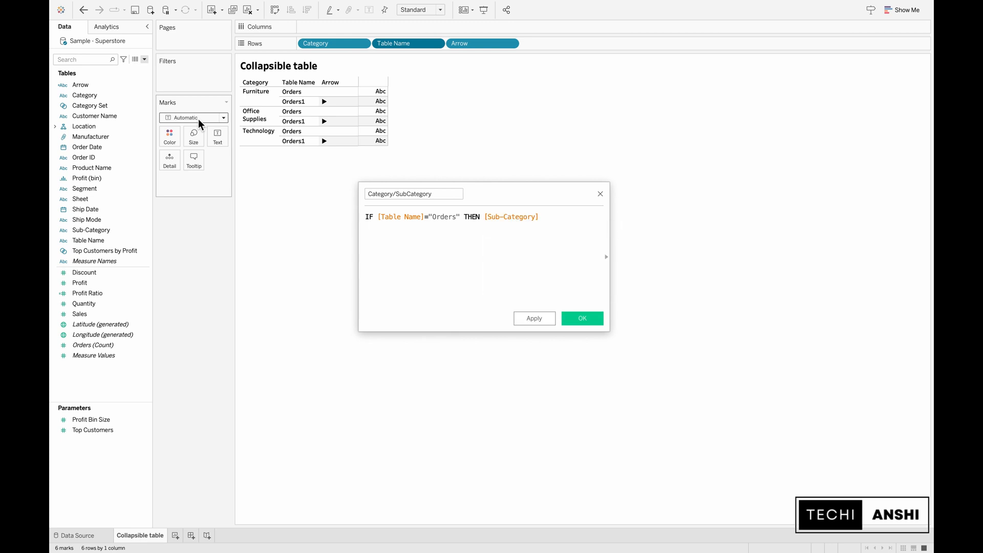
pyautogui.write('ELSE')
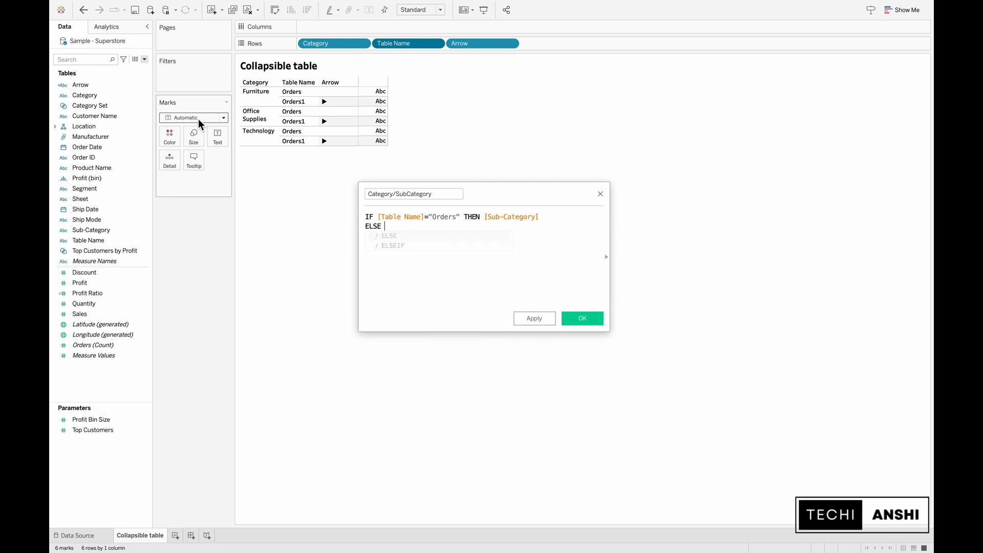
pyautogui.write('Category]')
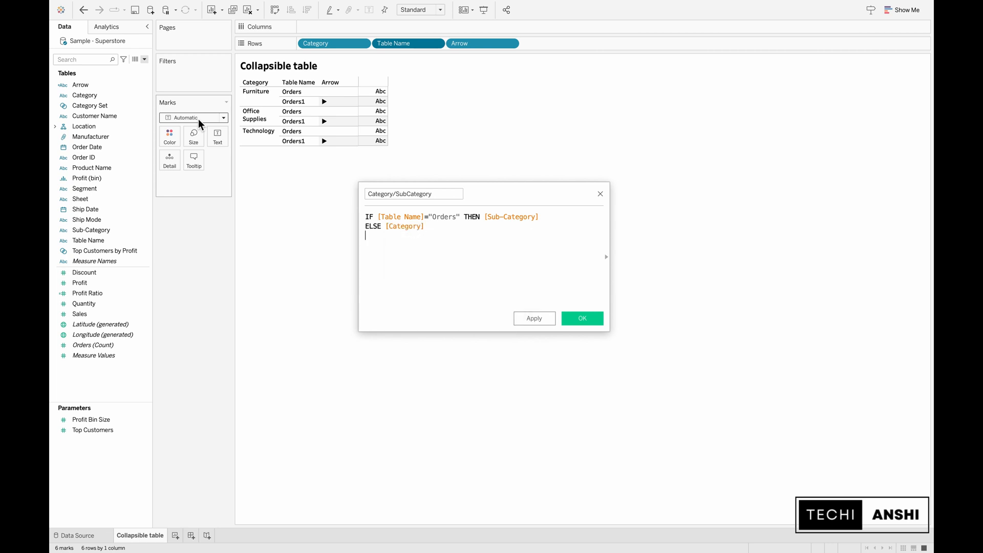
pyautogui.write('END')
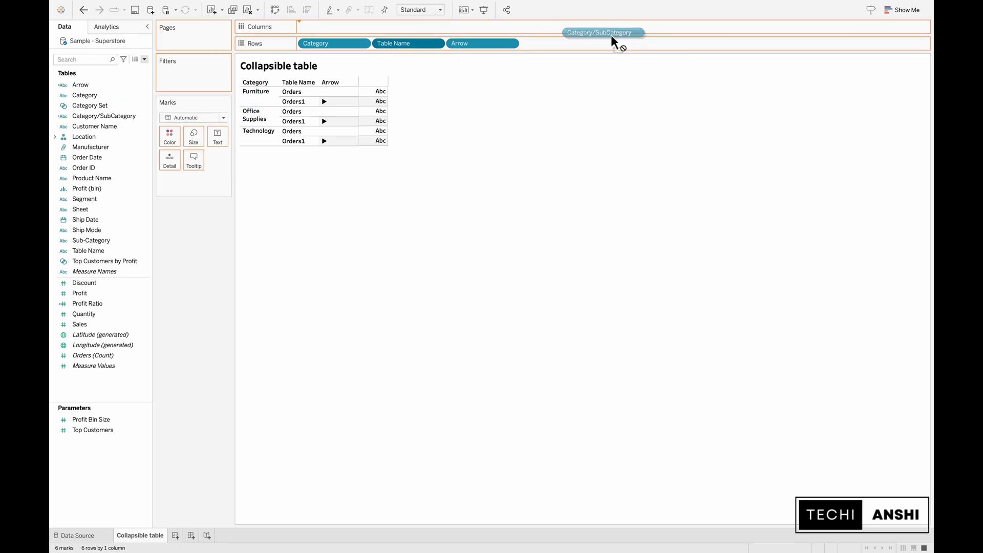
# Place Category/SubCategory on Rows after Arrow, listing sub-categories and category names.
pyautogui.moveTo(602, 32); pyautogui.dragTo(556, 43)
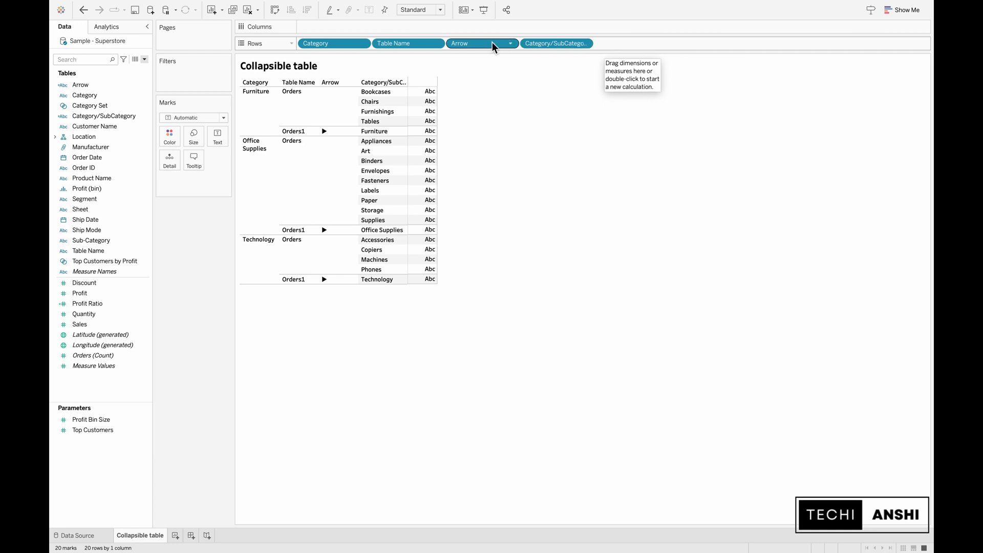
pyautogui.click(93, 366)
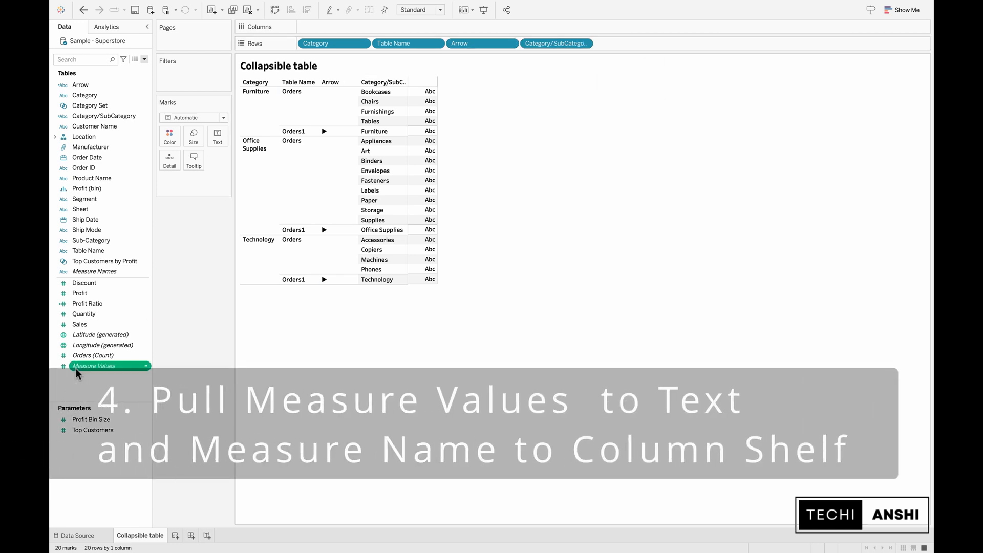
# Show Measure Values as the table's numbers, fit to width, and widen the Category/SubCategory column.
pyautogui.moveTo(94, 366); pyautogui.dragTo(198, 180)
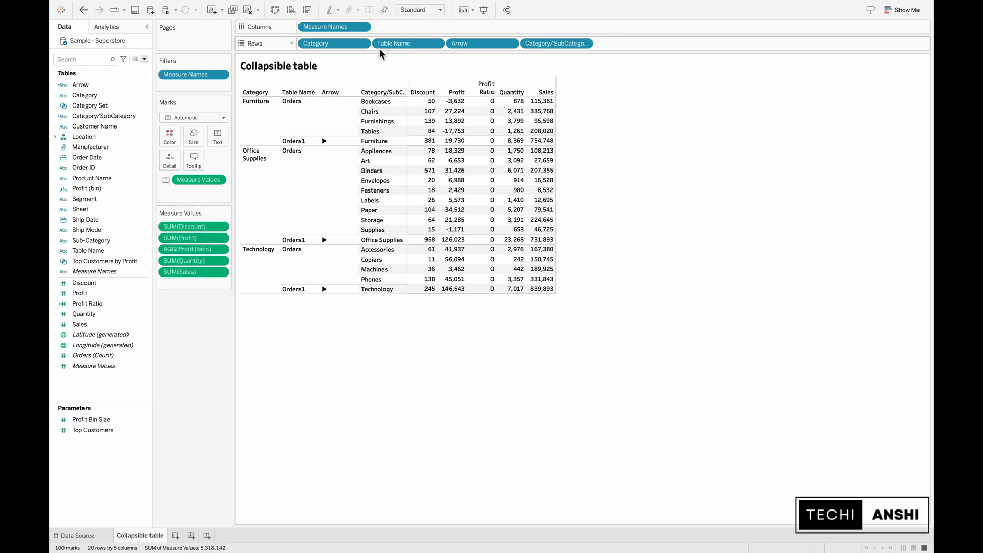
pyautogui.click(418, 9)
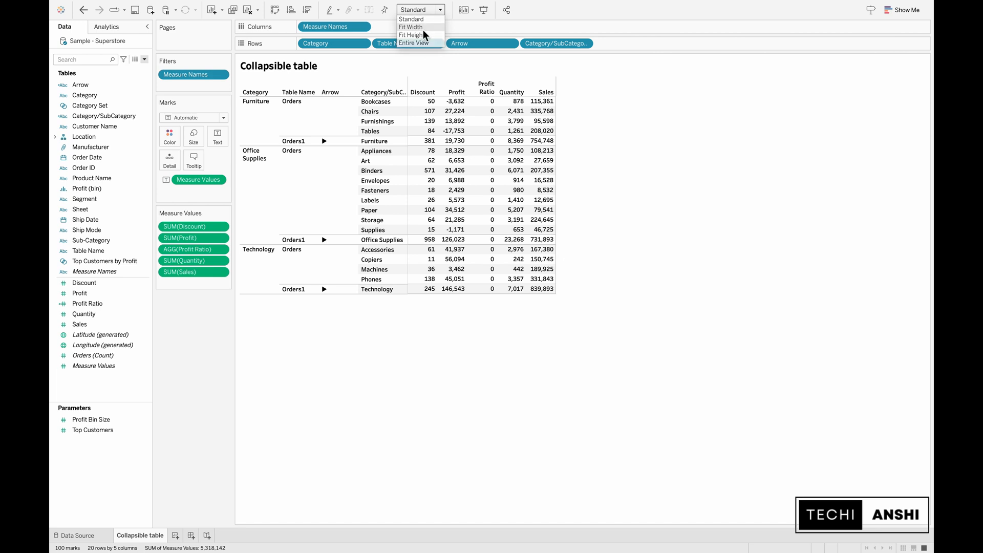
pyautogui.click(410, 27)
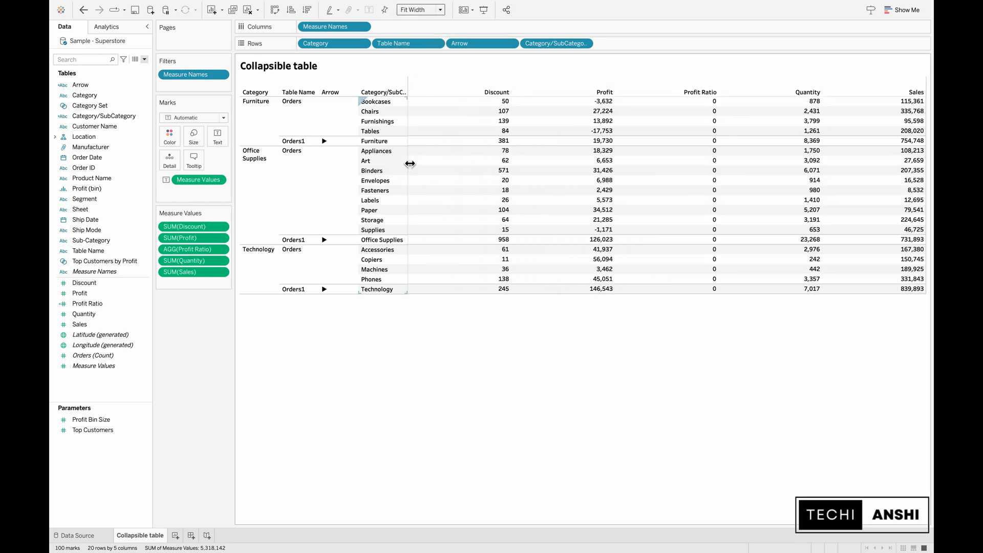
pyautogui.moveTo(410, 163); pyautogui.dragTo(456, 163)
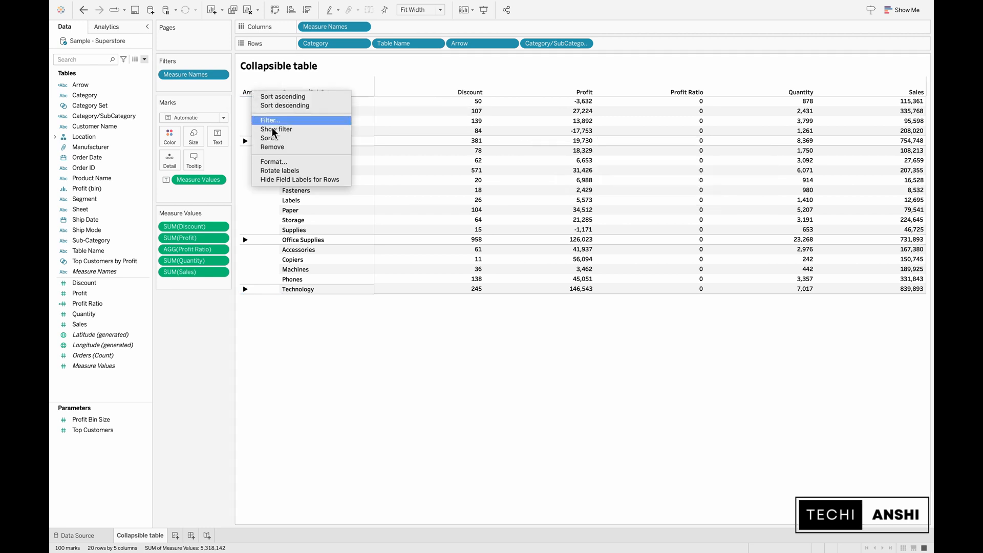
# Hide the field labels for rows above the Arrow and Category/SubCategory columns.
pyautogui.click(274, 162)
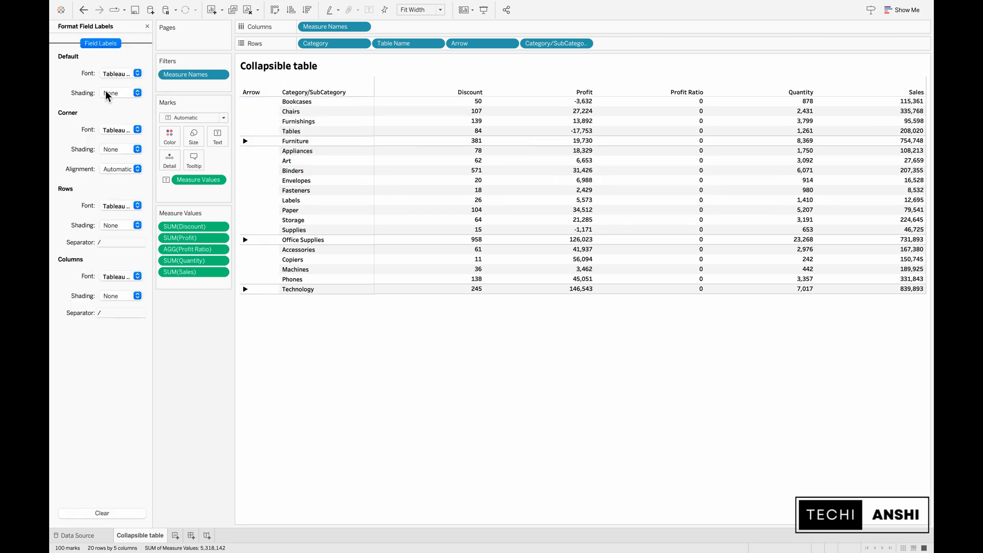
pyautogui.click(120, 72)
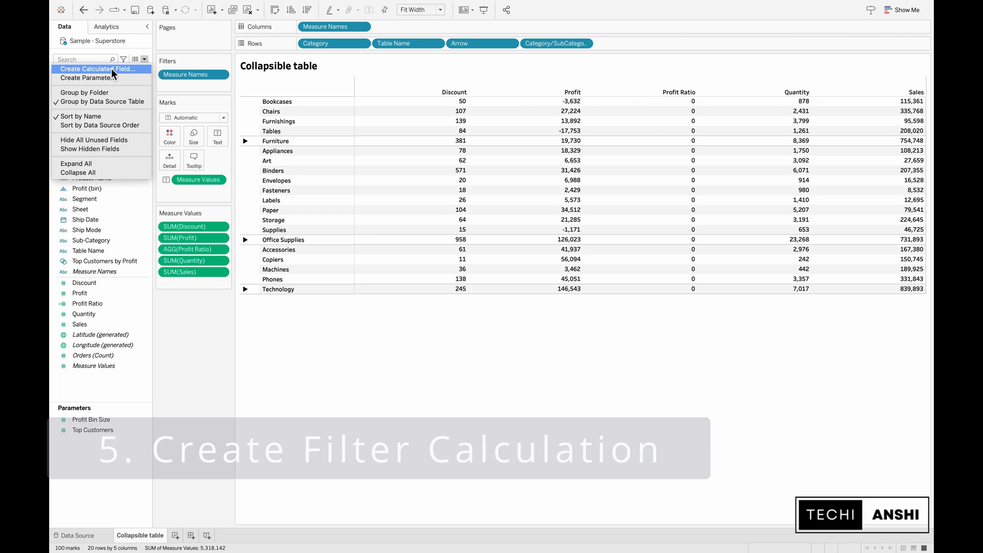
# Write a 'Filter' calculated field: [Table Name]="Orders1" OR [Category Set].
pyautogui.click(100, 69)
pyautogui.write('Filter')
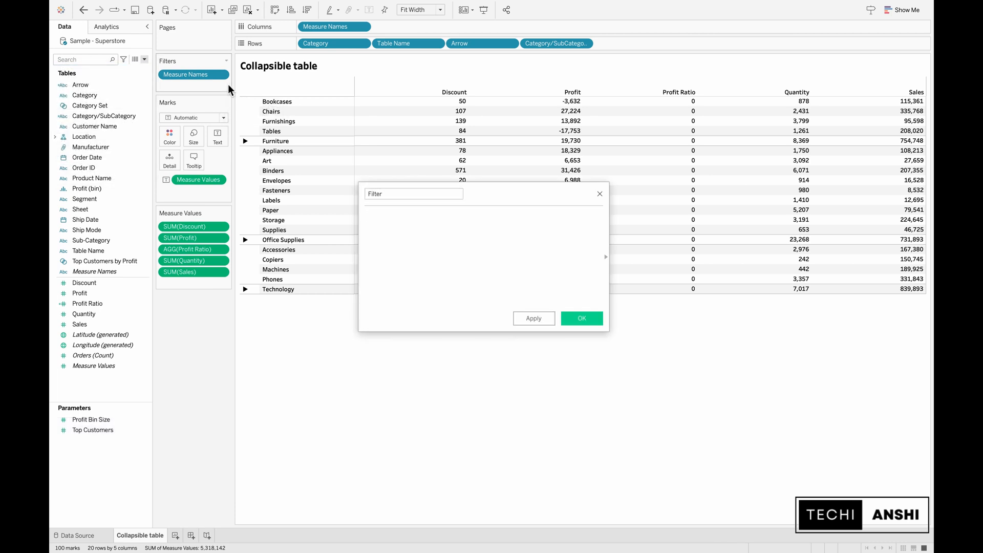
pyautogui.write('tab')
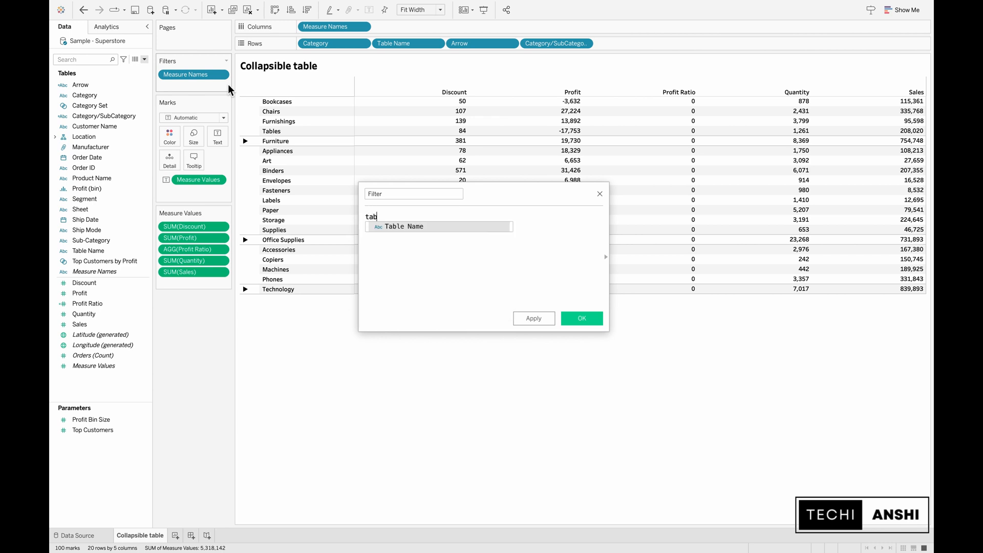
pyautogui.click(404, 227)
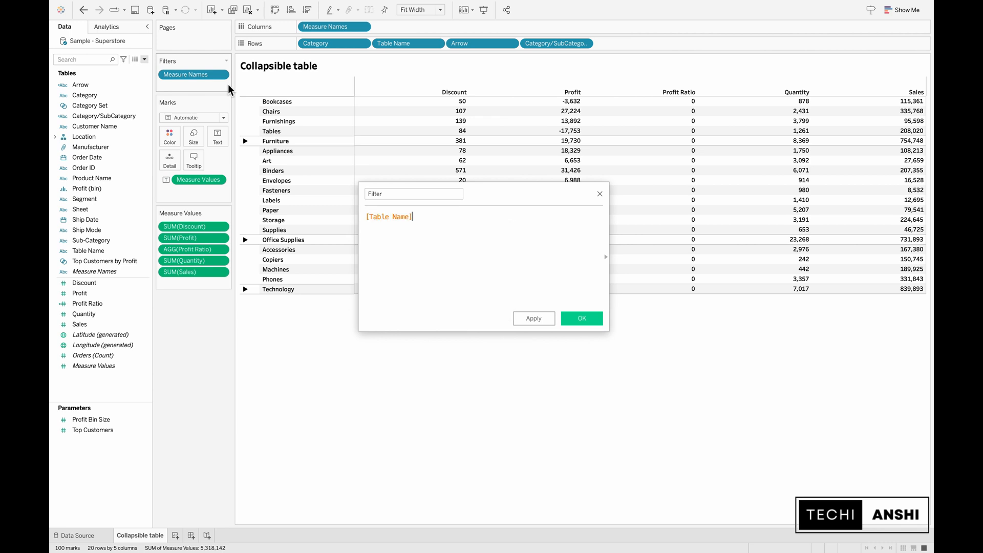
pyautogui.write('="')
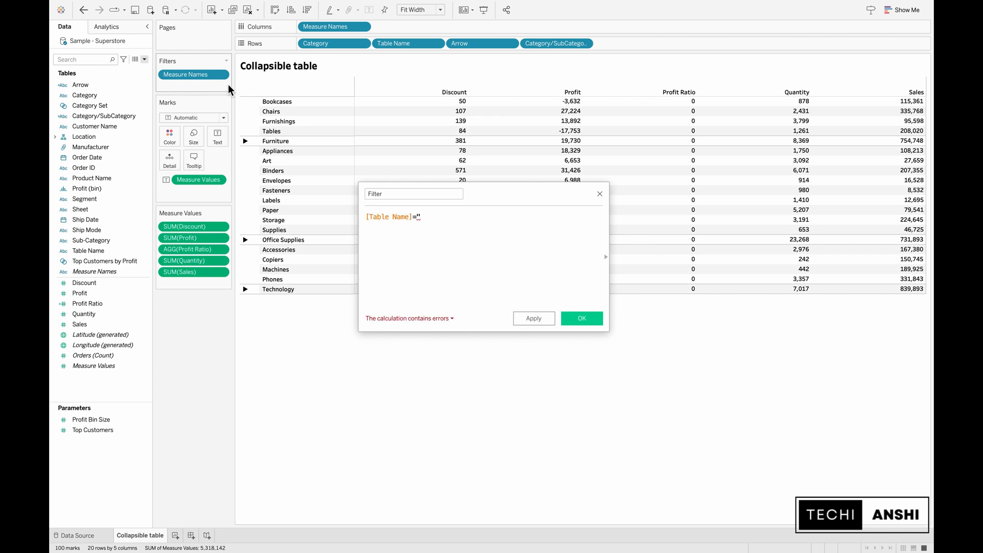
pyautogui.write('Or')
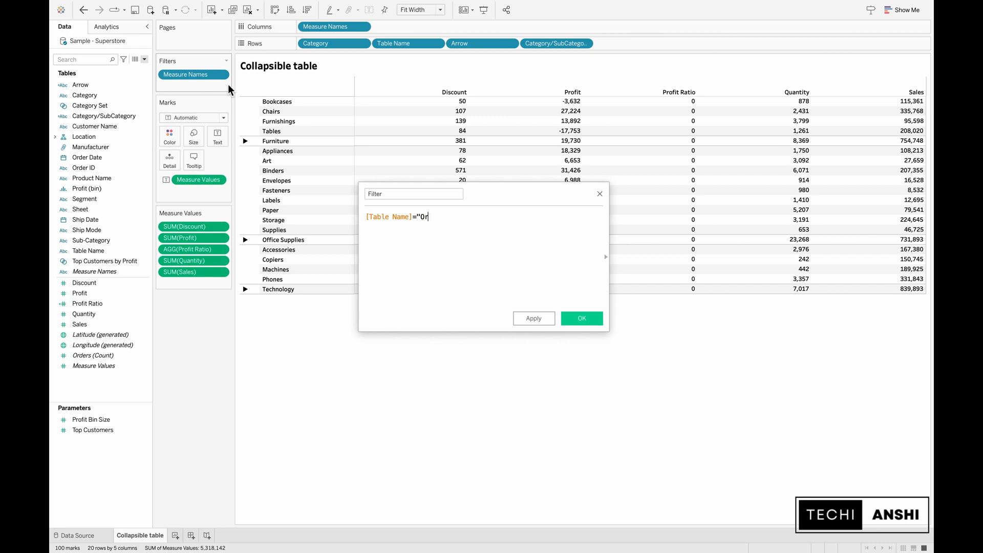
pyautogui.write('ders" OR')
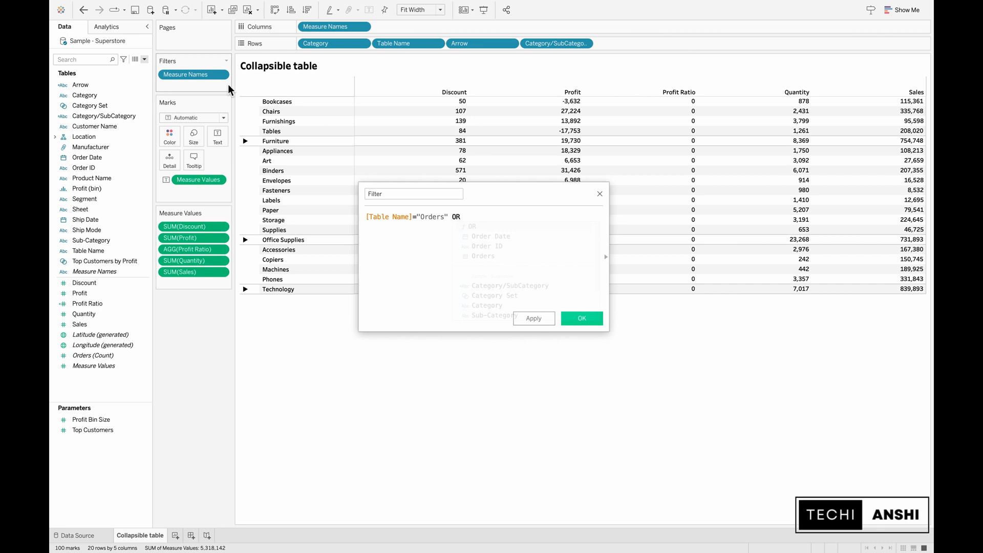
pyautogui.write('"C')
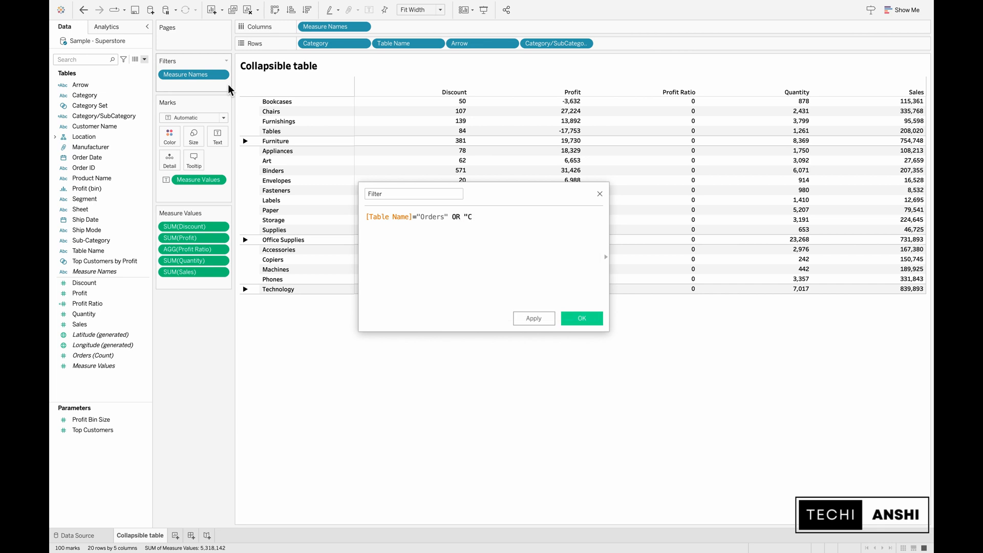
pyautogui.write('ategory Set]')
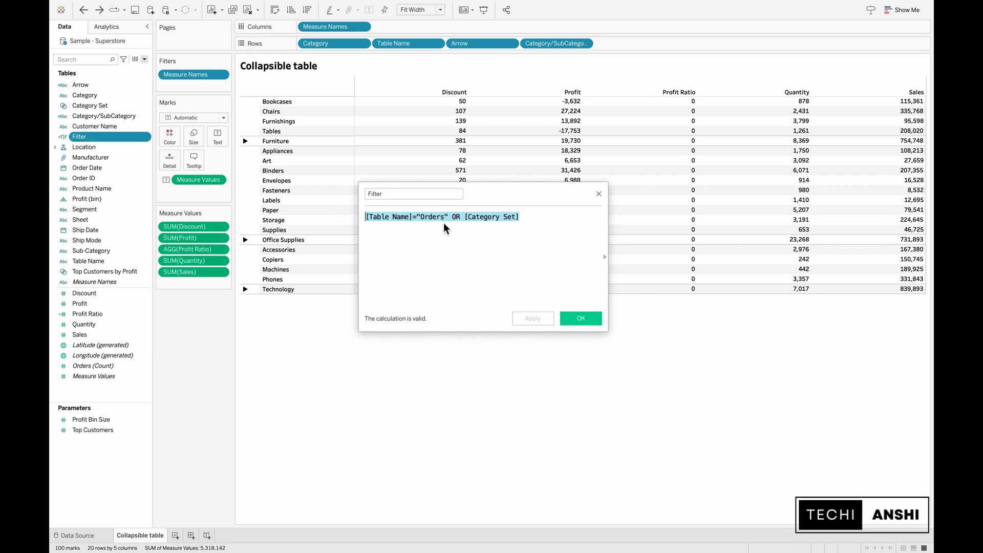
pyautogui.write('1')
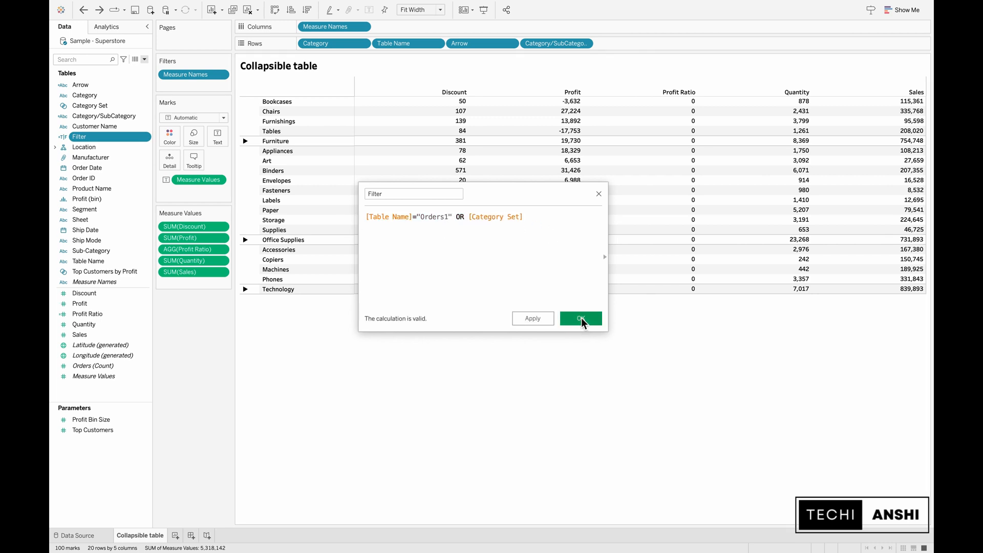
# Save the Filter calculation and filter the view to keep only True.
pyautogui.click(579, 319)
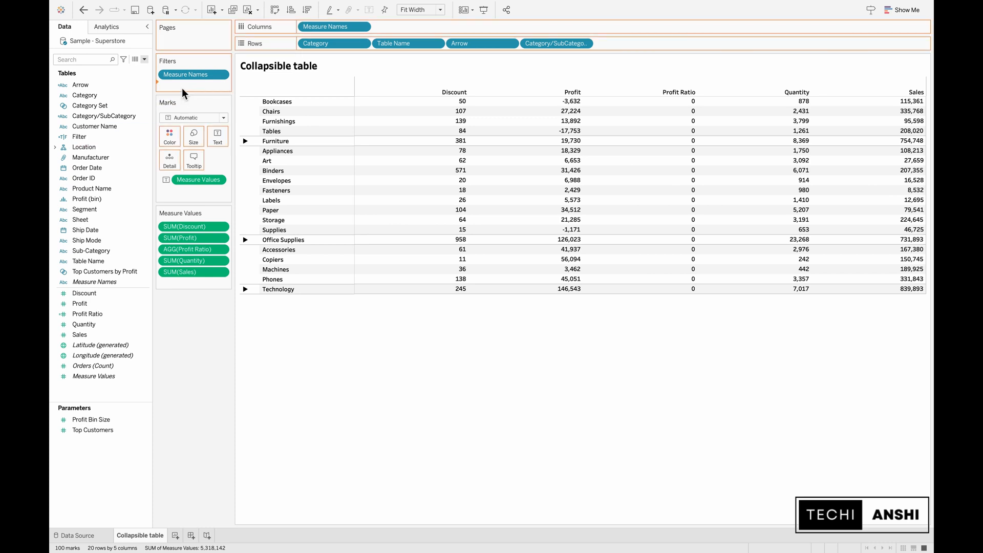
pyautogui.click(185, 74)
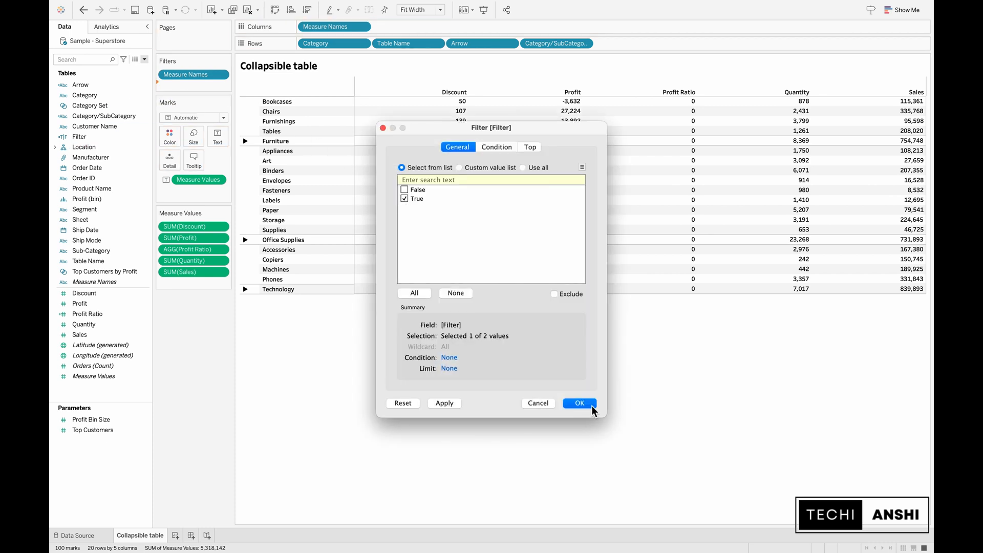
pyautogui.click(577, 403)
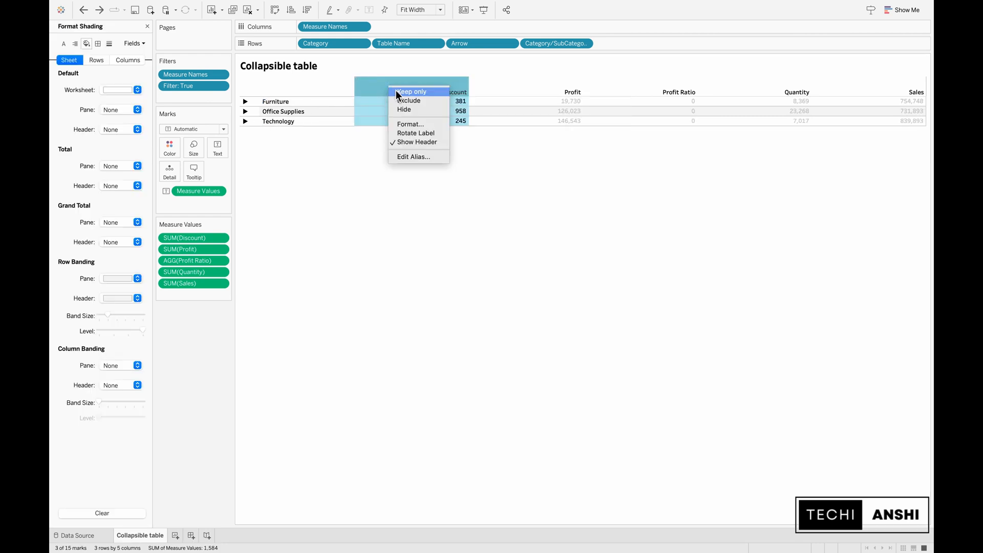
# Set the measure column headers to black shading with white font.
pyautogui.click(411, 124)
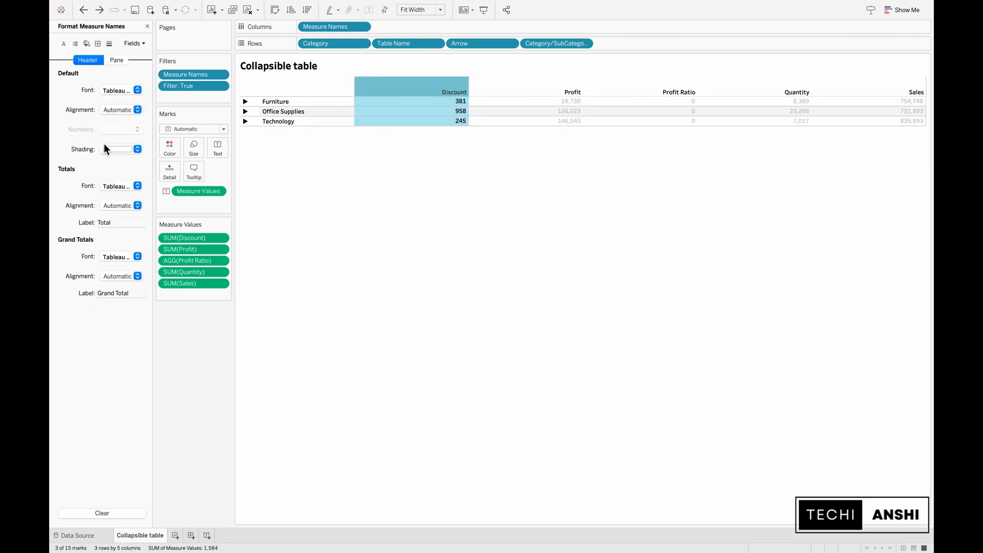
pyautogui.click(137, 149)
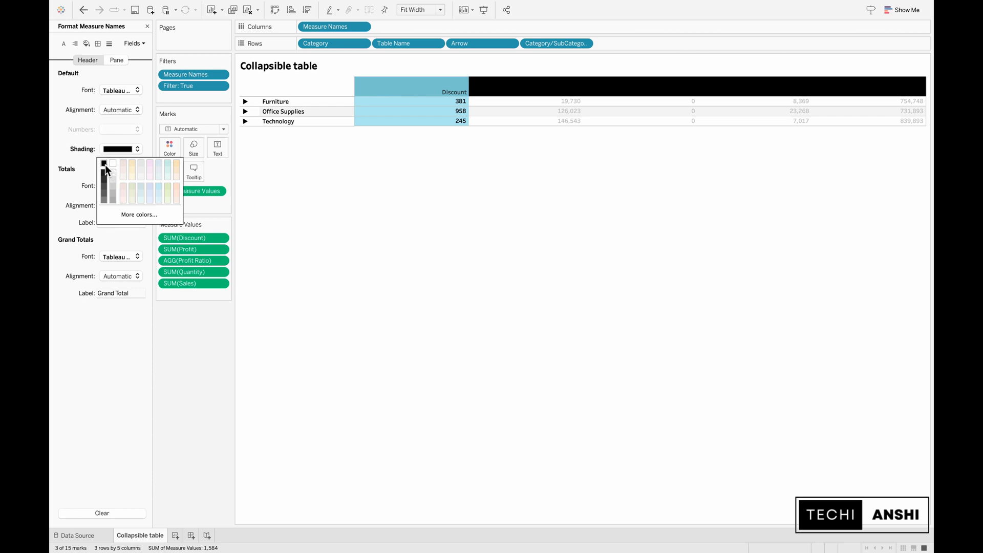
pyautogui.click(104, 164)
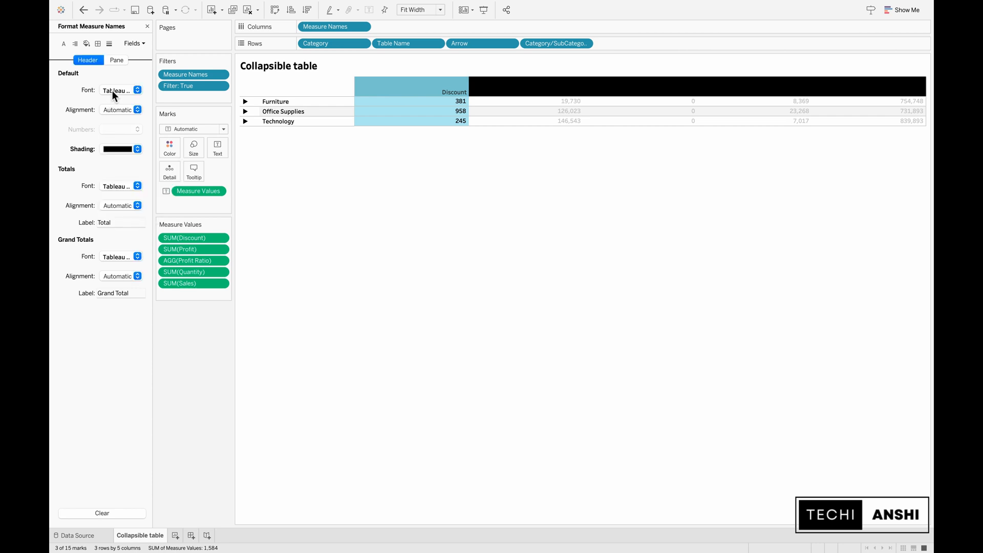
pyautogui.click(119, 90)
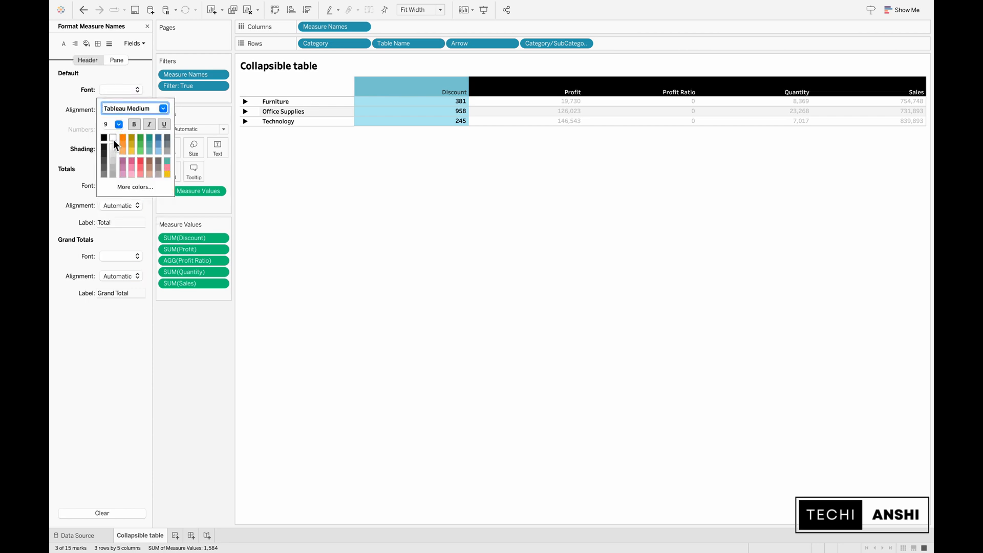
pyautogui.click(118, 124)
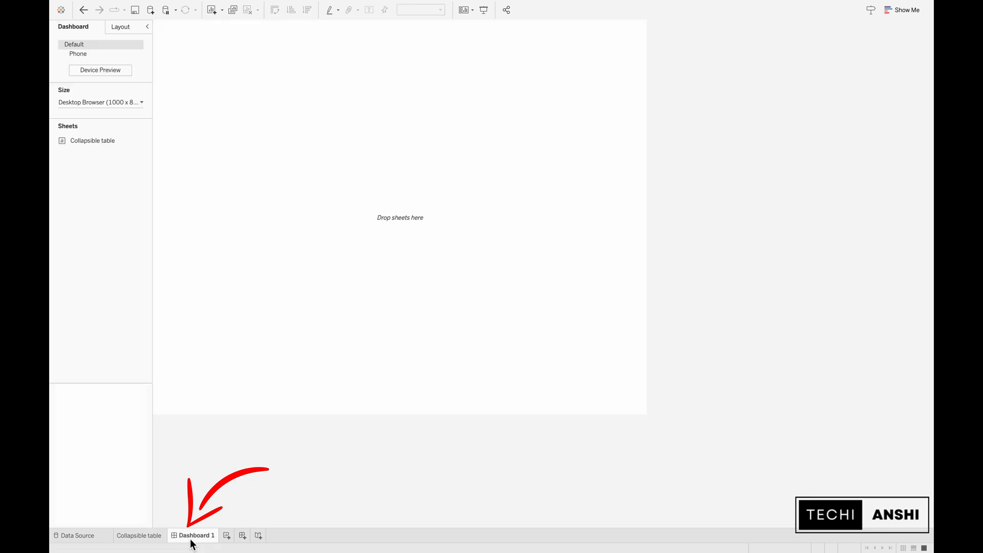
# Open the new empty Dashboard 1.
pyautogui.click(196, 535)
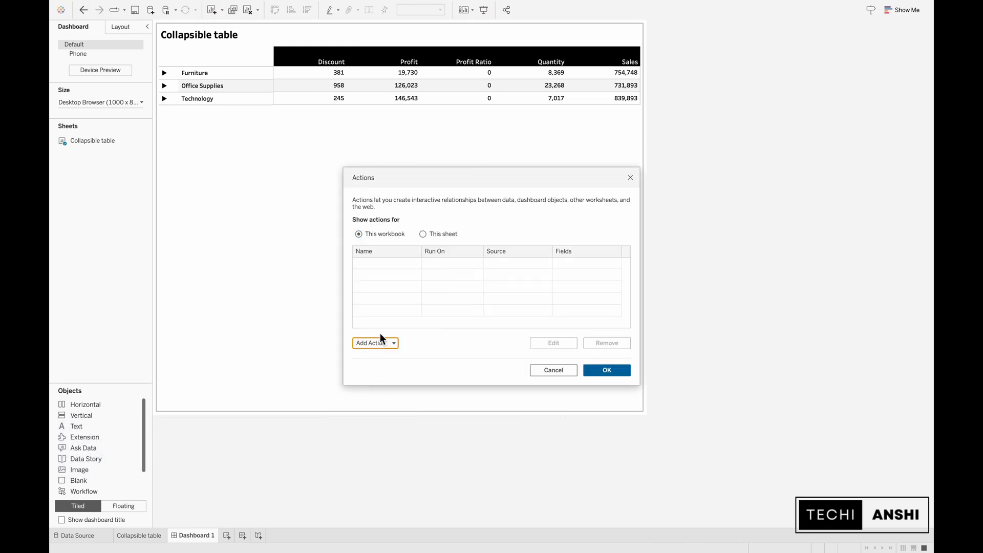
# Add a Change Set Values action on Select targeting Category Set, removing all values when cleared.
pyautogui.click(370, 343)
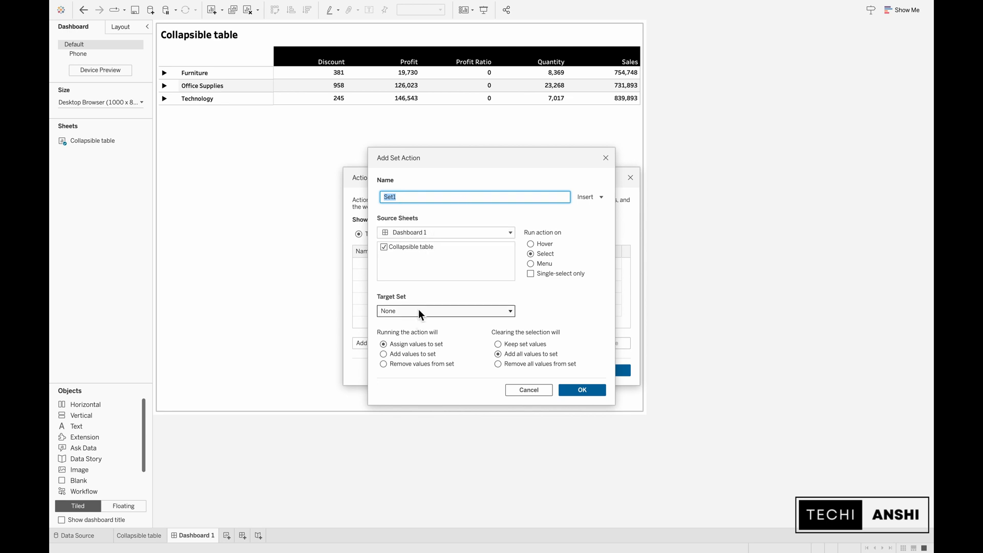
pyautogui.click(445, 310)
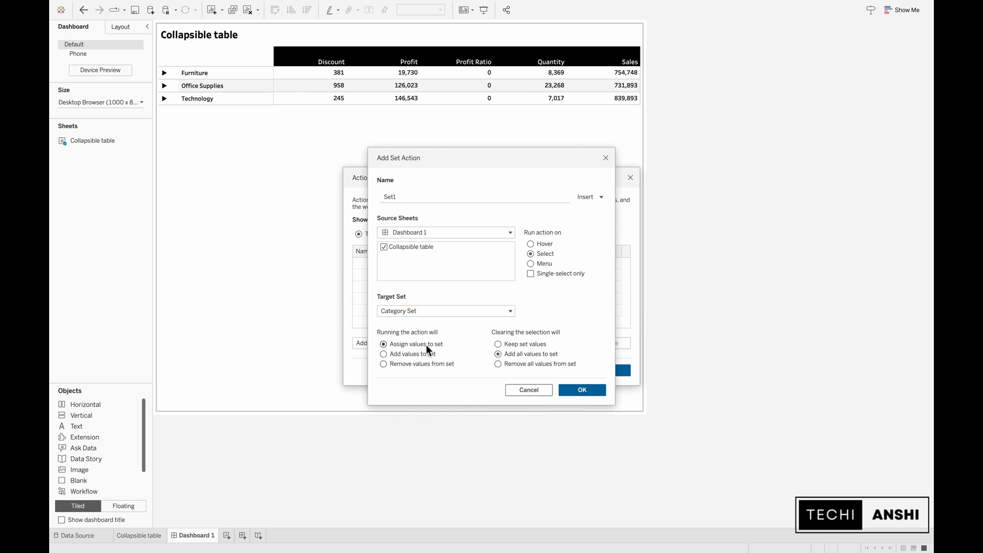
pyautogui.click(498, 364)
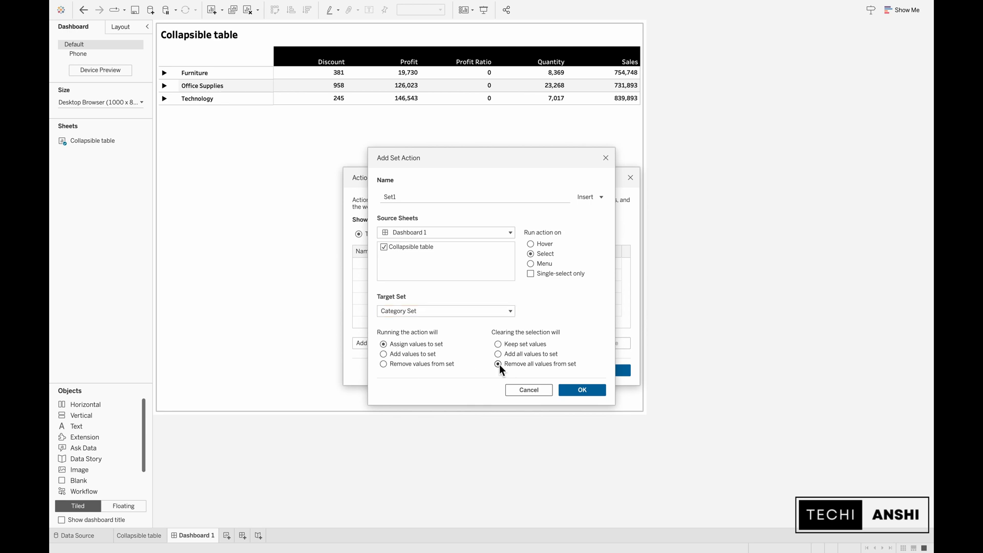
pyautogui.moveTo(537, 372)
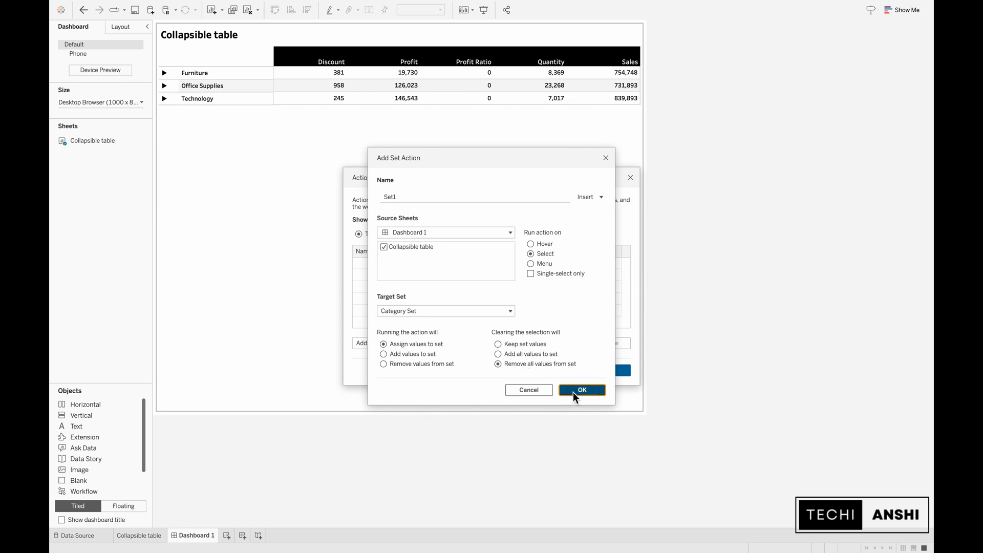
pyautogui.click(580, 390)
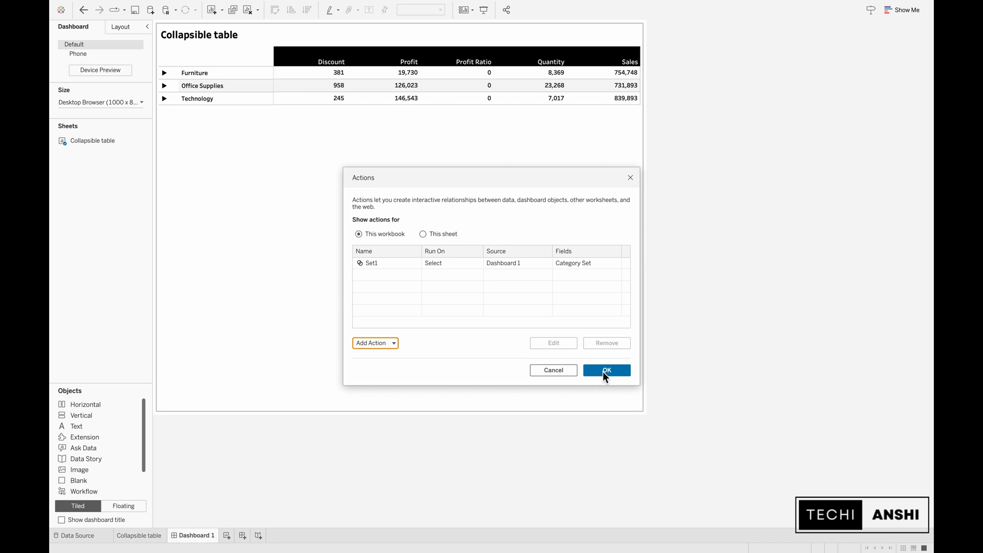
pyautogui.click(606, 369)
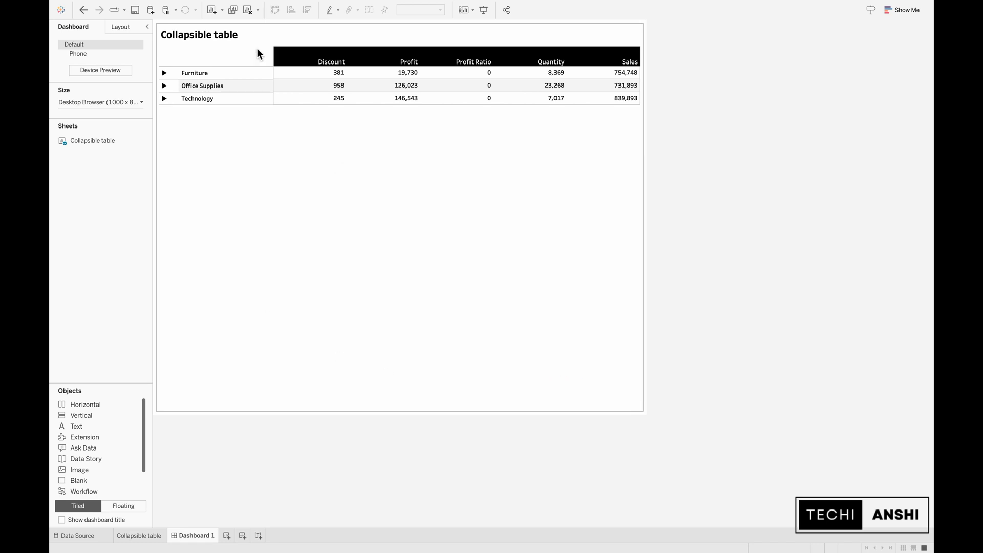
# Expand and collapse Furniture and Office Supplies, clearing selections to collapse the table.
pyautogui.click(164, 73)
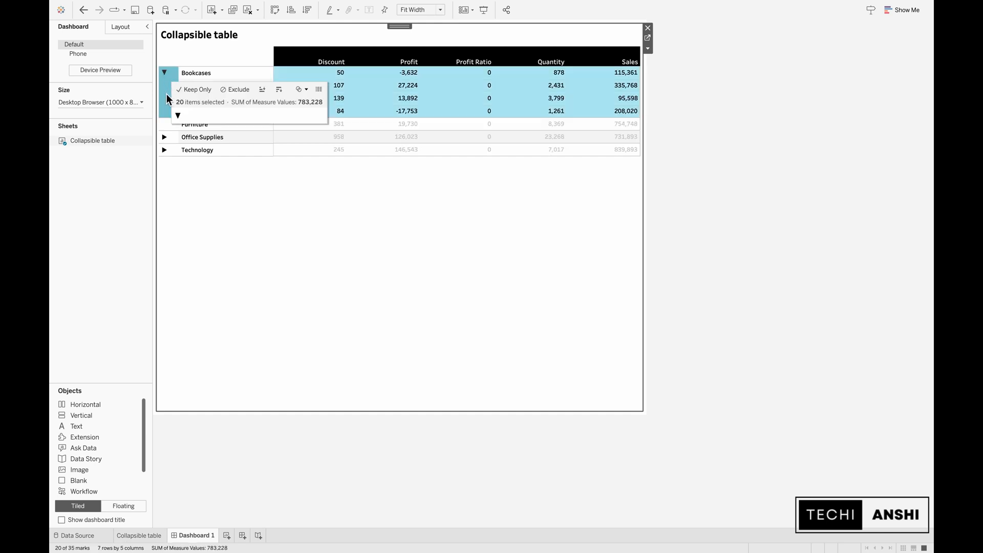
pyautogui.click(164, 73)
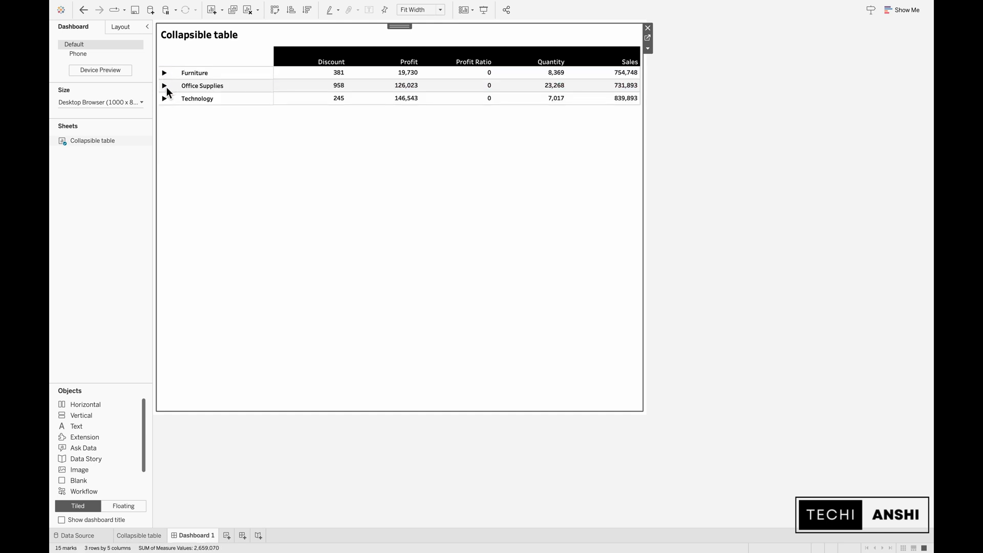
pyautogui.click(164, 85)
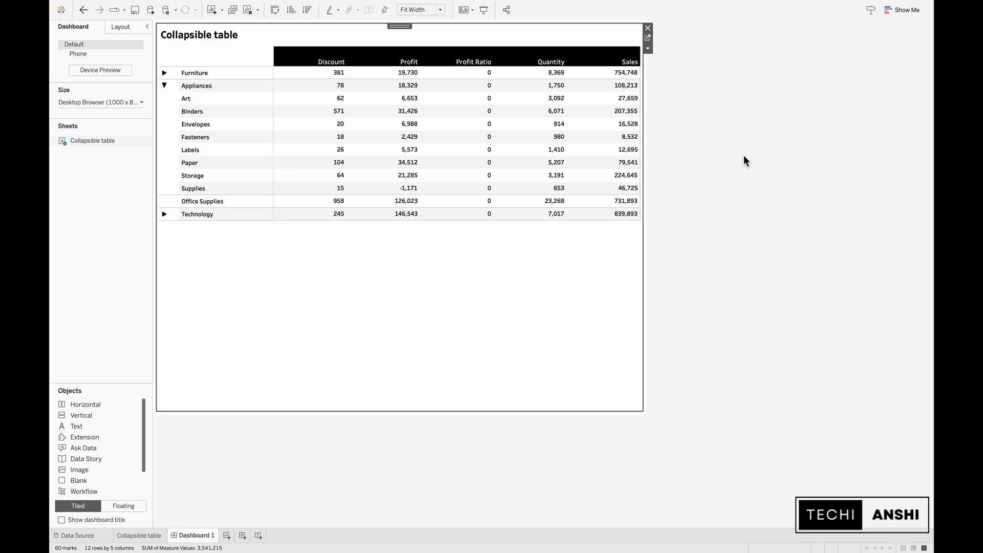
pyautogui.click(196, 86)
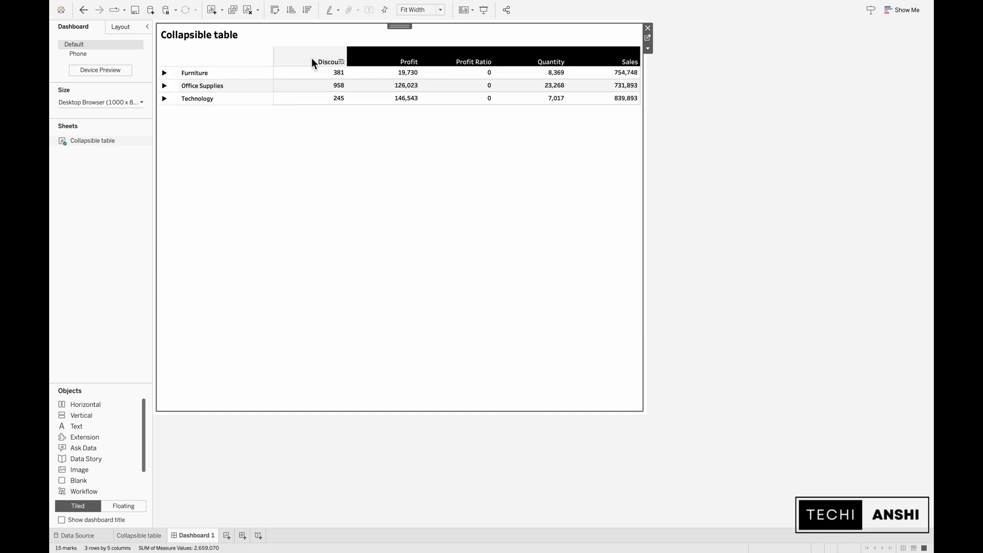
pyautogui.click(164, 73)
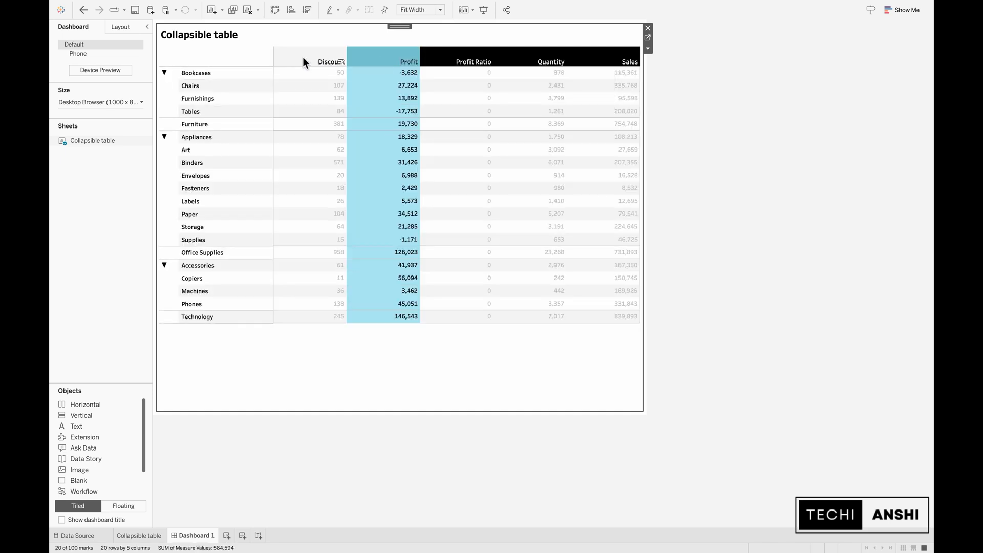
pyautogui.click(474, 61)
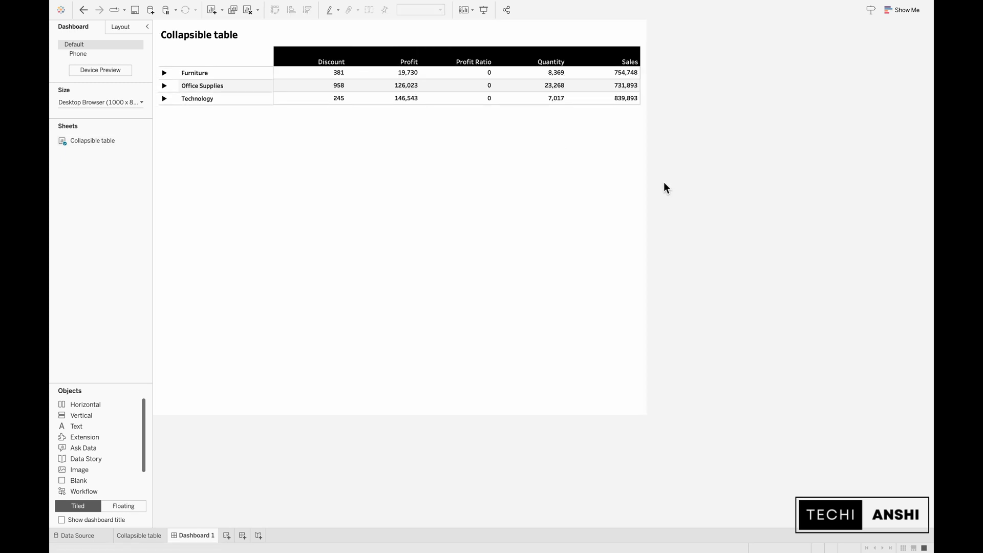
# Expand and collapse Office Supplies and Technology, finishing with Furniture expanded.
pyautogui.click(164, 86)
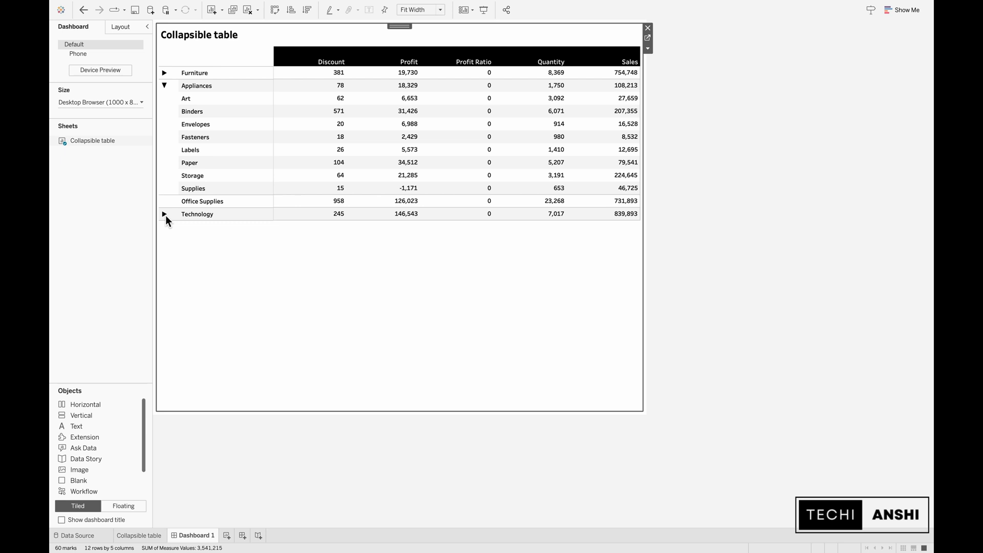
pyautogui.click(164, 85)
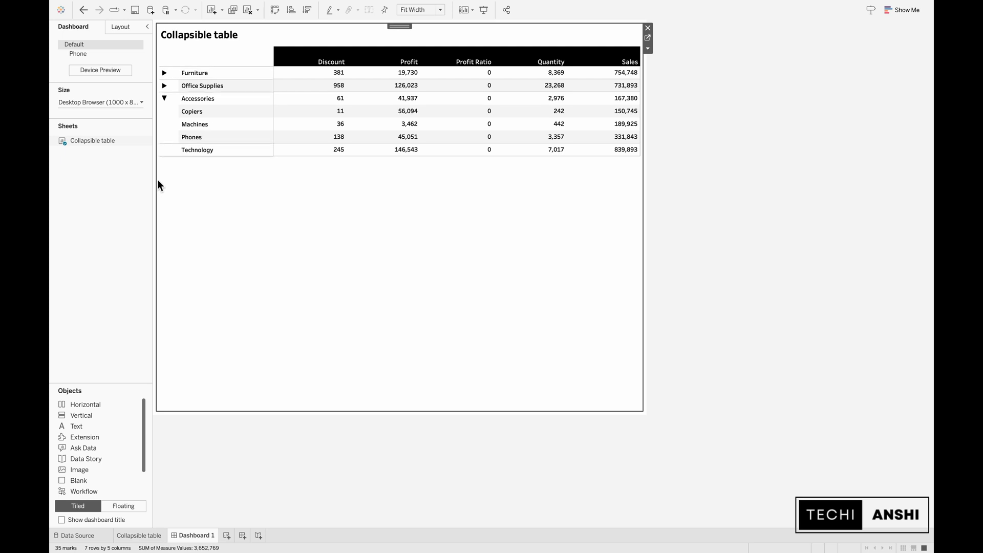
pyautogui.click(198, 98)
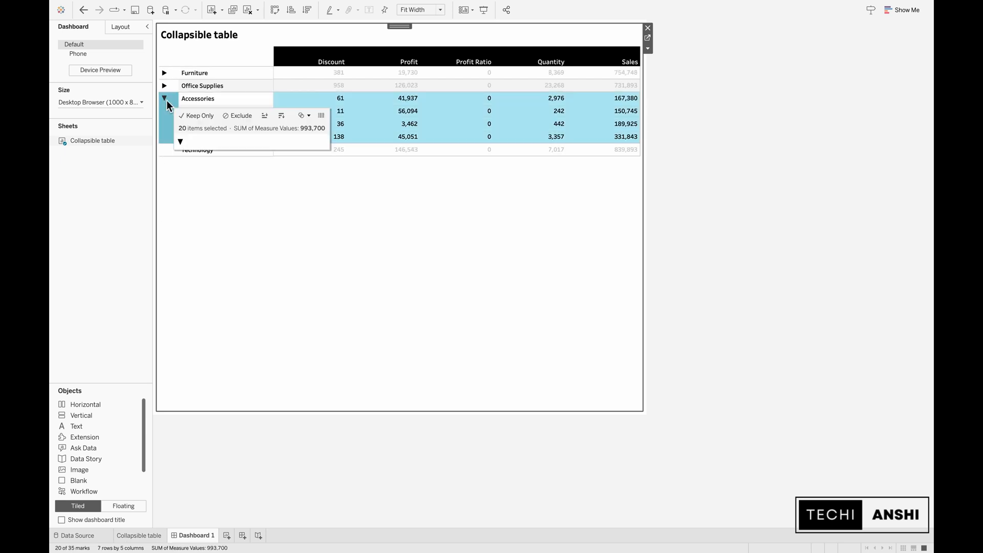
pyautogui.click(165, 102)
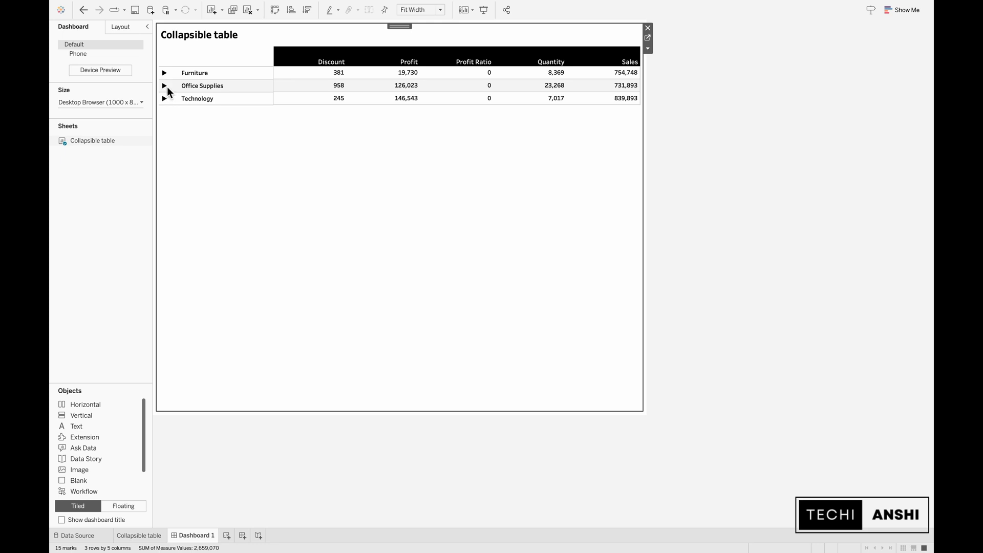
pyautogui.click(164, 86)
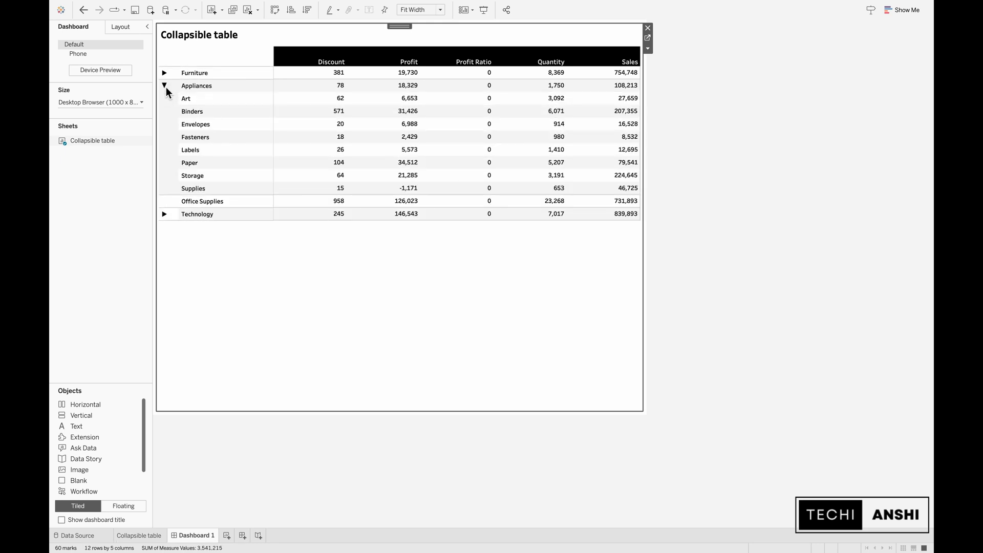
pyautogui.click(164, 86)
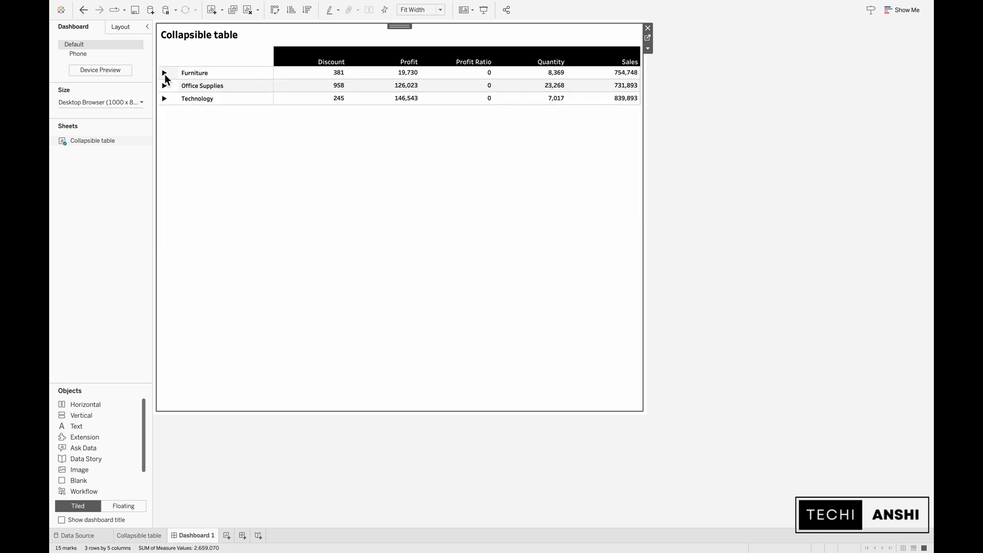
pyautogui.click(164, 73)
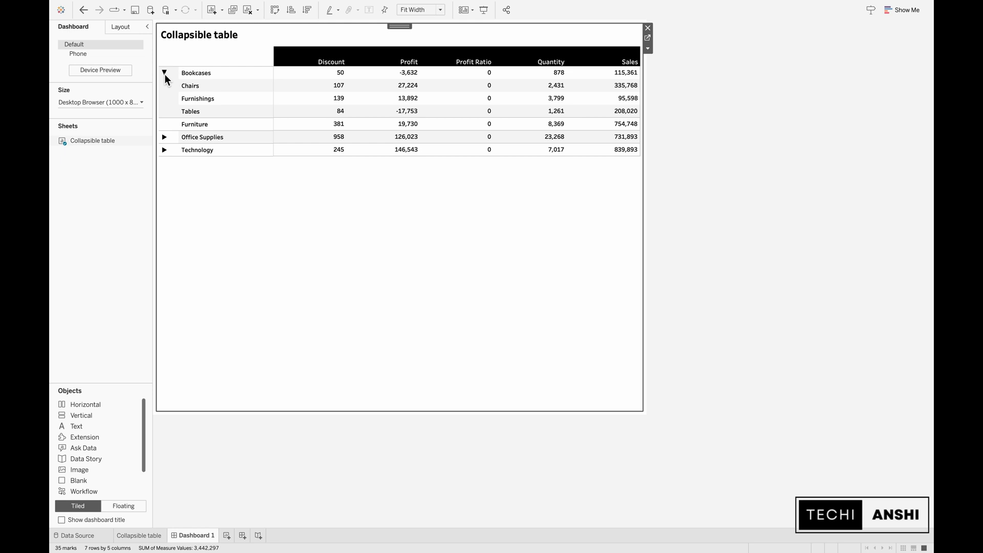
pyautogui.moveTo(167, 78)
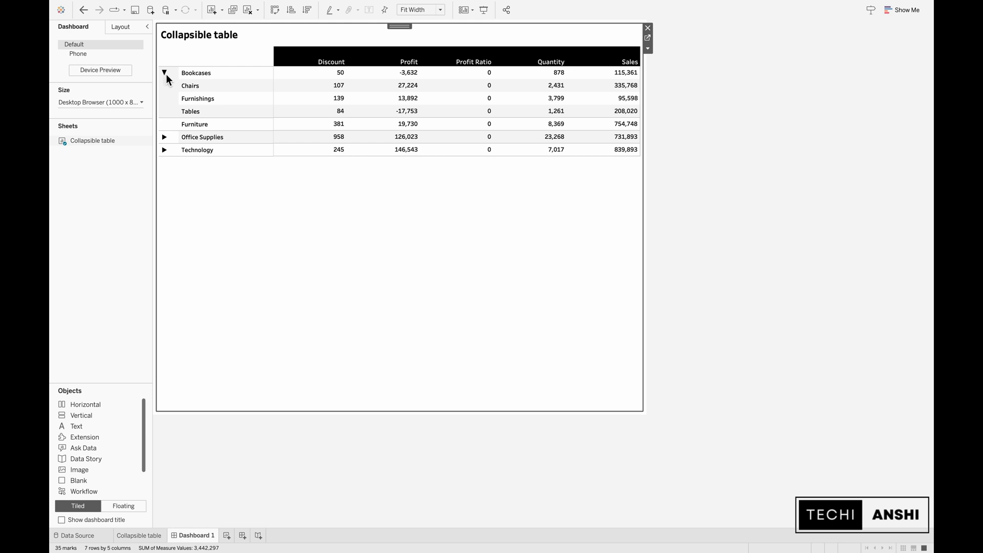
# On the Collapsible table sheet, review the Filter and Category/SubCategory calculations.
pyautogui.click(139, 535)
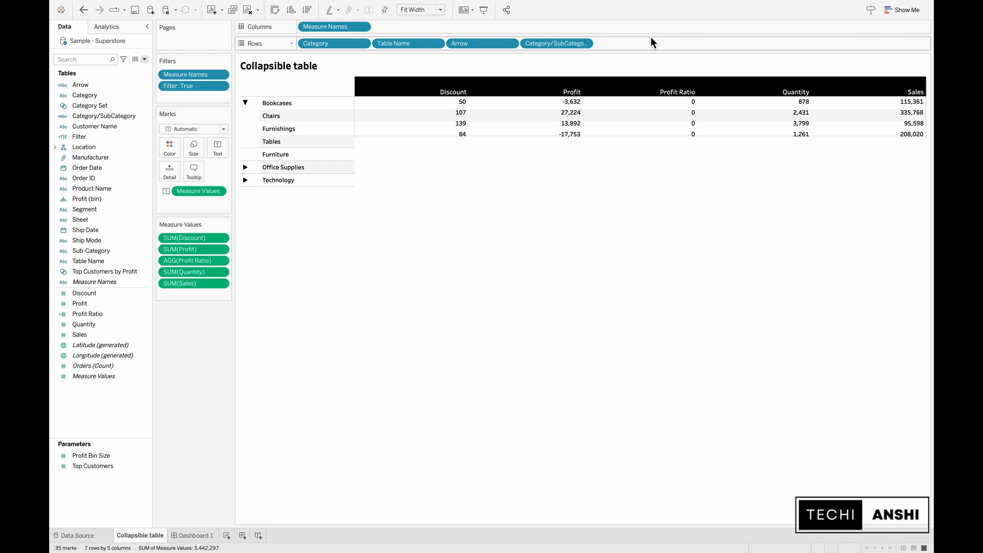
pyautogui.rightClick(80, 85)
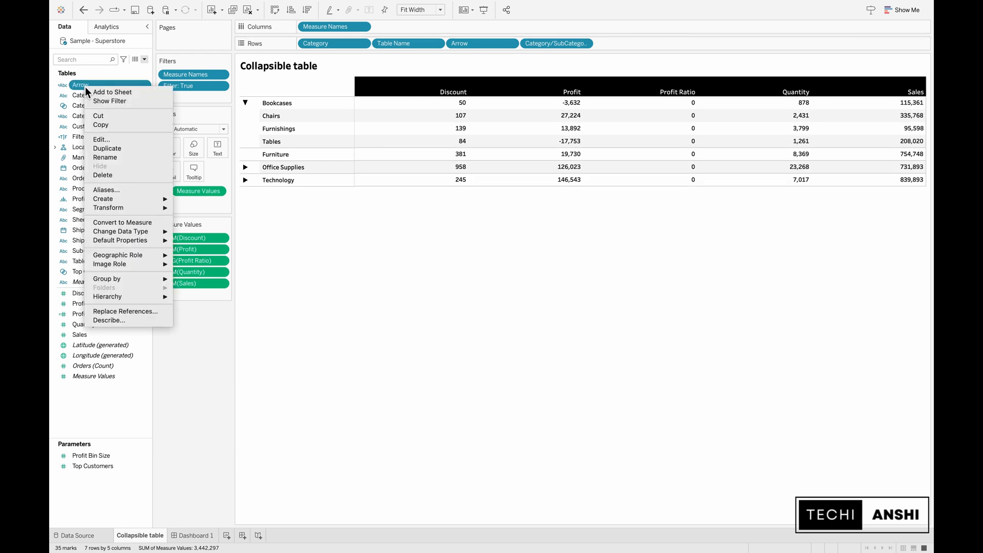
pyautogui.click(101, 139)
pyautogui.write('f')
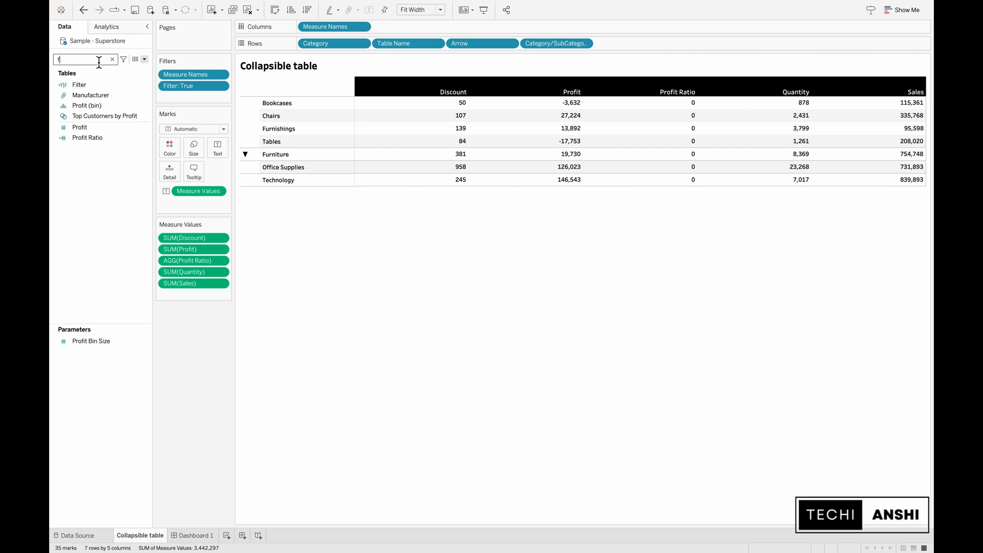
pyautogui.write('il')
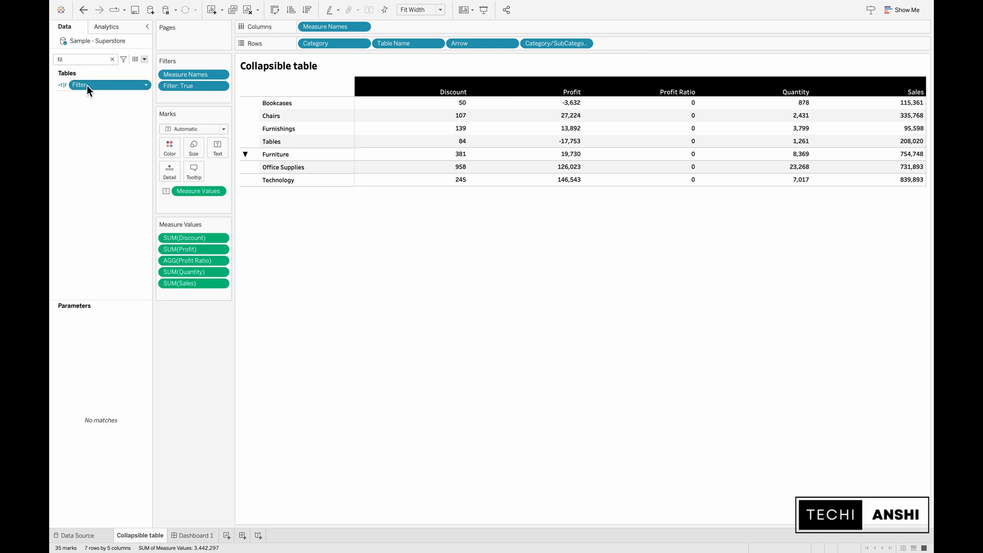
pyautogui.doubleClick(80, 85)
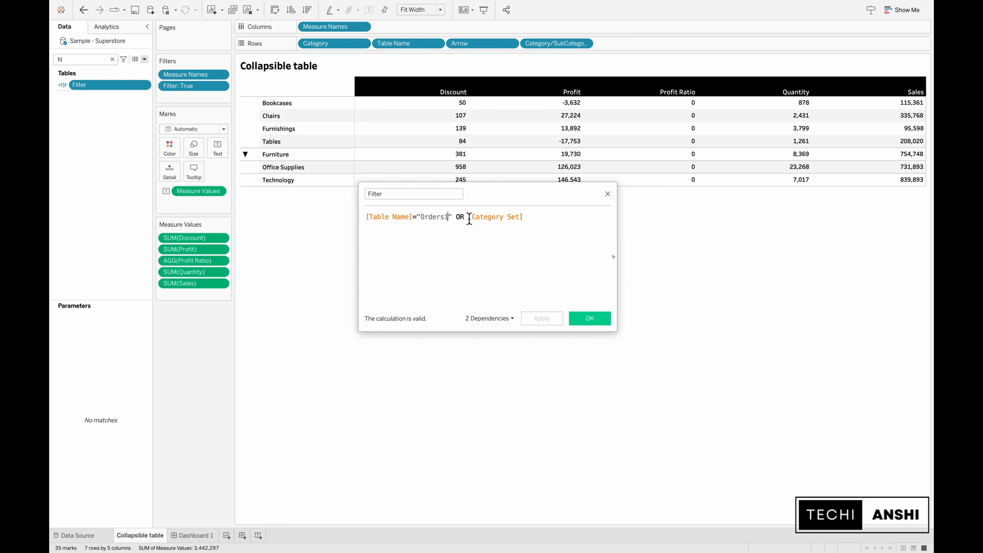
pyautogui.click(588, 318)
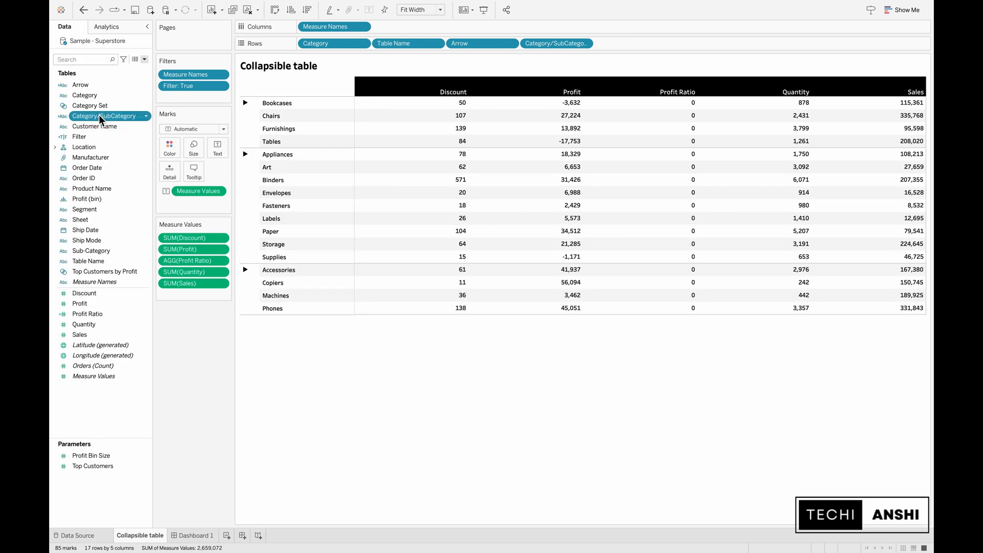
pyautogui.doubleClick(104, 116)
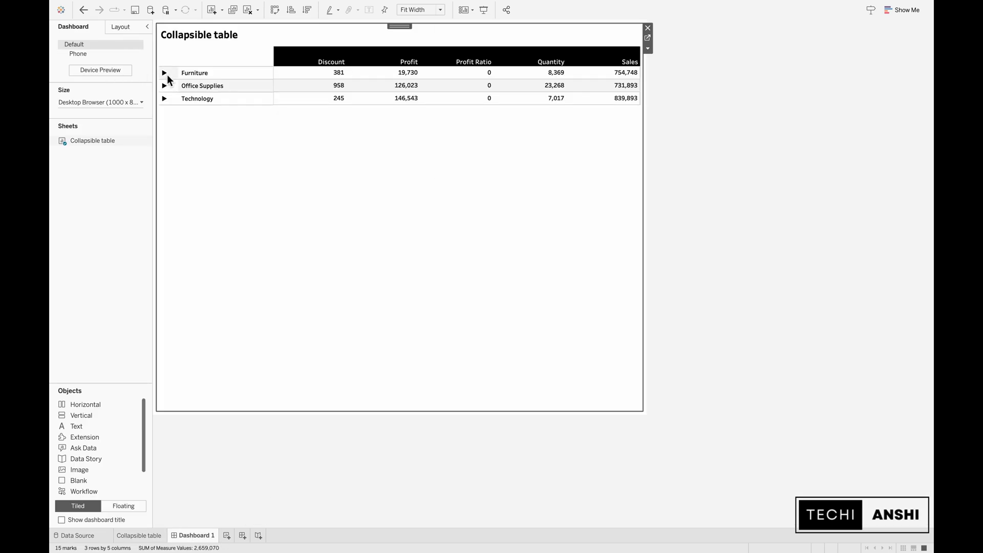
# Expand and collapse Furniture on Dashboard 1, then click the Office Supplies arrow.
pyautogui.click(165, 73)
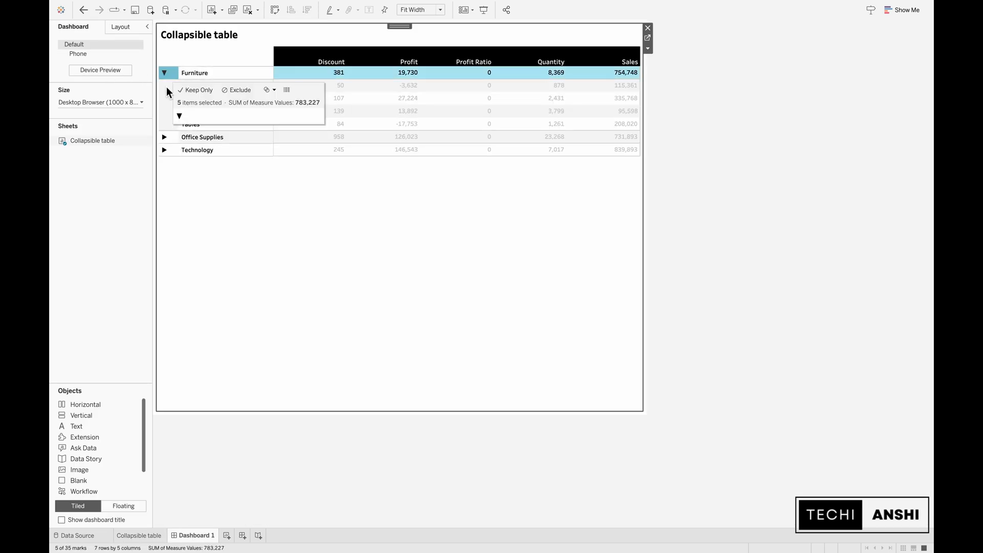
pyautogui.click(164, 72)
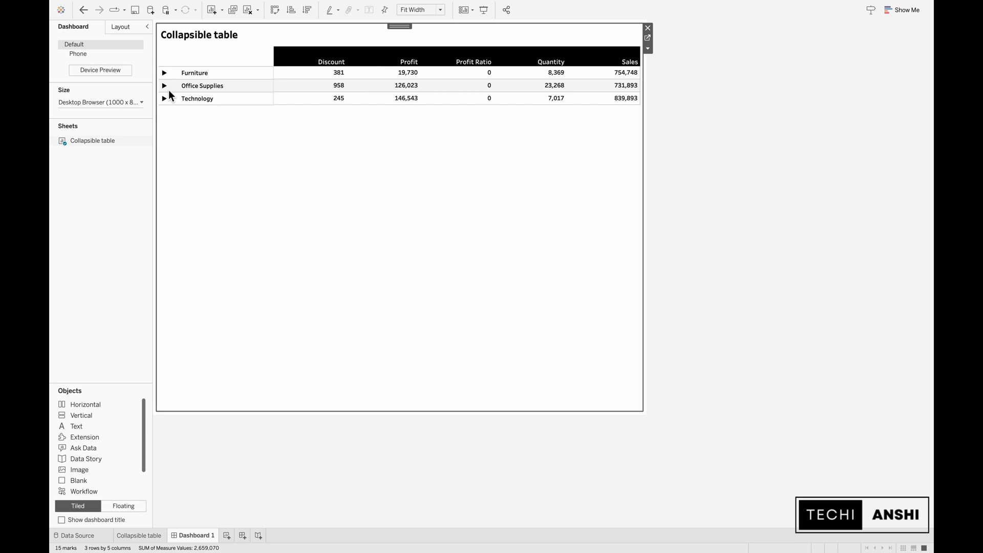
pyautogui.click(164, 85)
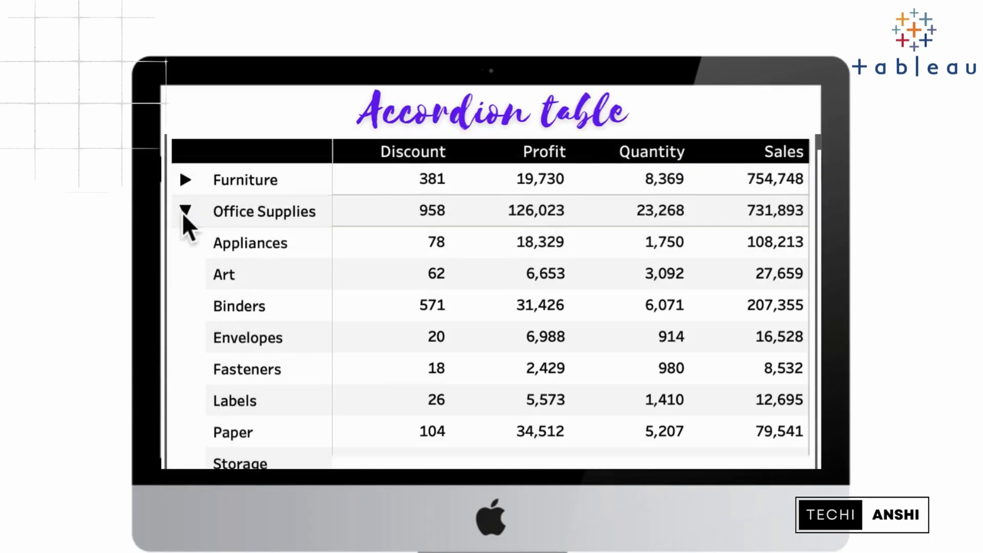
# Collapse Office Supplies, then toggle Furniture until it shows Bookcases, Chairs, Furnishings and Tables.
pyautogui.click(264, 210)
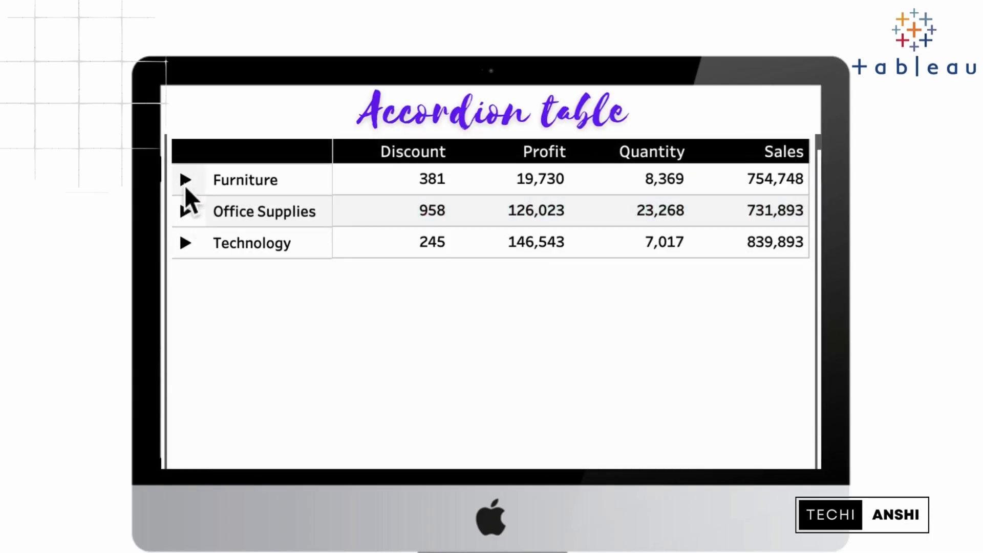
pyautogui.click(185, 179)
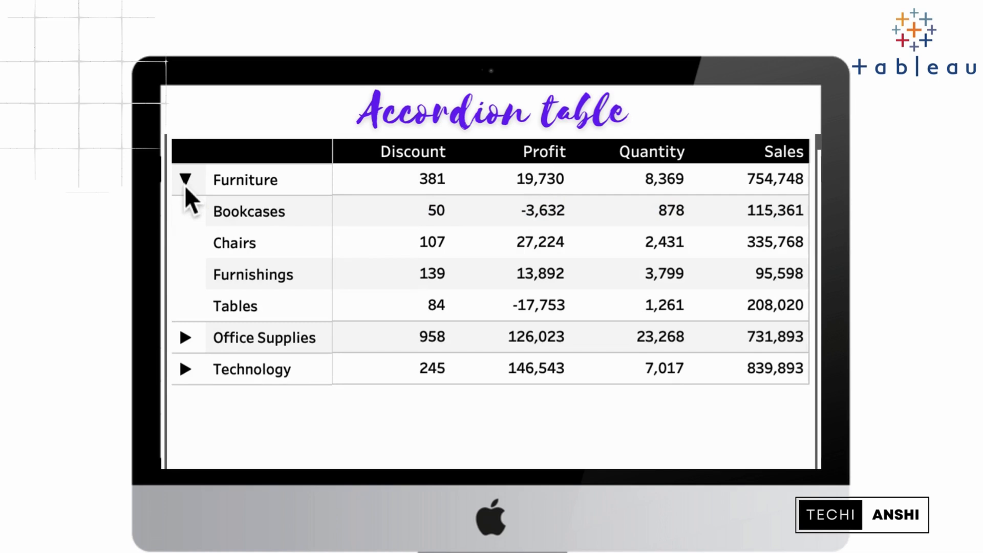
pyautogui.click(186, 178)
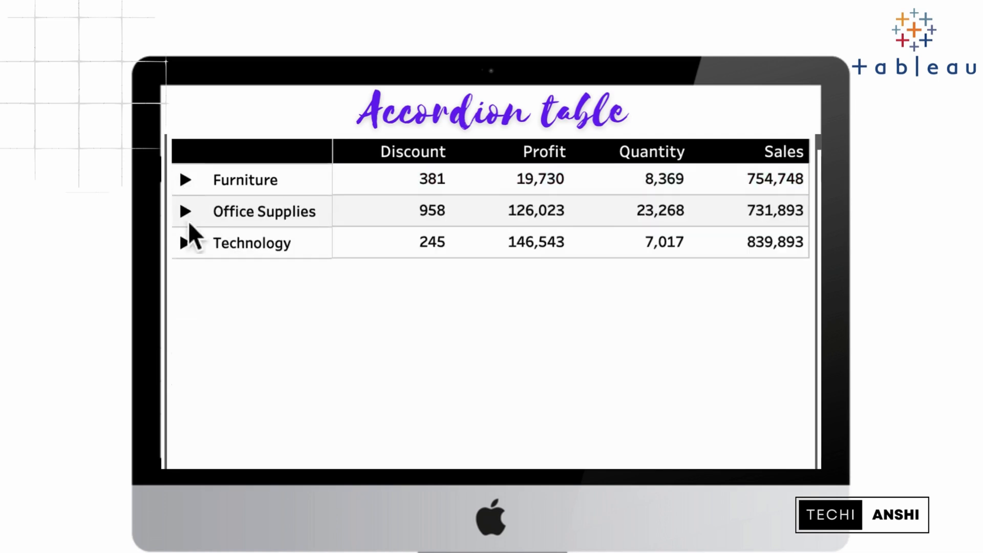
pyautogui.click(184, 179)
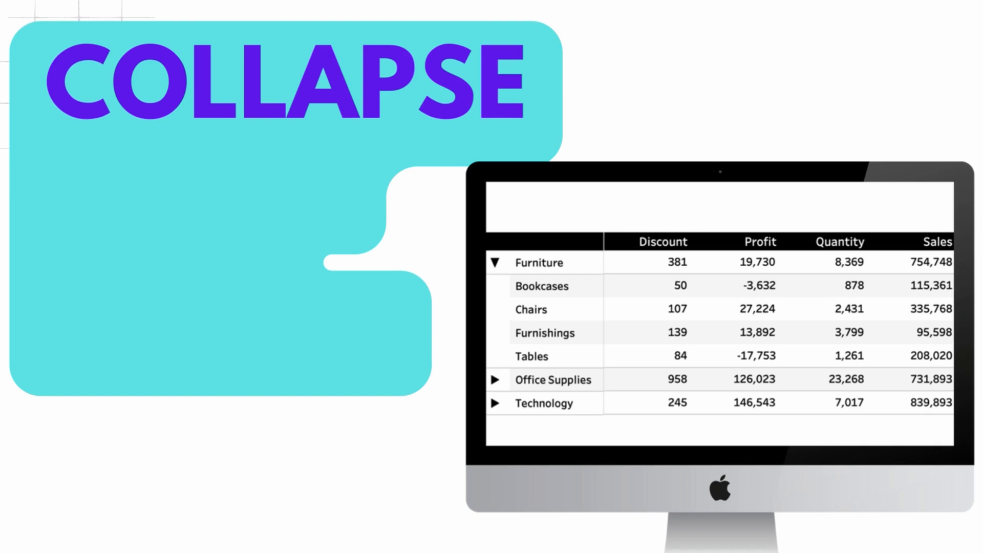